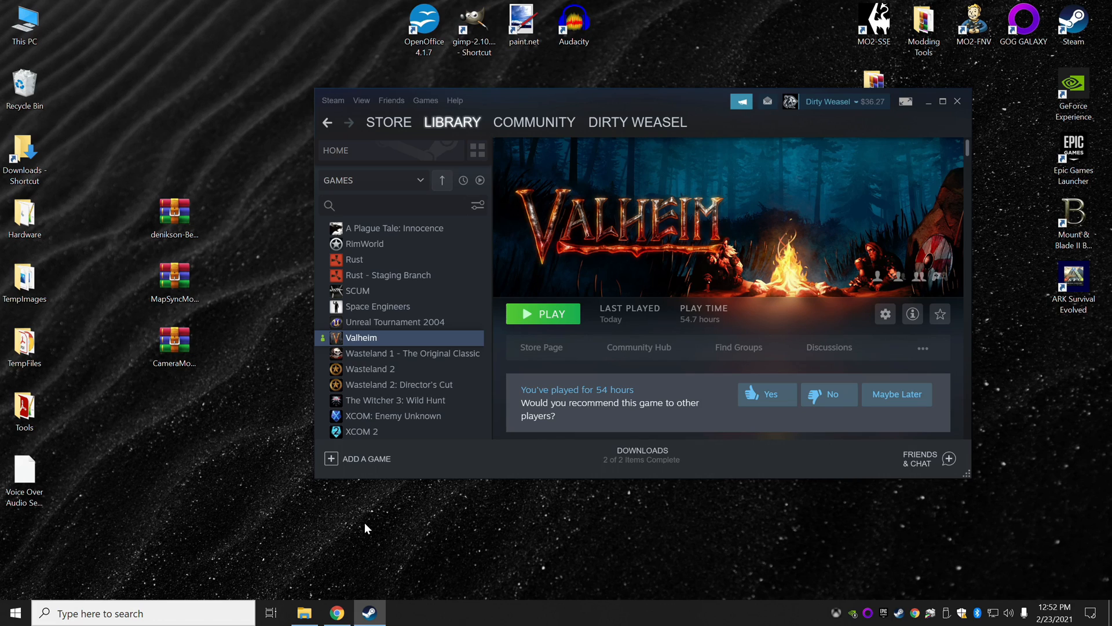
{"action": "mouse_move", "coordinate": [455, 513]}
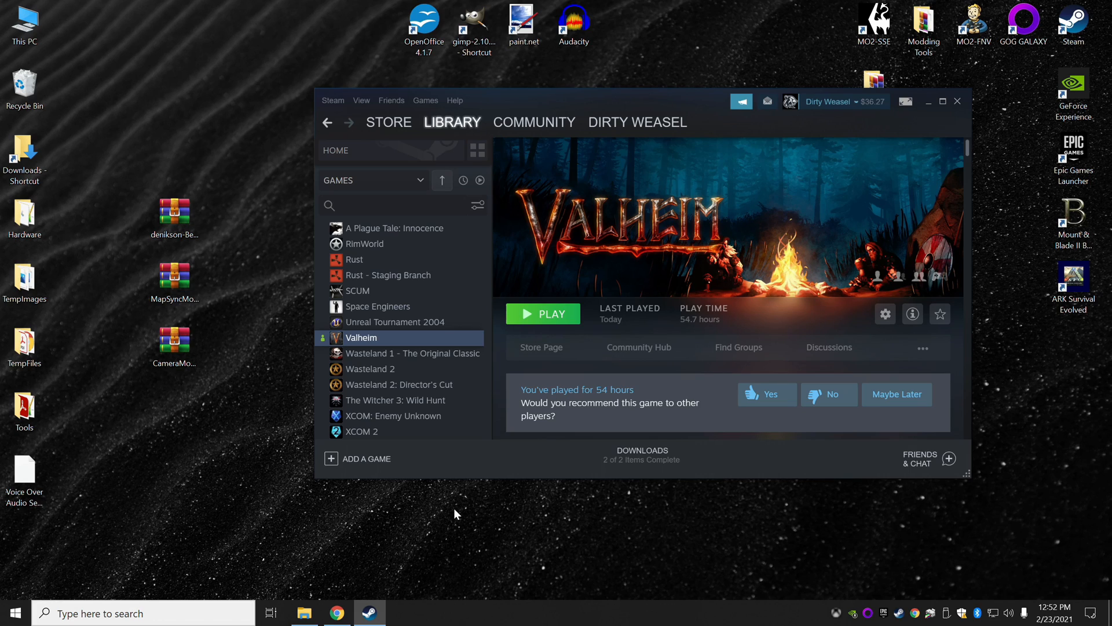
- Open the worlds folder in AppData\LocalLow\IronGate\Valheim
{"action": "left_click", "coordinate": [304, 612]}
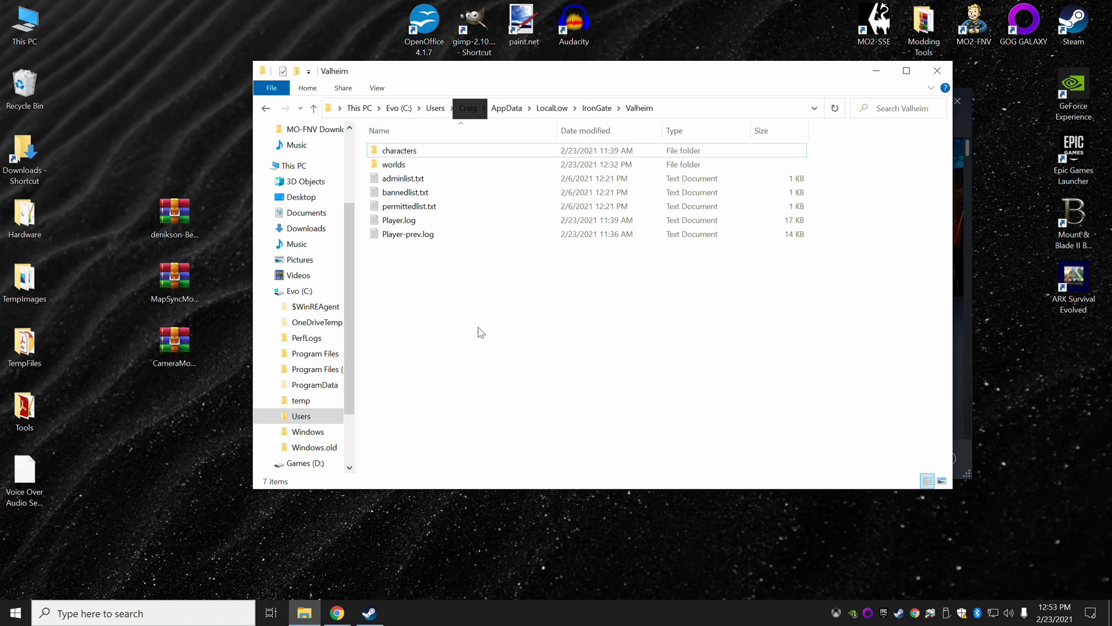
{"action": "mouse_move", "coordinate": [411, 125]}
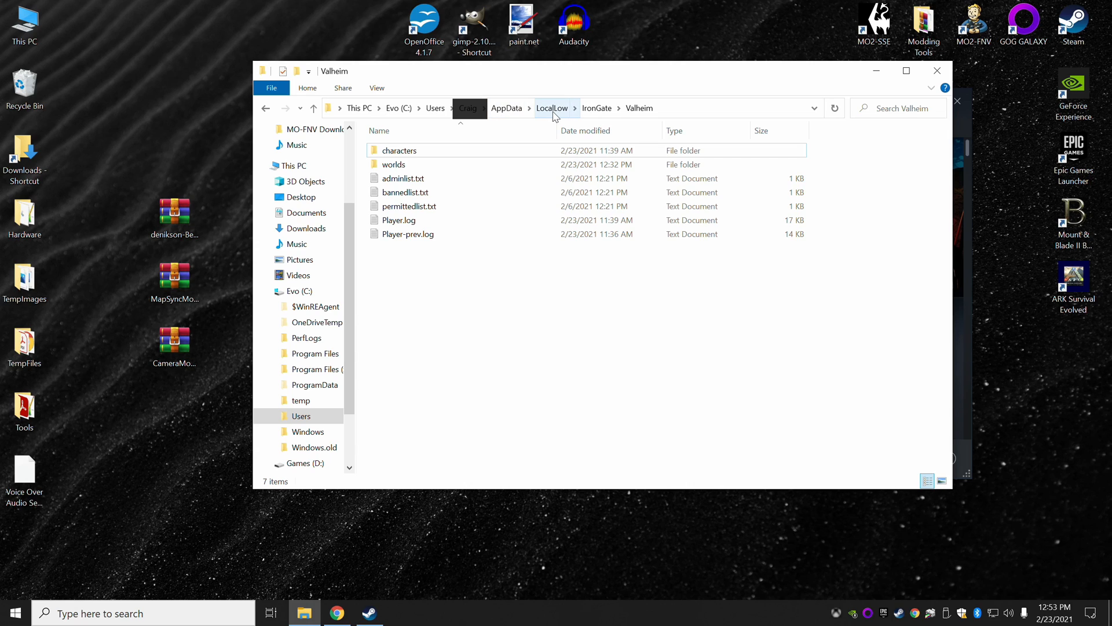
{"action": "mouse_move", "coordinate": [631, 116]}
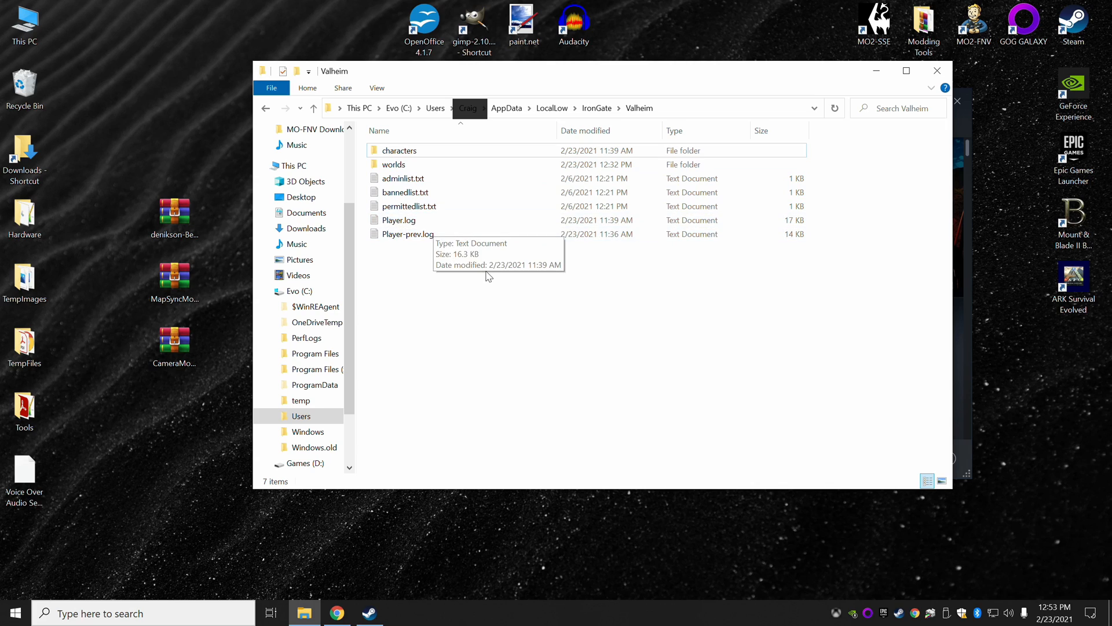
{"action": "left_click", "coordinate": [266, 107]}
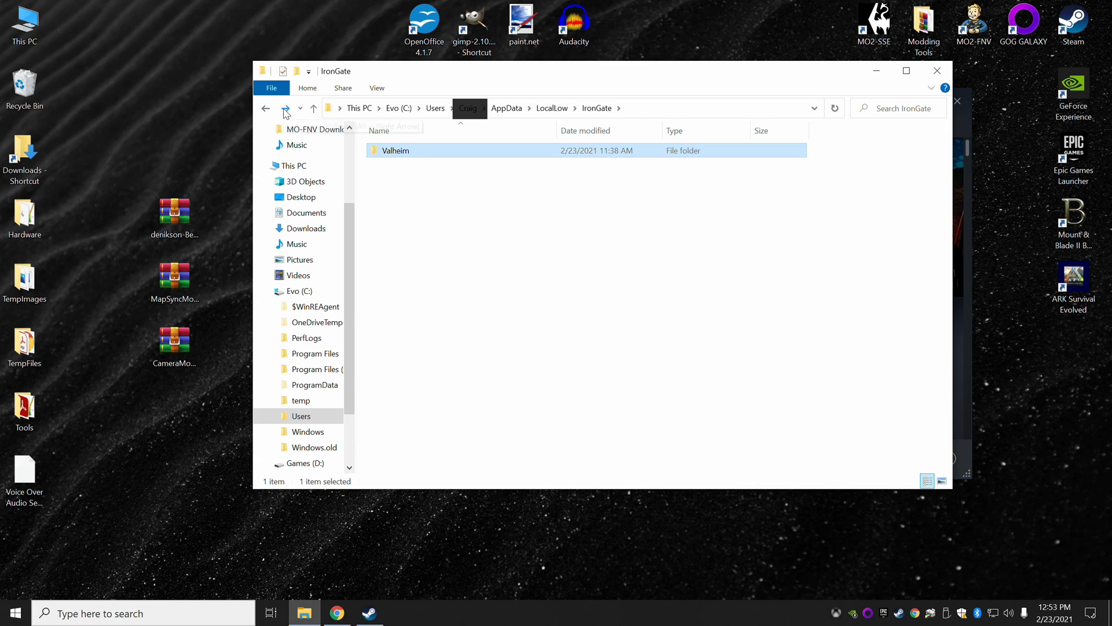
{"action": "double_click", "coordinate": [395, 149]}
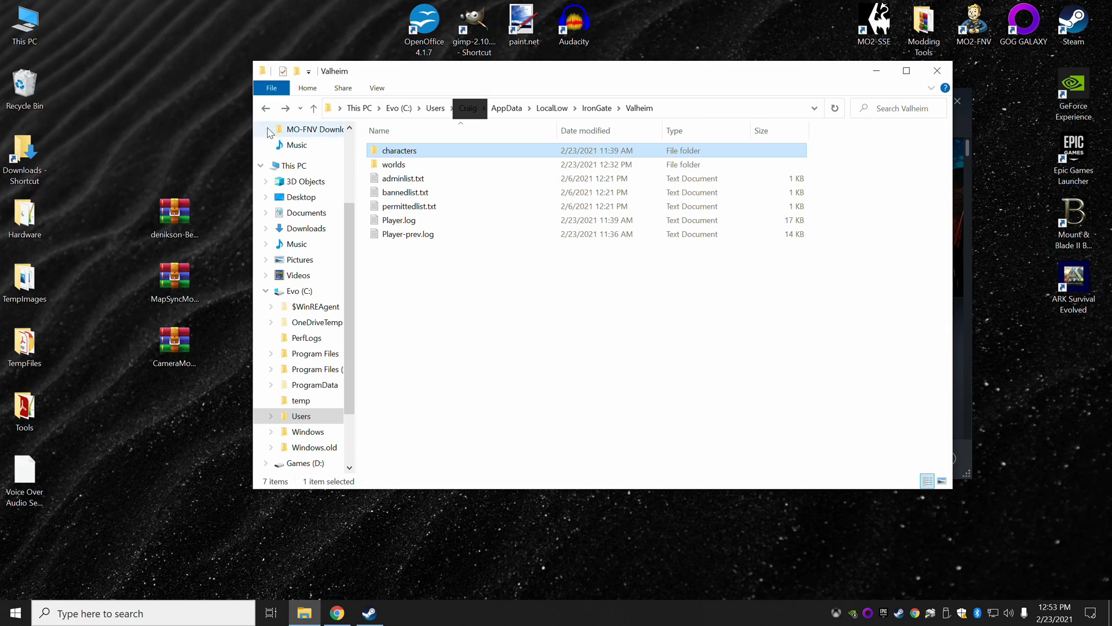
{"action": "double_click", "coordinate": [393, 164]}
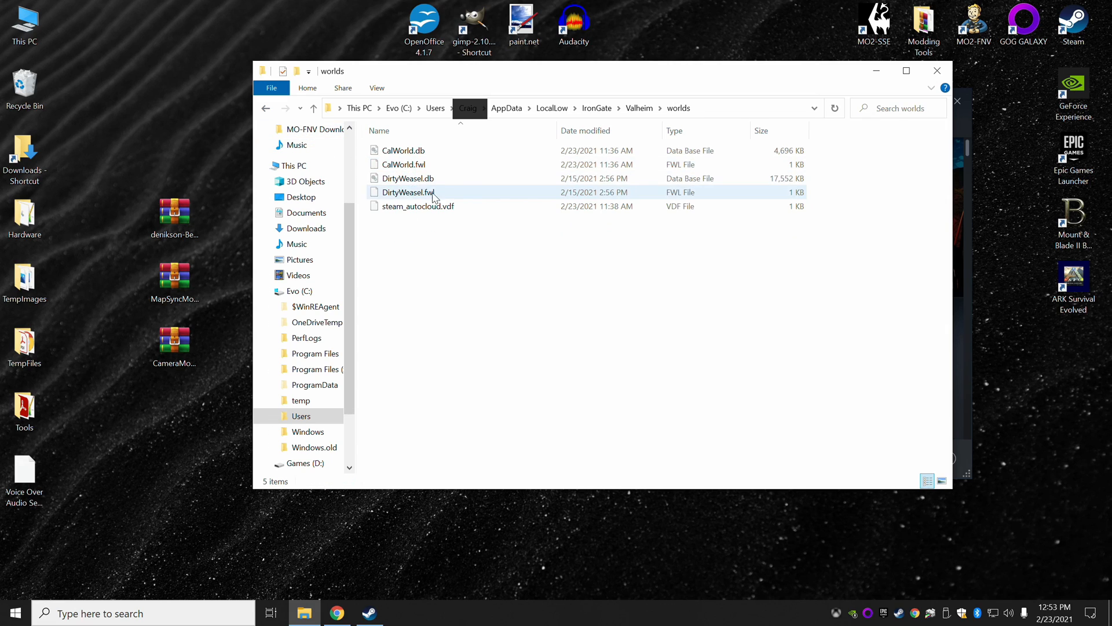
- Inspect the DirtyWeasel and CalWorld world files, then go back up to IronGate
{"action": "left_click", "coordinate": [402, 150]}
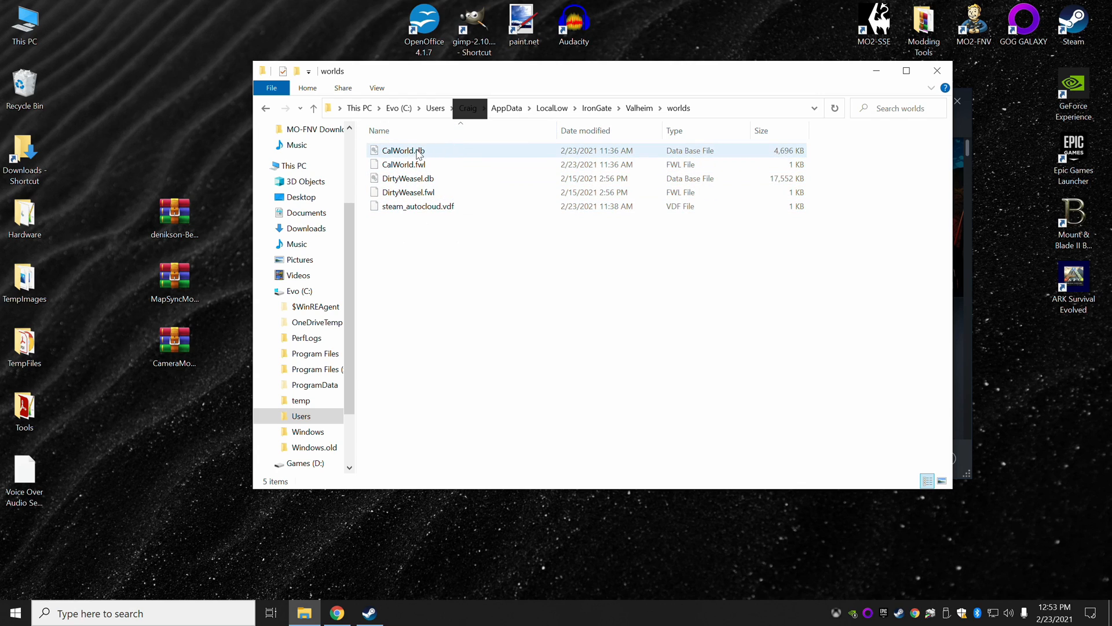
{"action": "left_click", "coordinate": [407, 178]}
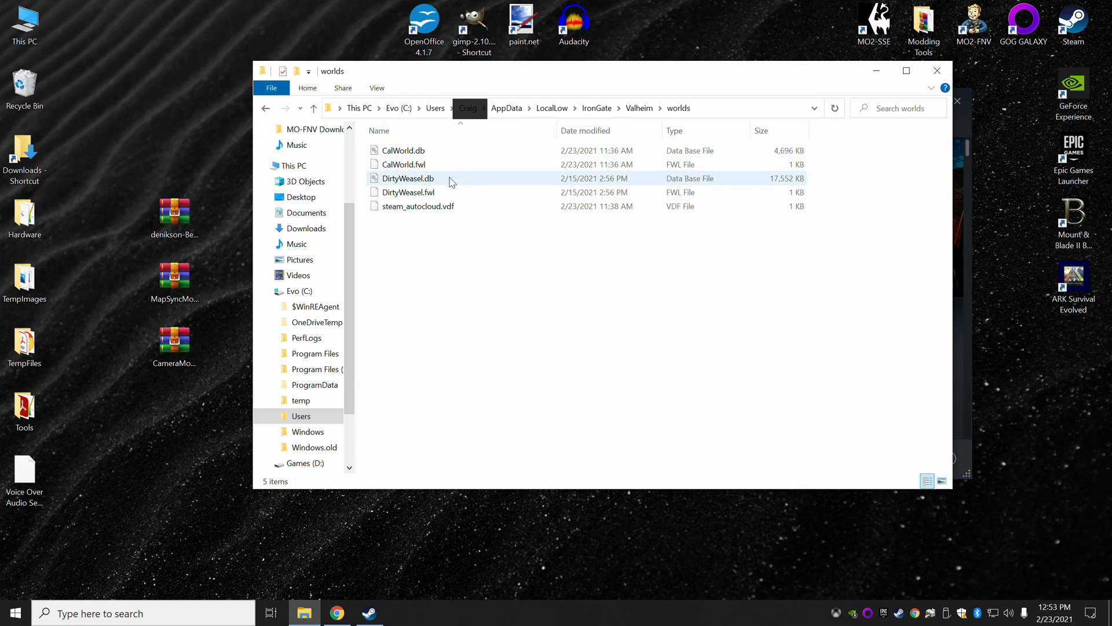
{"action": "left_click", "coordinate": [499, 221]}
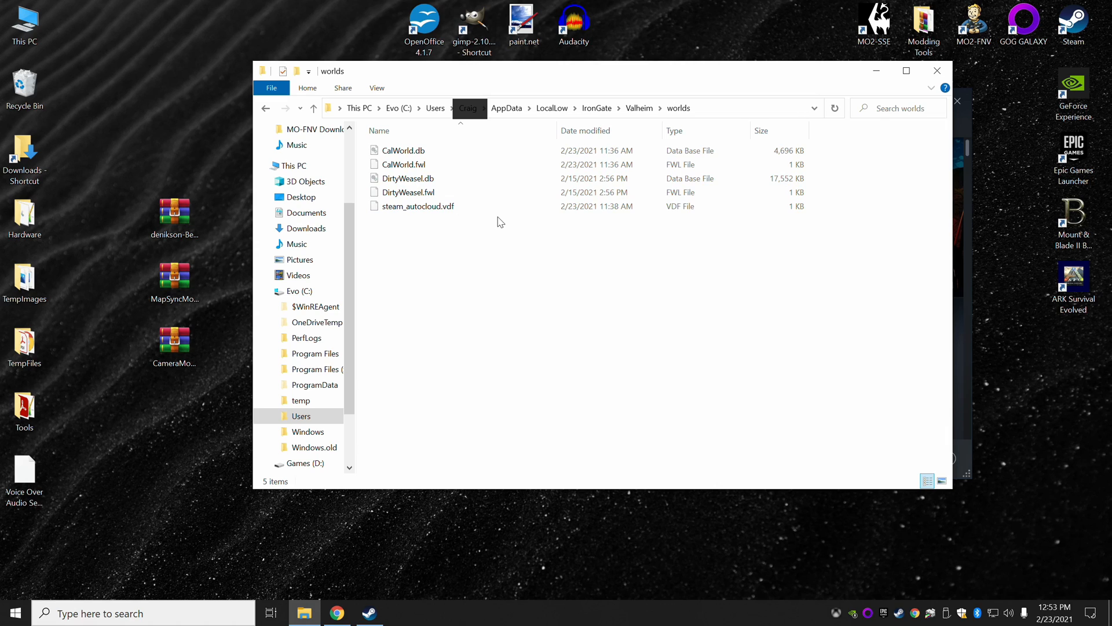
{"action": "left_click", "coordinate": [266, 107]}
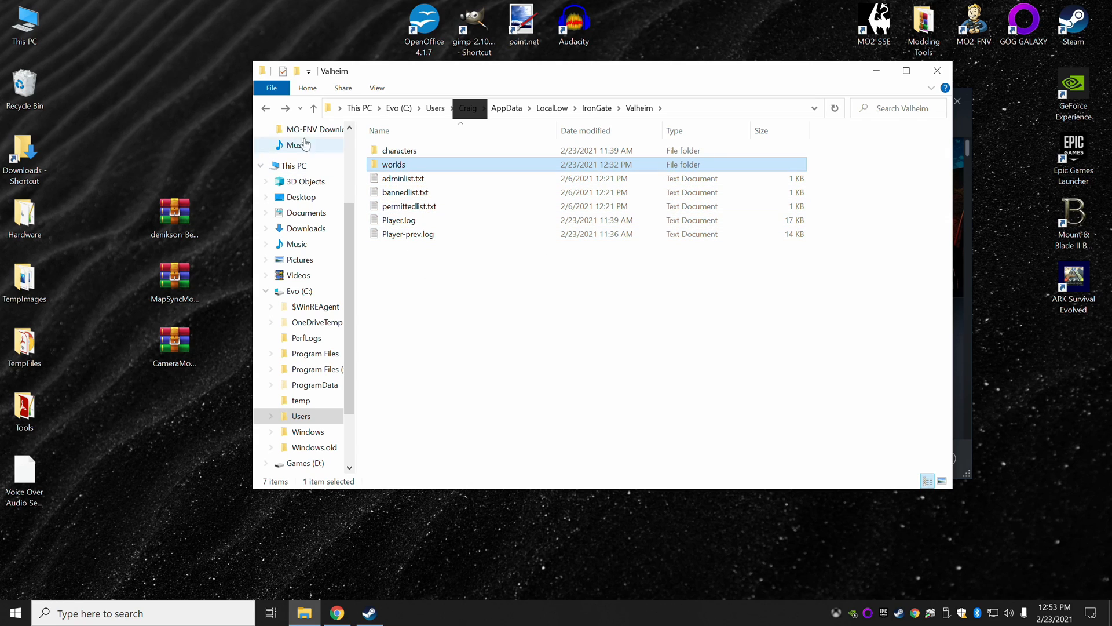
{"action": "left_click", "coordinate": [266, 108]}
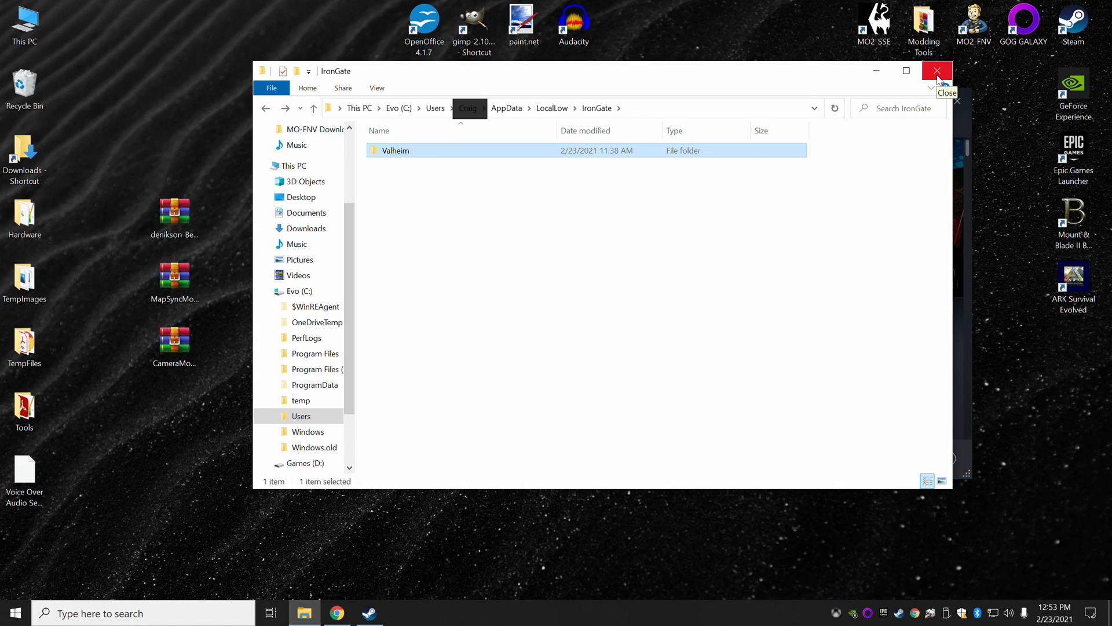
- Close Explorer and show Valheim's Steam Properties on the Local Files tab
{"action": "left_click", "coordinate": [936, 71]}
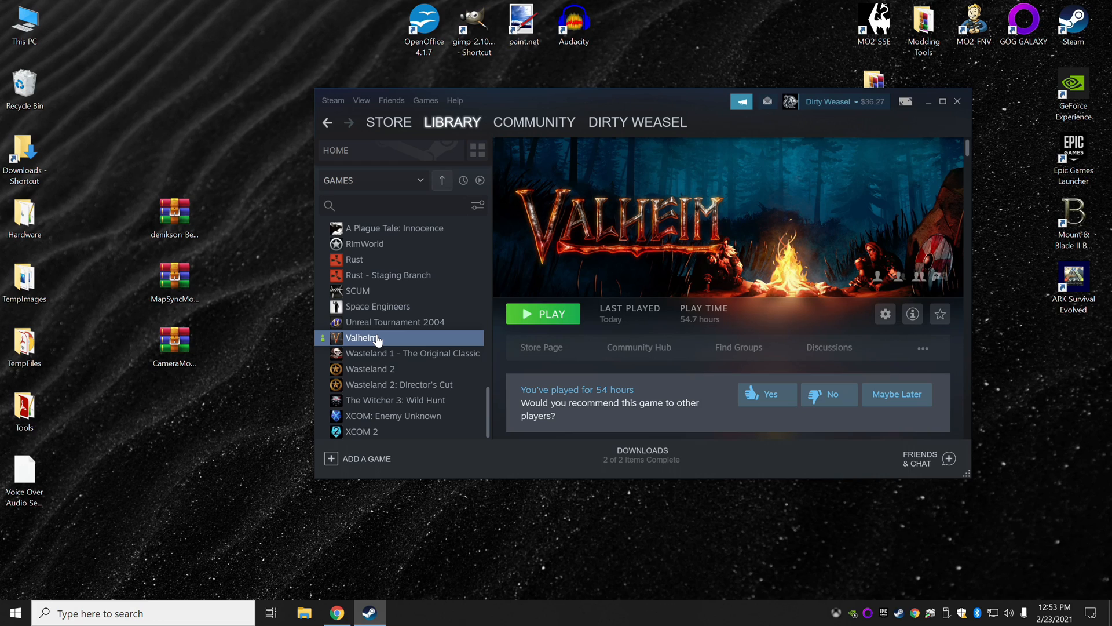
{"action": "mouse_move", "coordinate": [437, 305]}
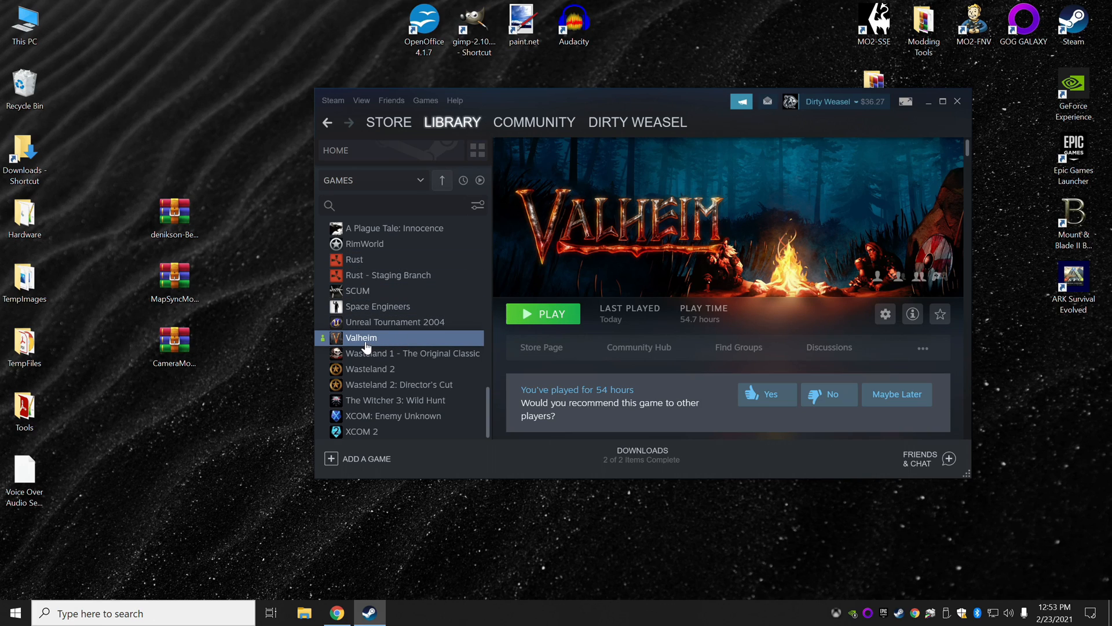
{"action": "left_click", "coordinate": [885, 313]}
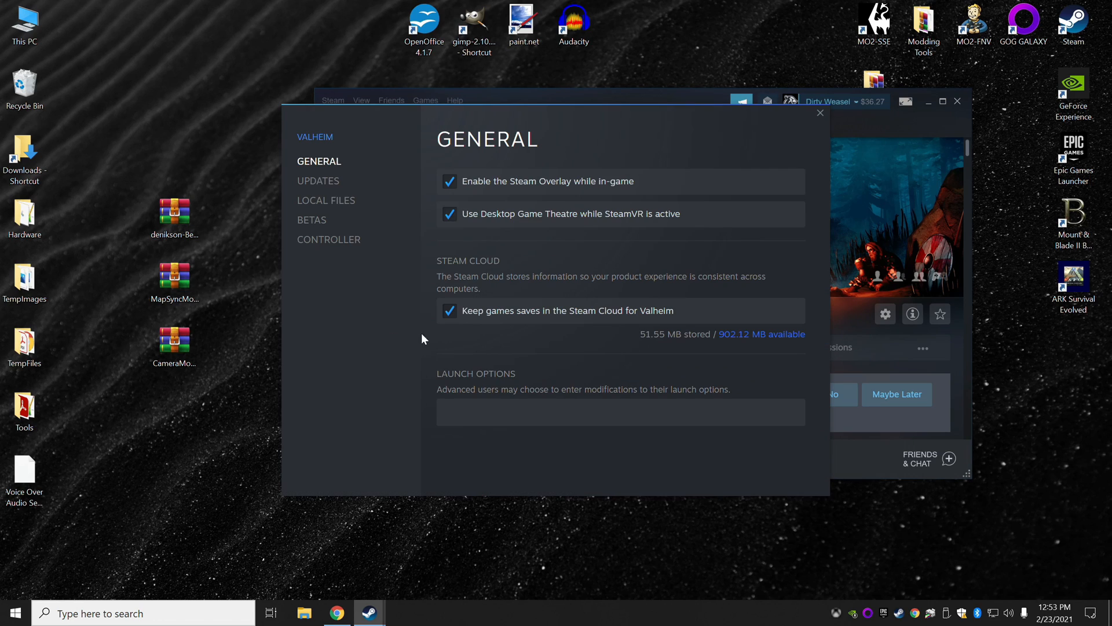
{"action": "mouse_move", "coordinate": [552, 390]}
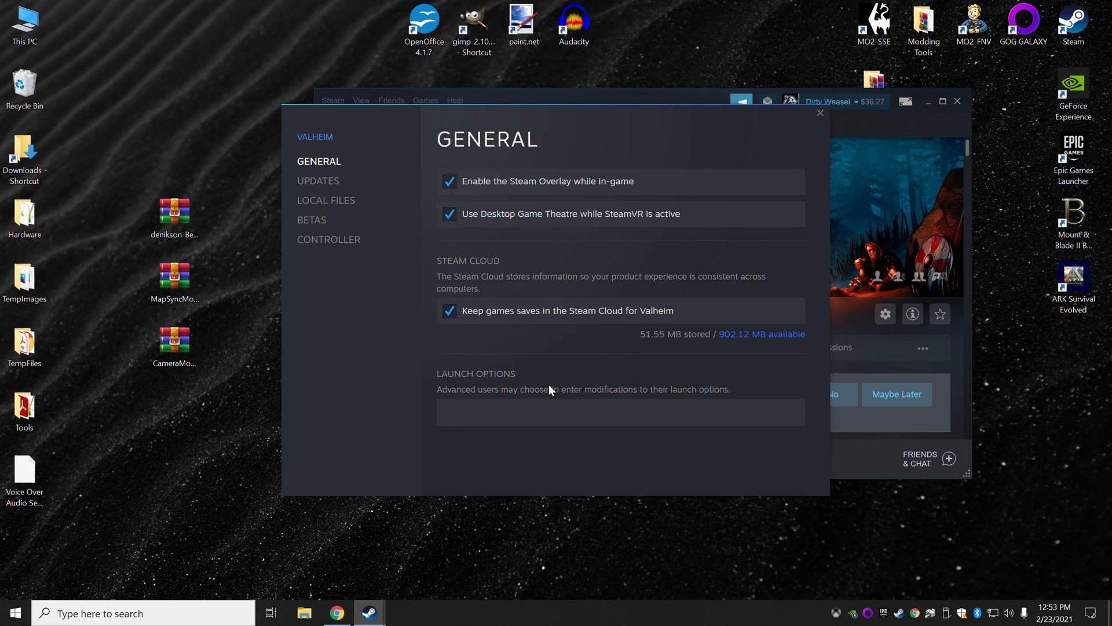
{"action": "left_click", "coordinate": [326, 200]}
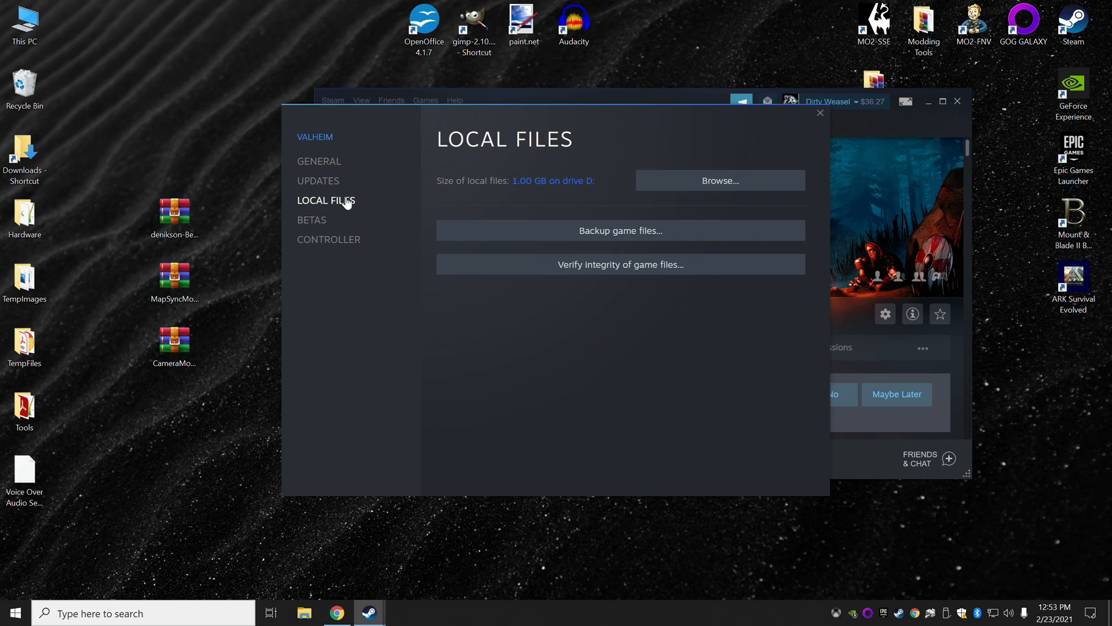
{"action": "mouse_move", "coordinate": [560, 196]}
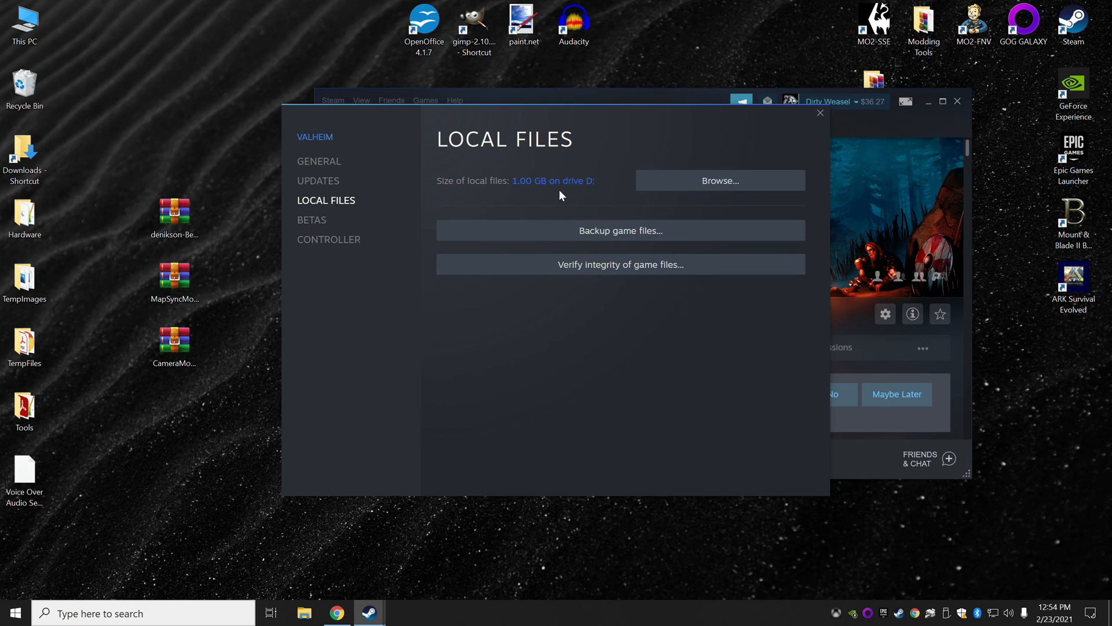
{"action": "mouse_move", "coordinate": [720, 180]}
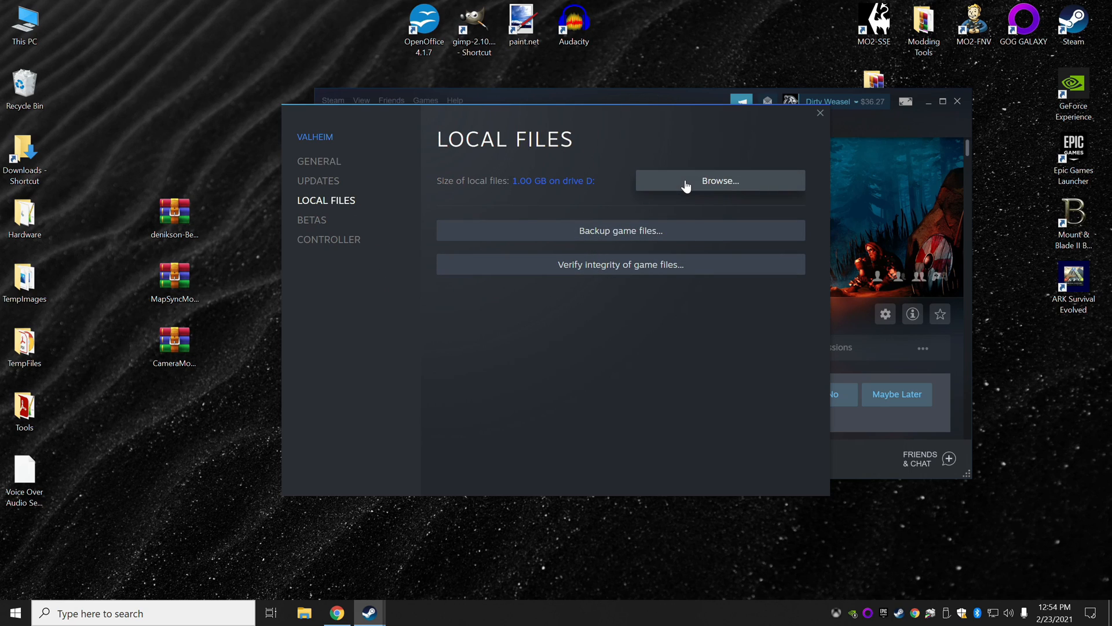
- Browse local files to open D:\Steam\steamapps\common\Valheim in Explorer
{"action": "left_click", "coordinate": [718, 180]}
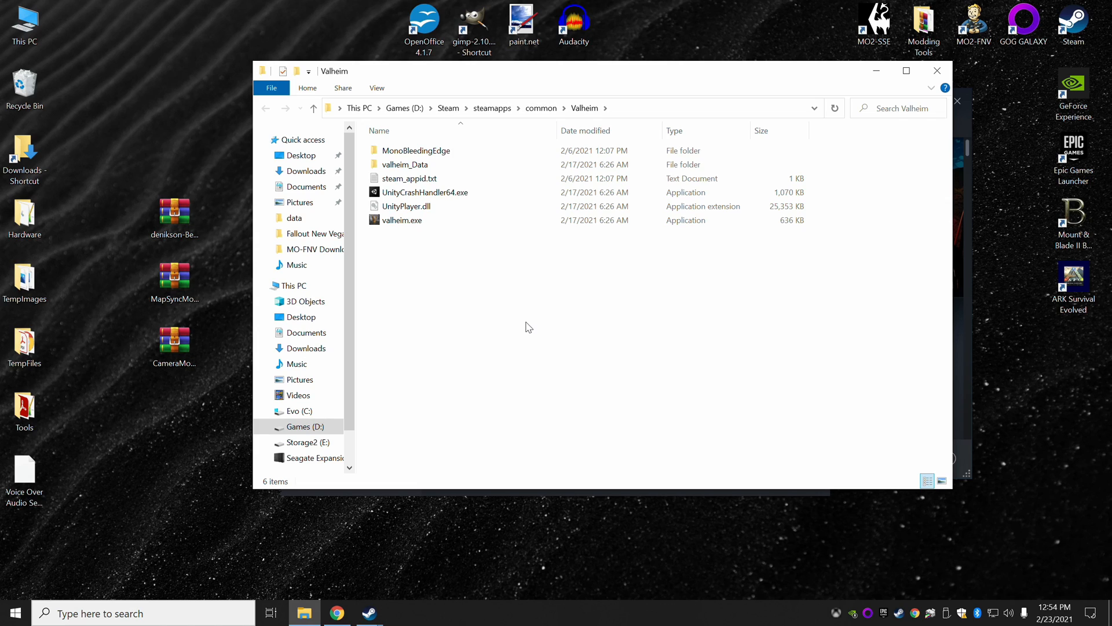
{"action": "mouse_move", "coordinate": [427, 248]}
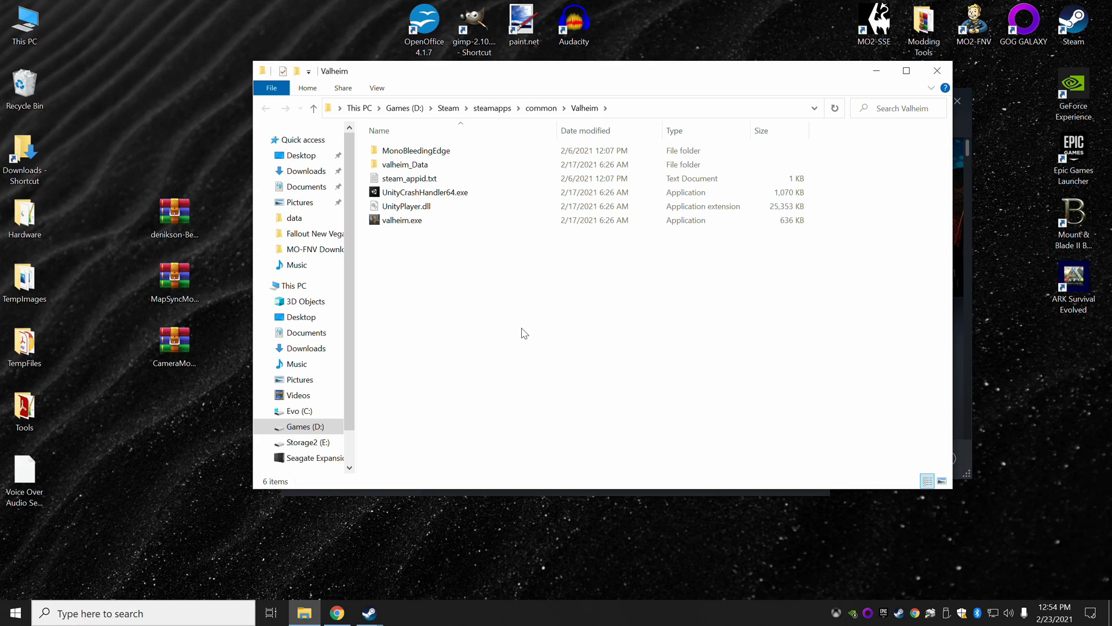
{"action": "mouse_move", "coordinate": [549, 327]}
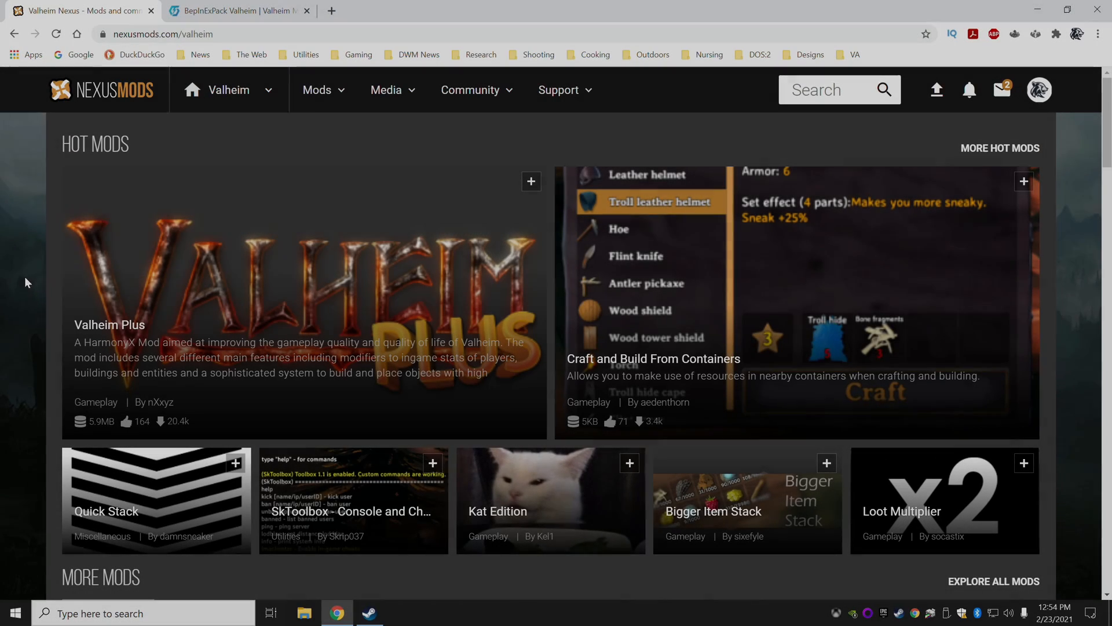
{"action": "mouse_move", "coordinate": [284, 181]}
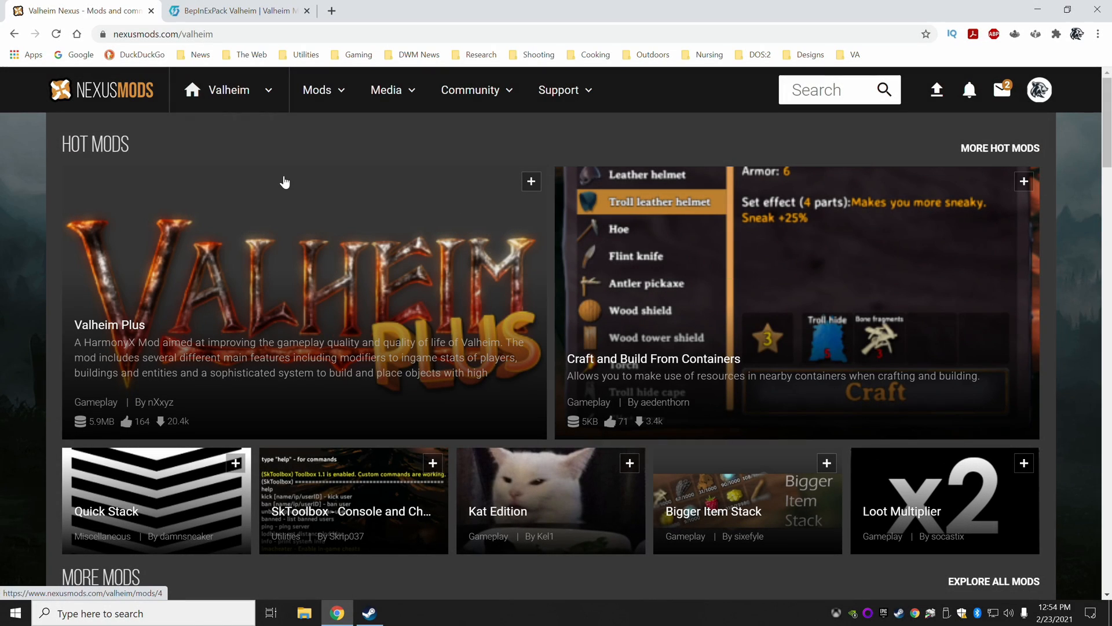
{"action": "mouse_move", "coordinate": [170, 195]}
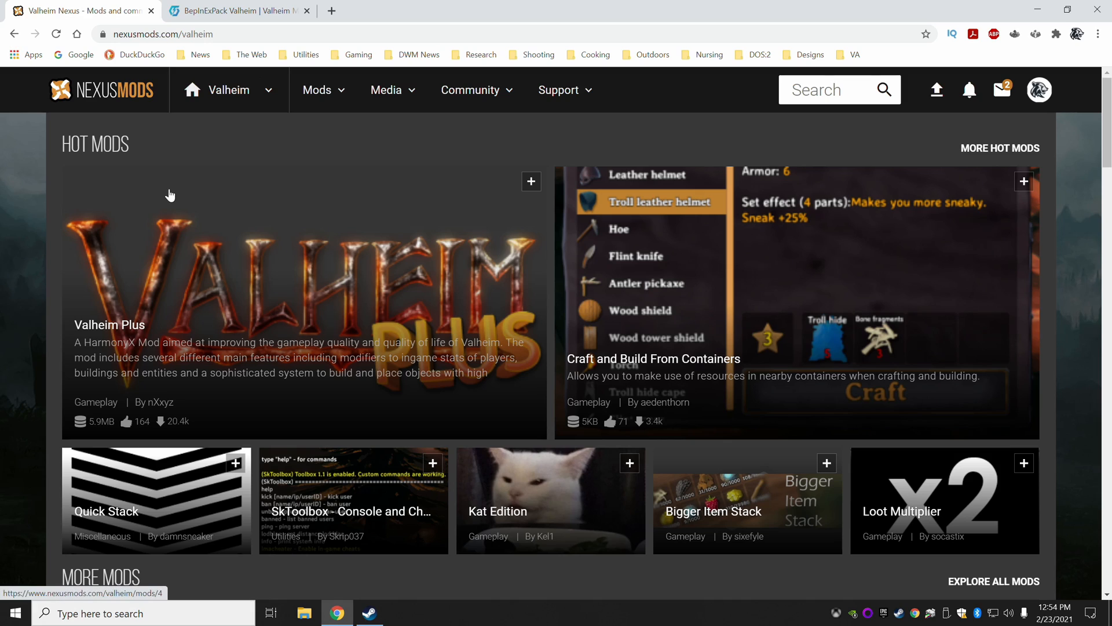
{"action": "mouse_move", "coordinate": [434, 306]}
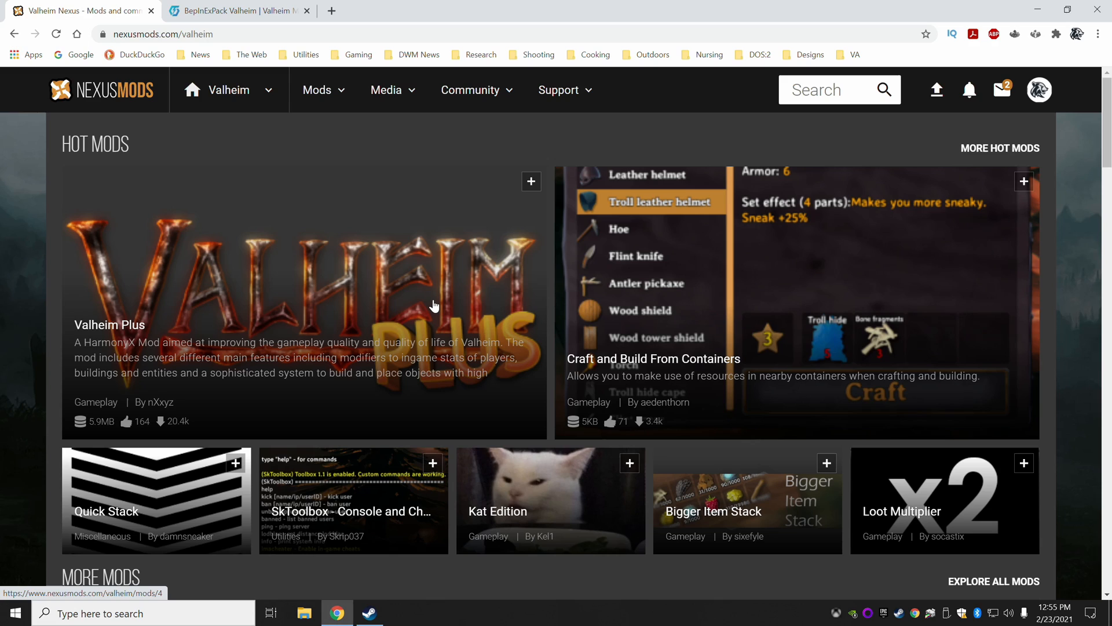
{"action": "mouse_move", "coordinate": [518, 309]}
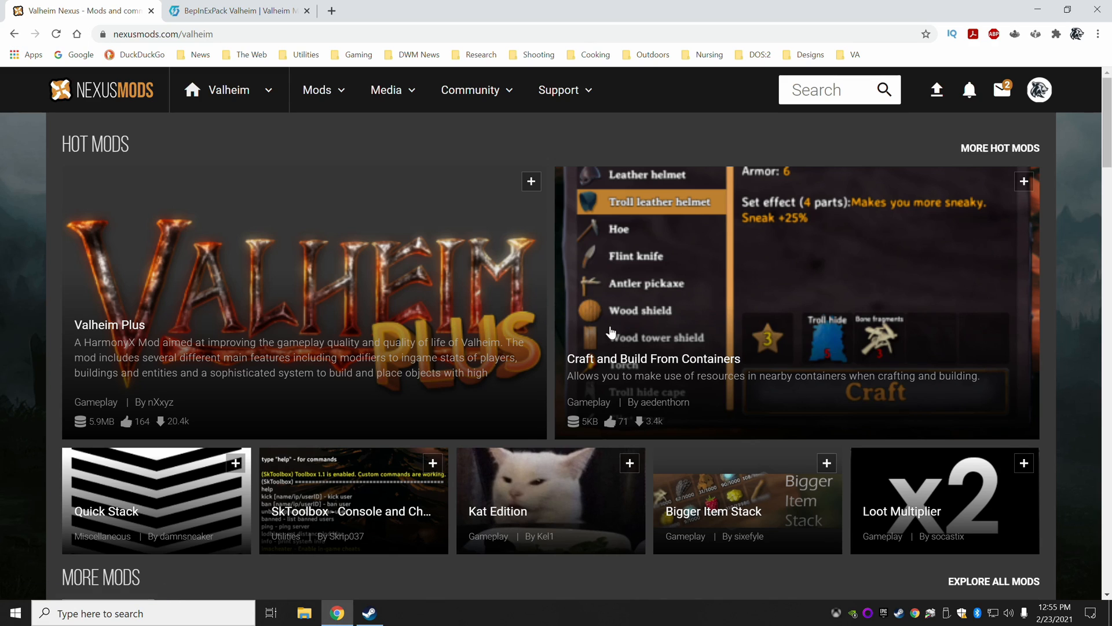
{"action": "mouse_move", "coordinate": [525, 482]}
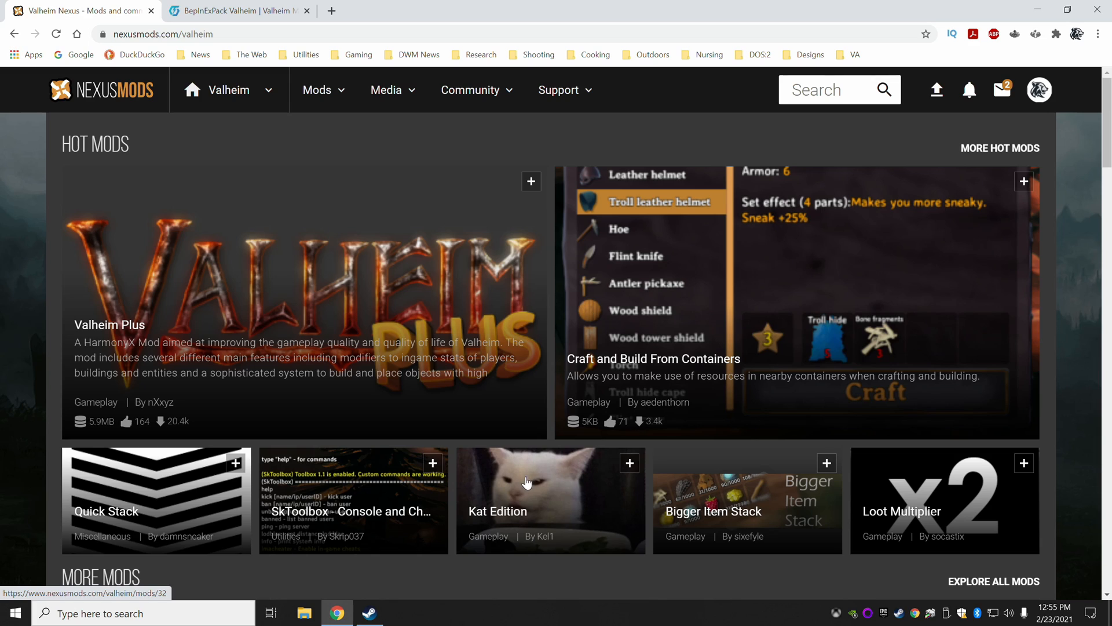
{"action": "mouse_move", "coordinate": [524, 456]}
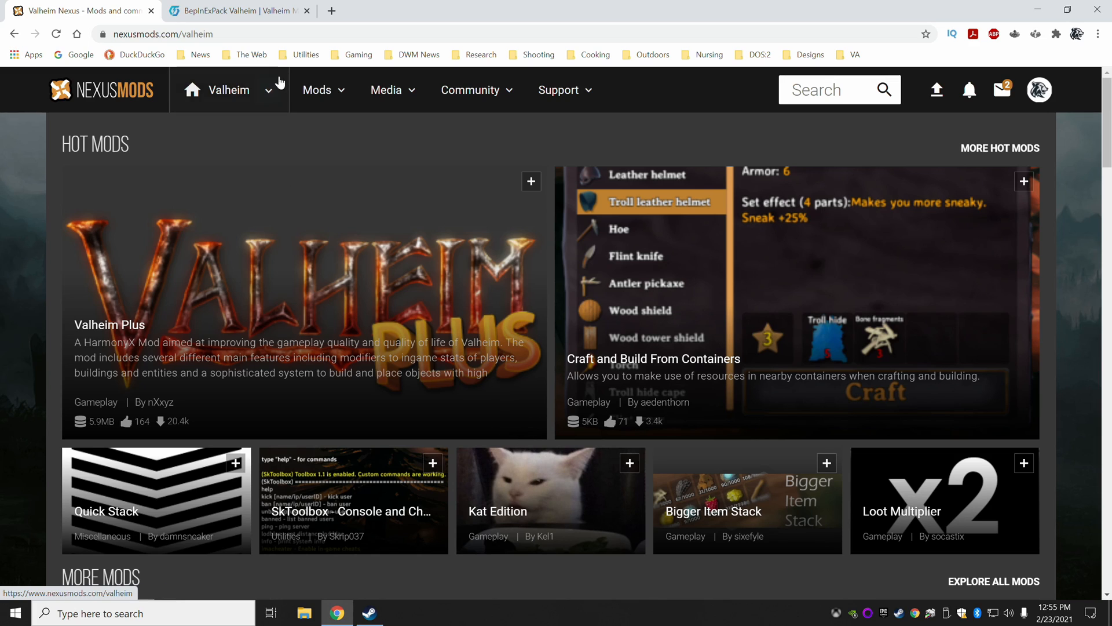
- Scroll the BepInExPack Valheim page down to its manual installation README and back up
{"action": "left_click", "coordinate": [237, 10]}
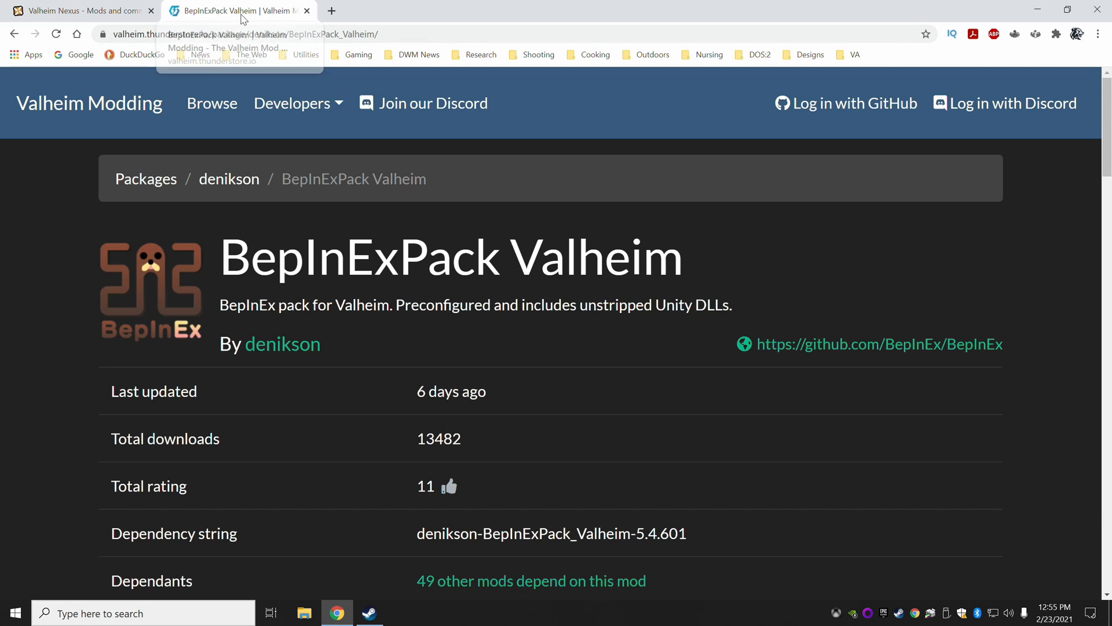
{"action": "mouse_move", "coordinate": [88, 240]}
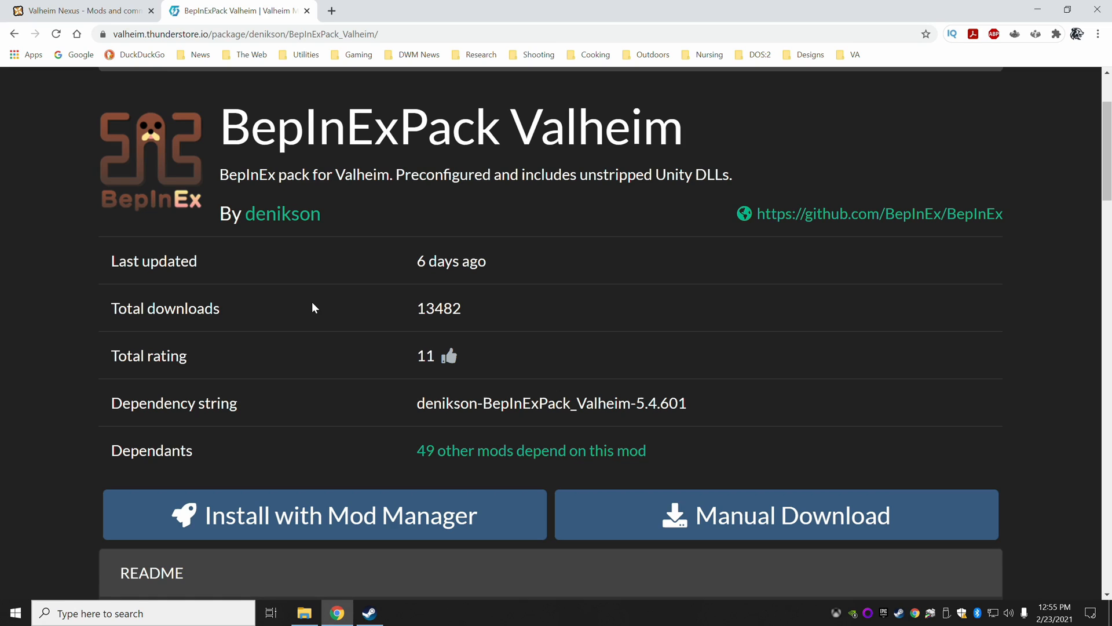
{"action": "mouse_move", "coordinate": [317, 376]}
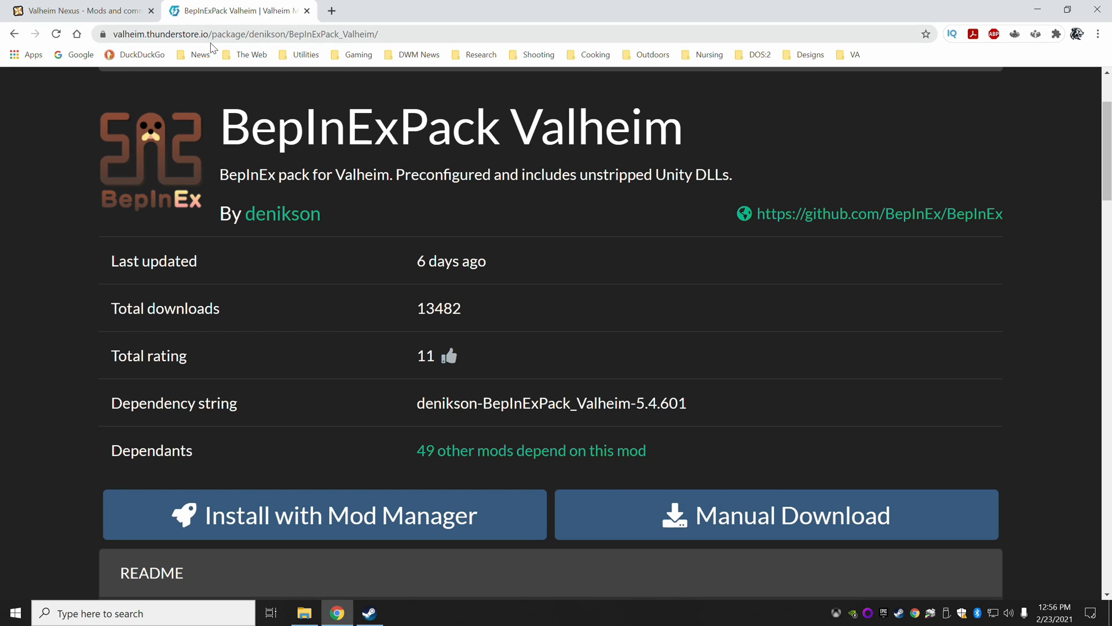
{"action": "mouse_move", "coordinate": [260, 47]}
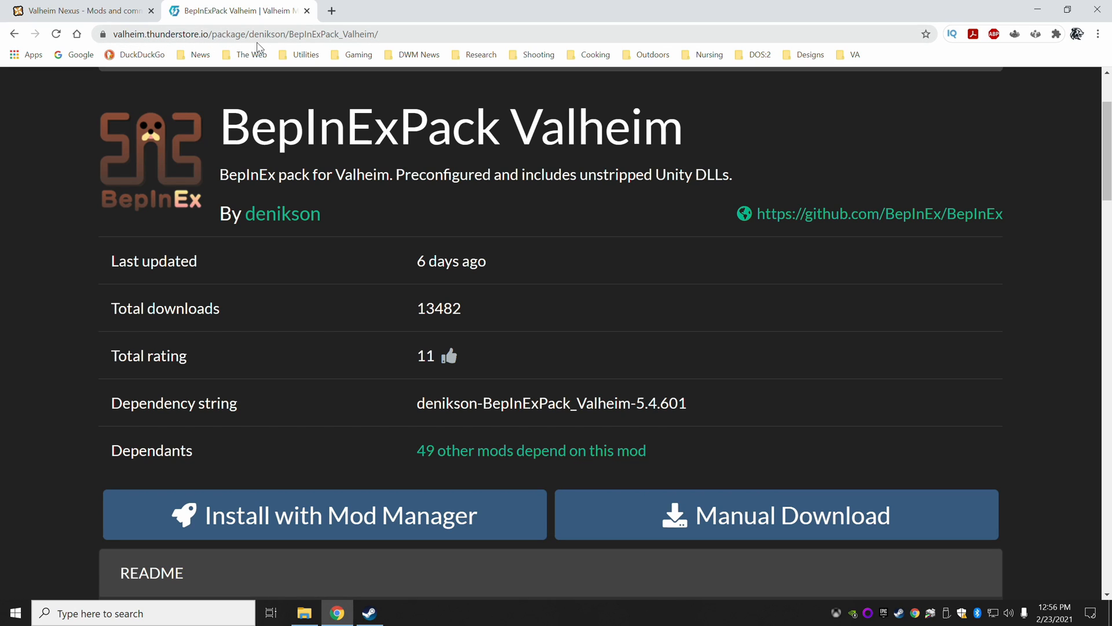
{"action": "mouse_move", "coordinate": [297, 40]}
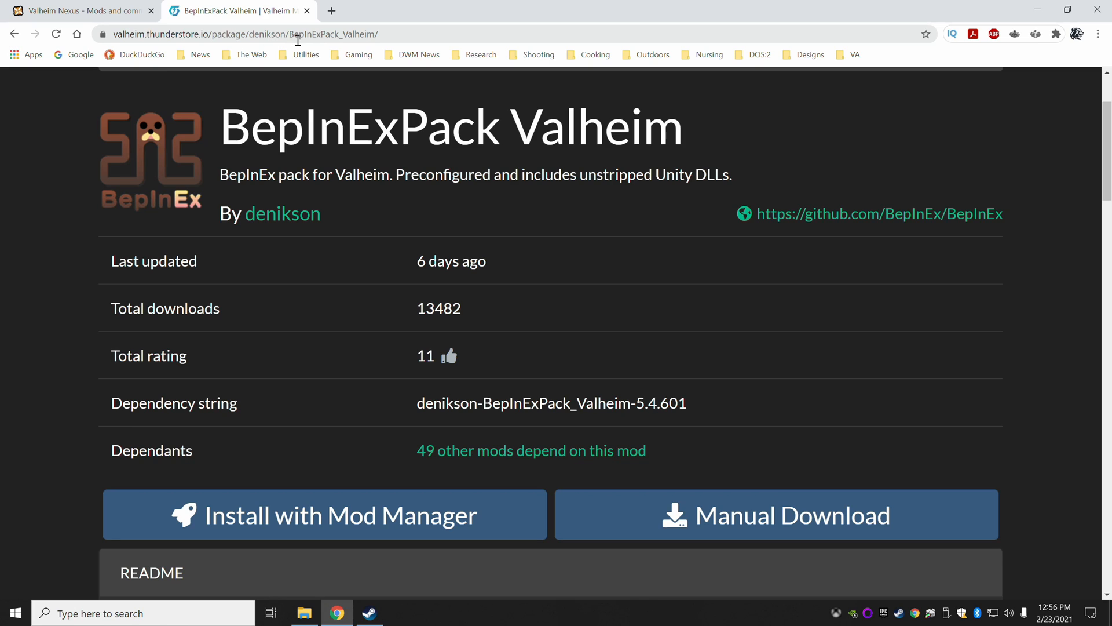
{"action": "mouse_move", "coordinate": [337, 39]}
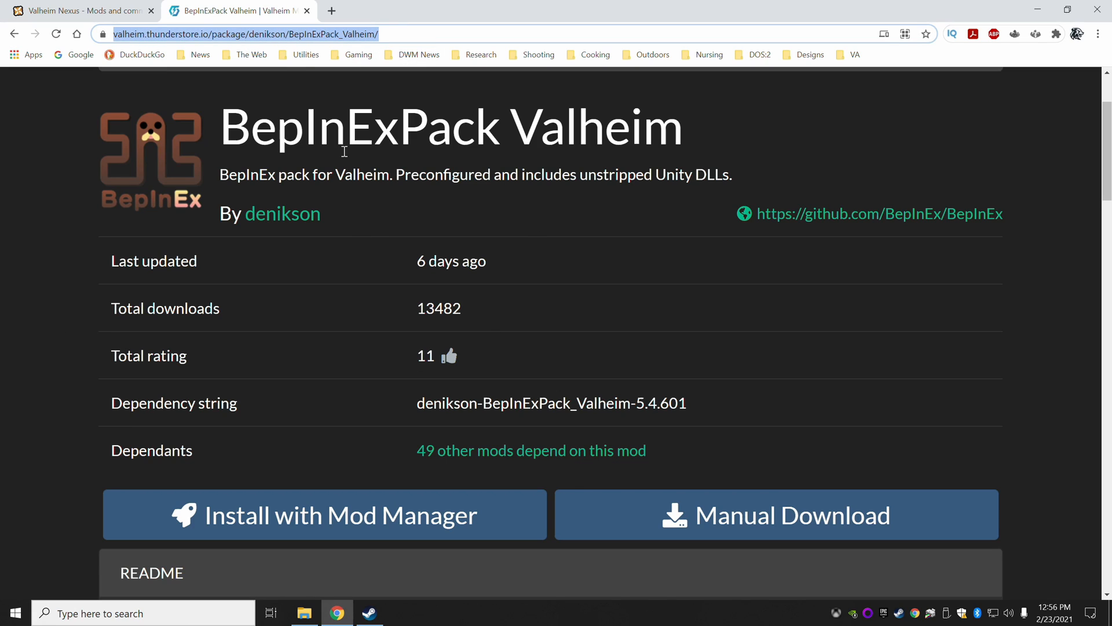
{"action": "mouse_move", "coordinate": [288, 165]}
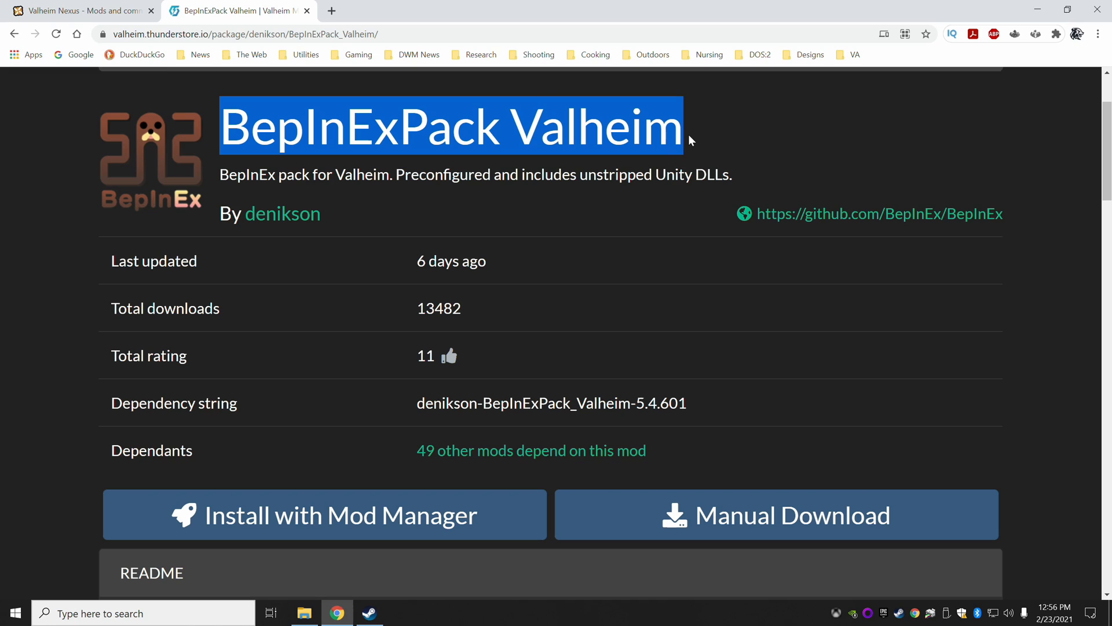
{"action": "mouse_move", "coordinate": [457, 209]}
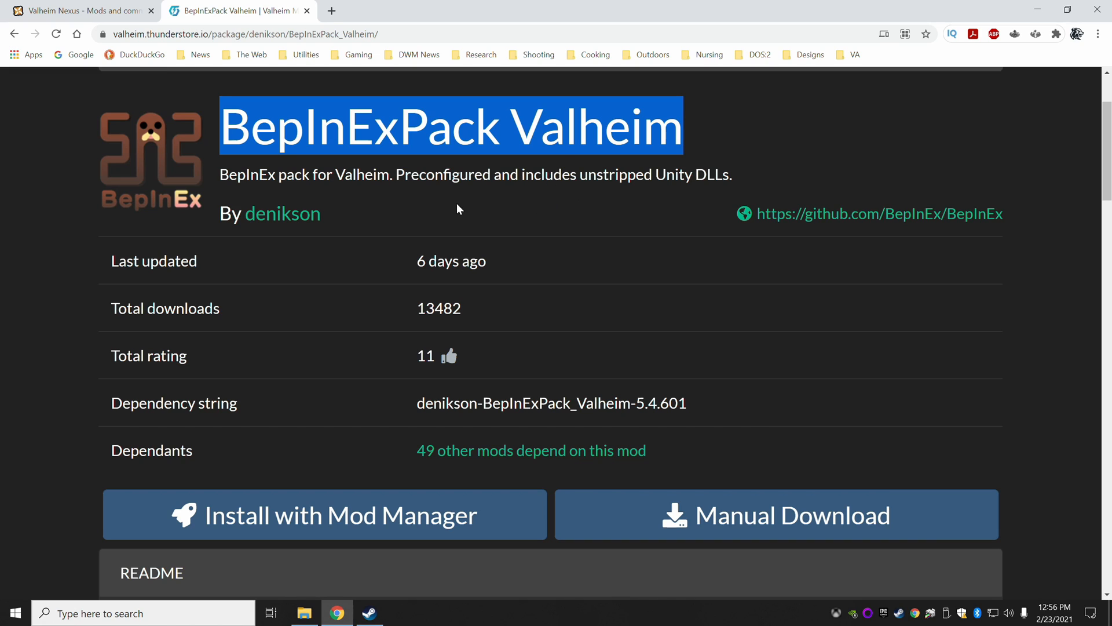
{"action": "scroll", "scroll_direction": "down", "scroll_amount": 3}
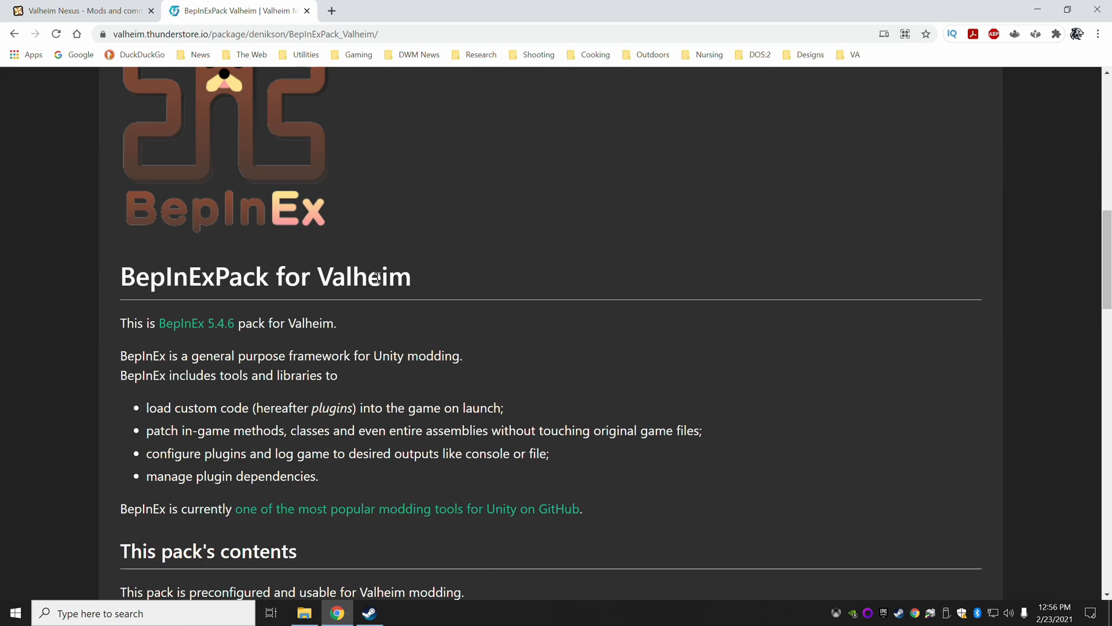
{"action": "scroll", "scroll_direction": "down", "scroll_amount": 3}
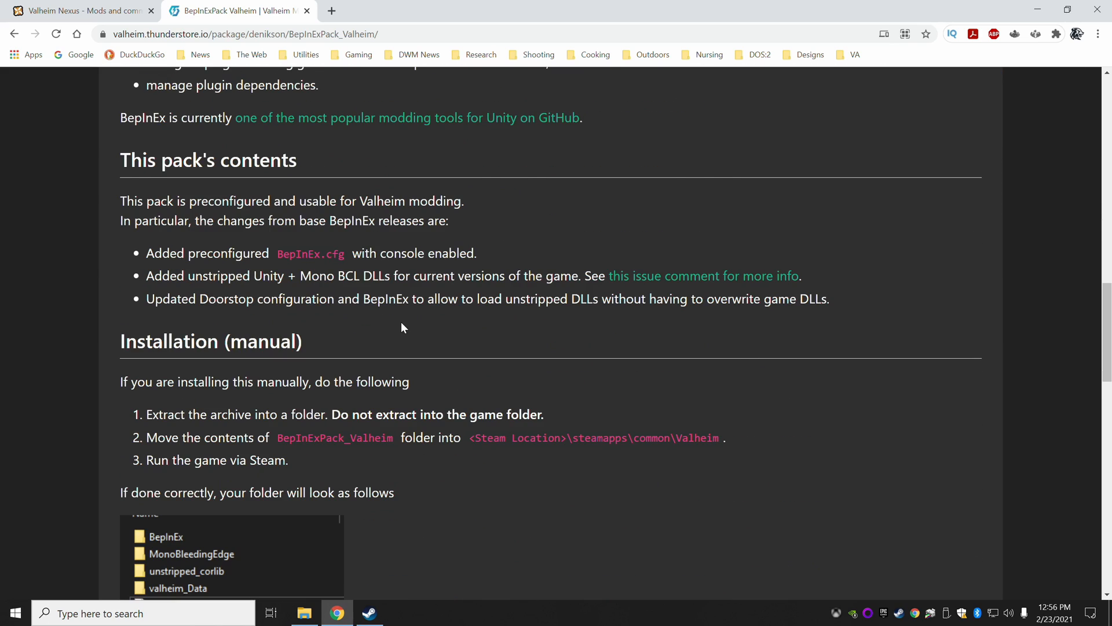
{"action": "mouse_move", "coordinate": [455, 330]}
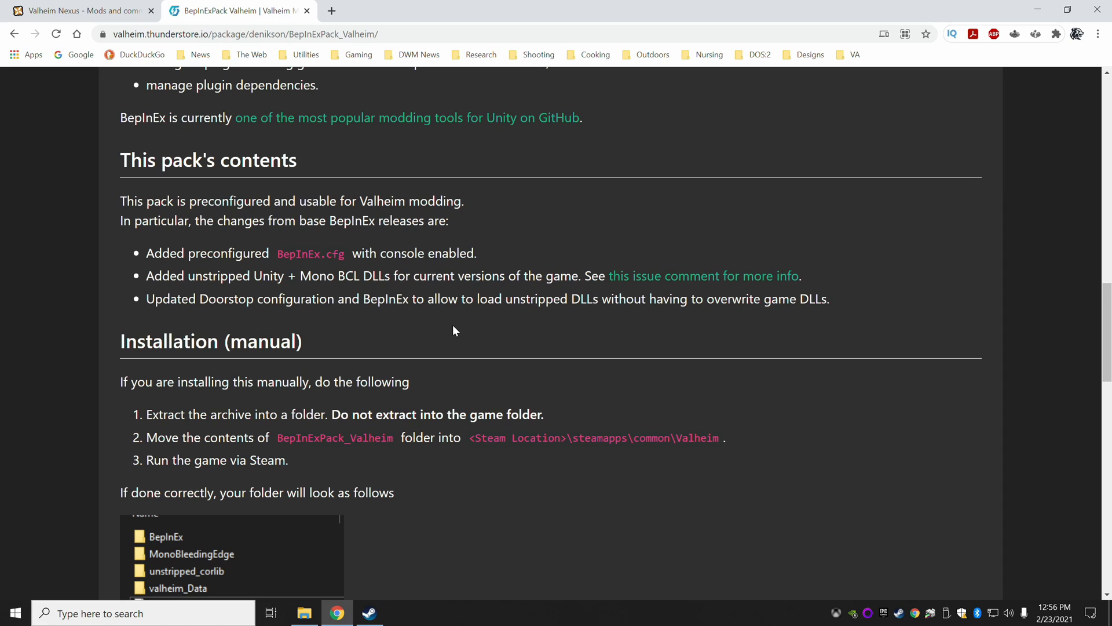
{"action": "mouse_move", "coordinate": [454, 326]}
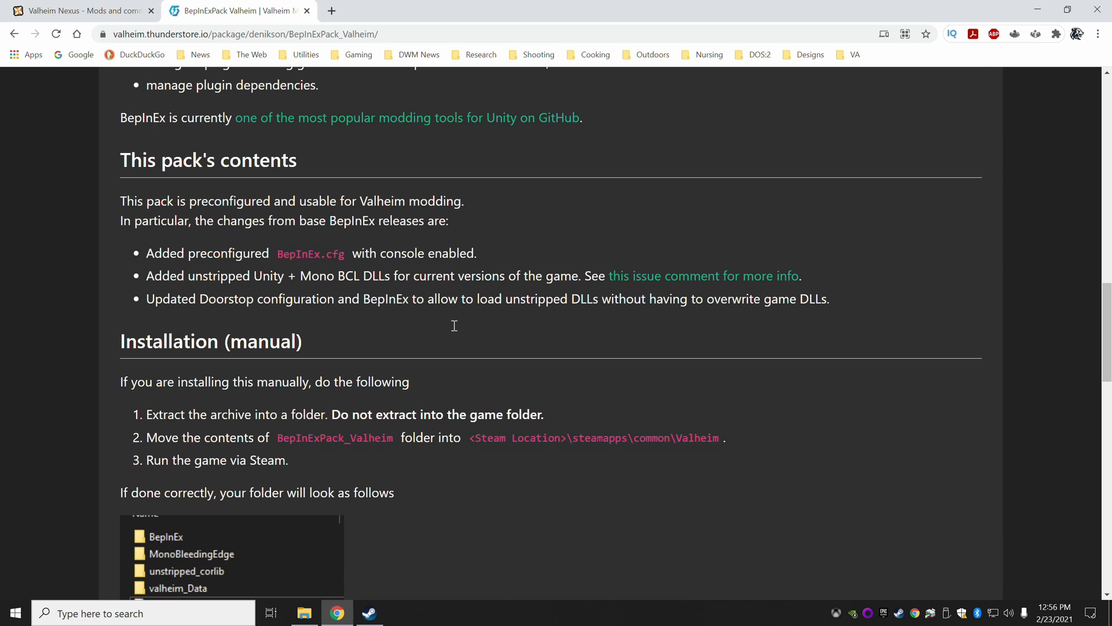
{"action": "scroll", "scroll_direction": "down", "scroll_amount": 3}
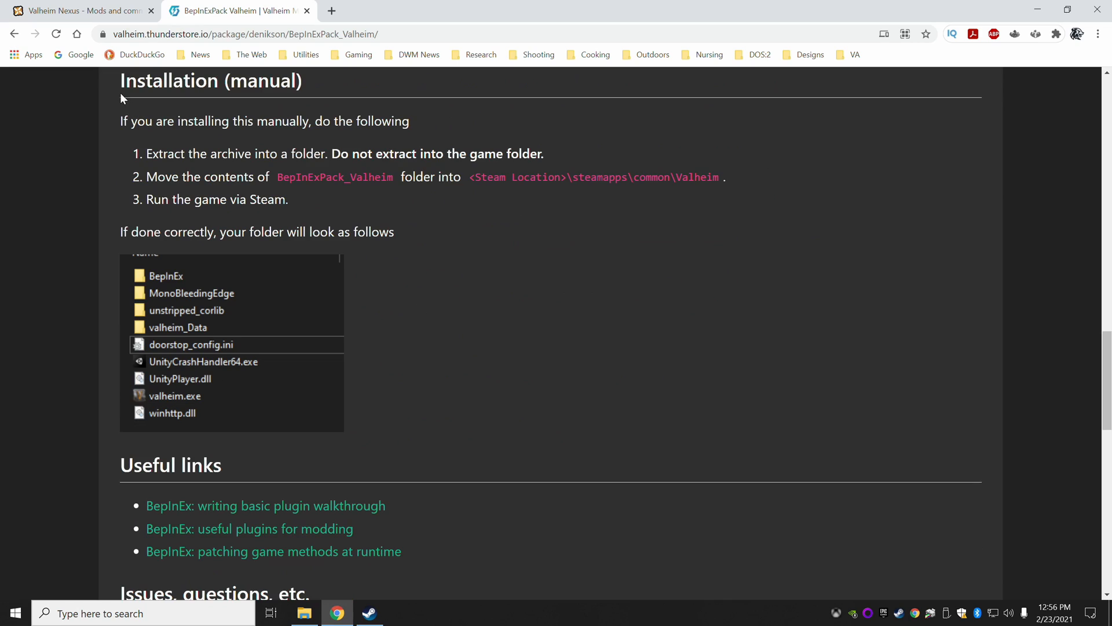
{"action": "mouse_move", "coordinate": [462, 426]}
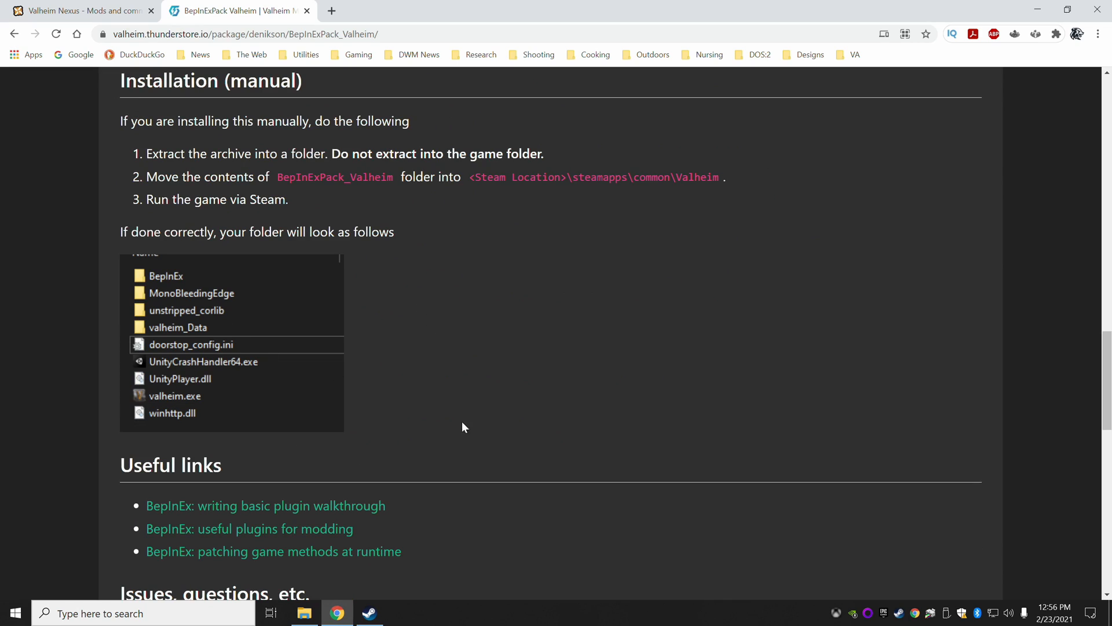
{"action": "mouse_move", "coordinate": [481, 379]}
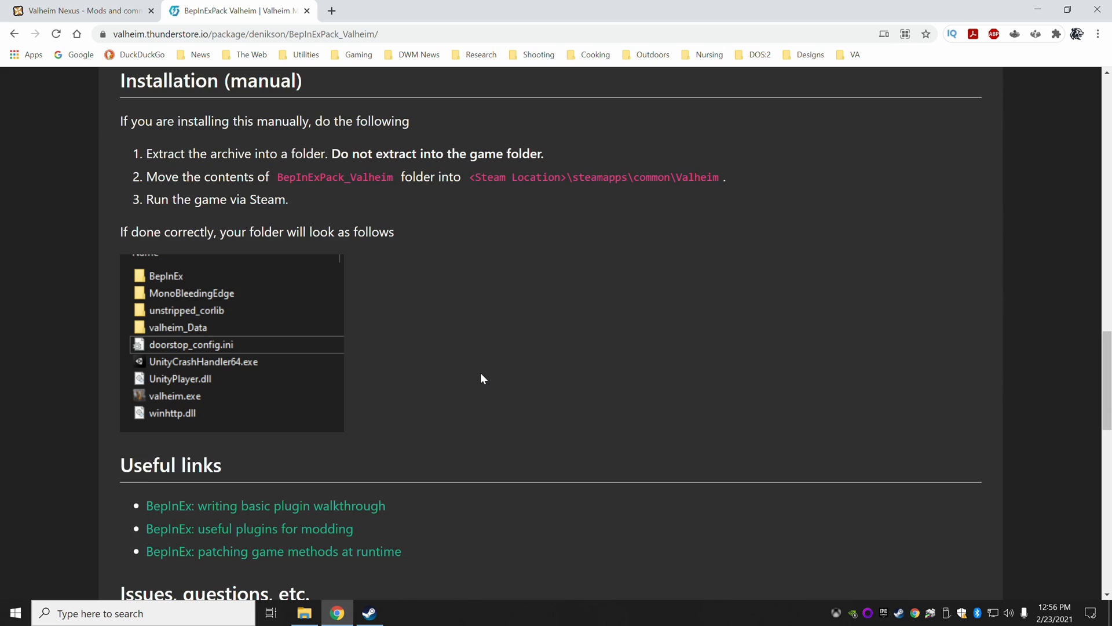
{"action": "scroll", "scroll_direction": "up", "scroll_amount": 3}
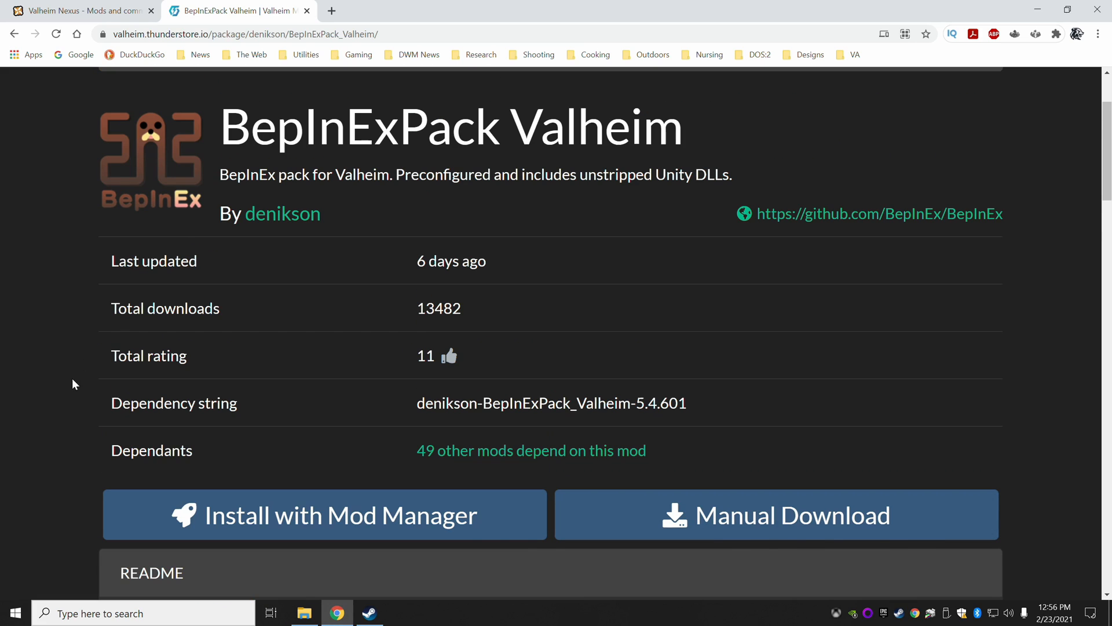
{"action": "mouse_move", "coordinate": [264, 514]}
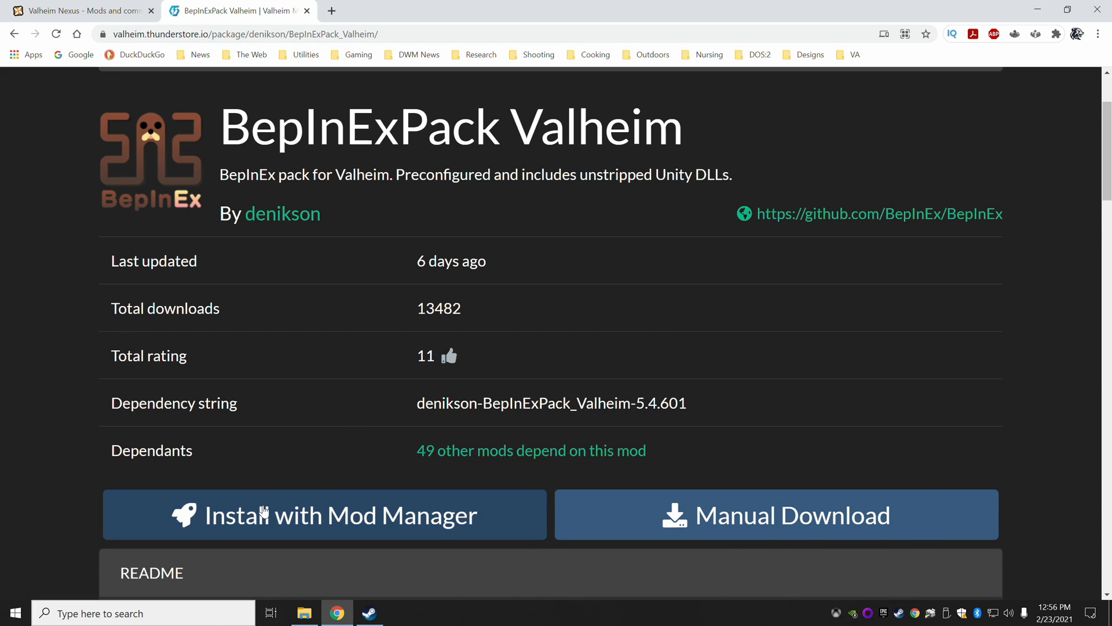
{"action": "mouse_move", "coordinate": [714, 534]}
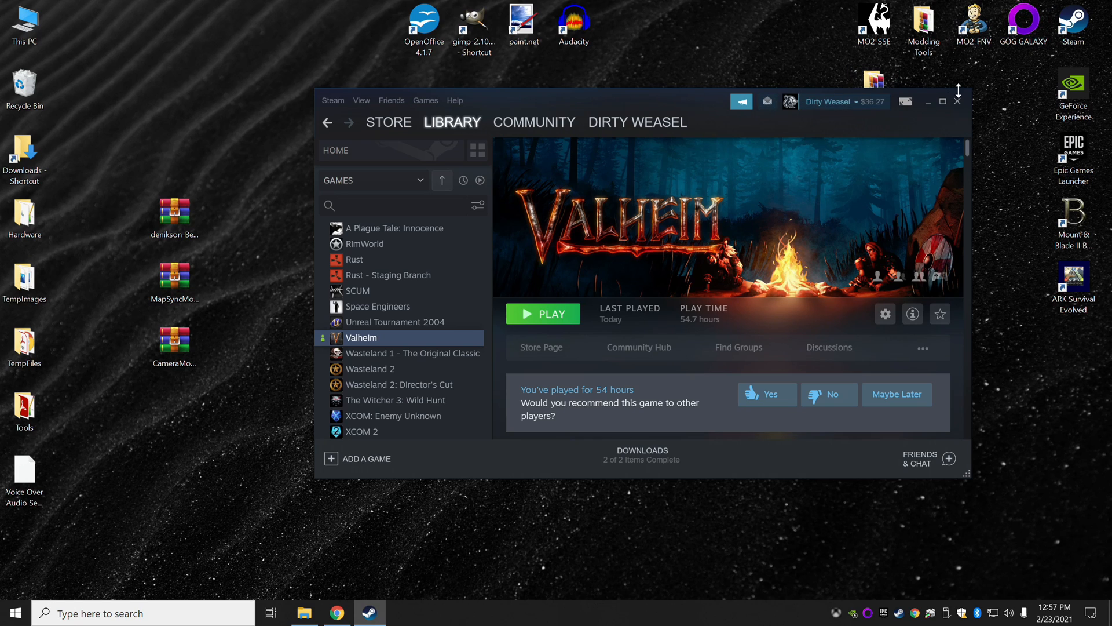
- Close Steam, preview the BepInExPack Valheim zip in WinRAR, then reopen the Valheim folder
{"action": "left_click", "coordinate": [928, 101]}
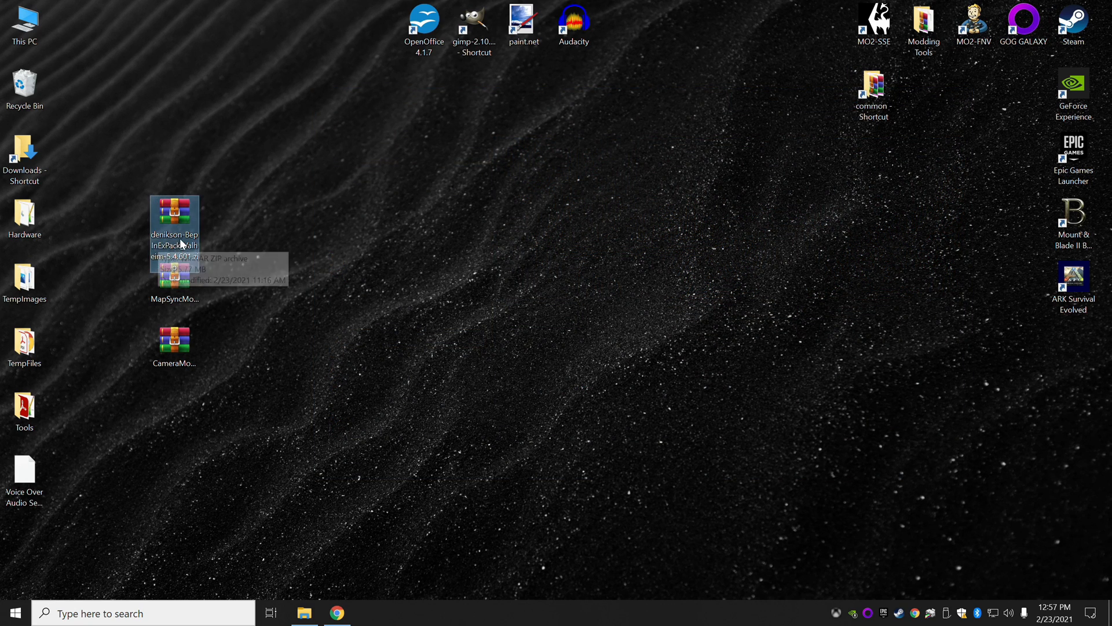
{"action": "mouse_move", "coordinate": [264, 292]}
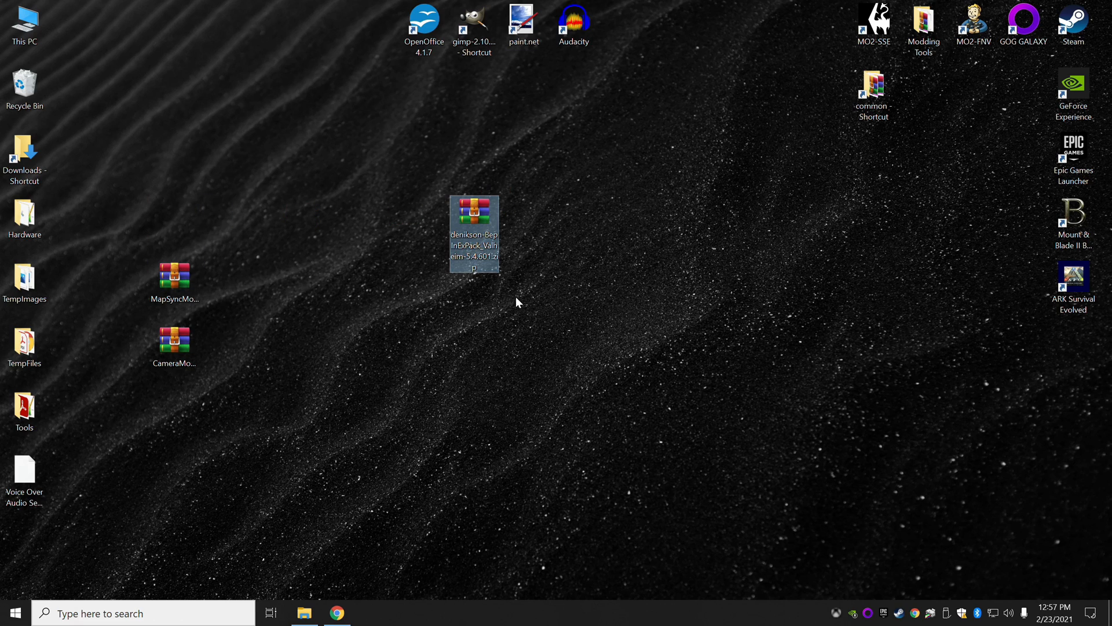
{"action": "mouse_move", "coordinate": [481, 222]}
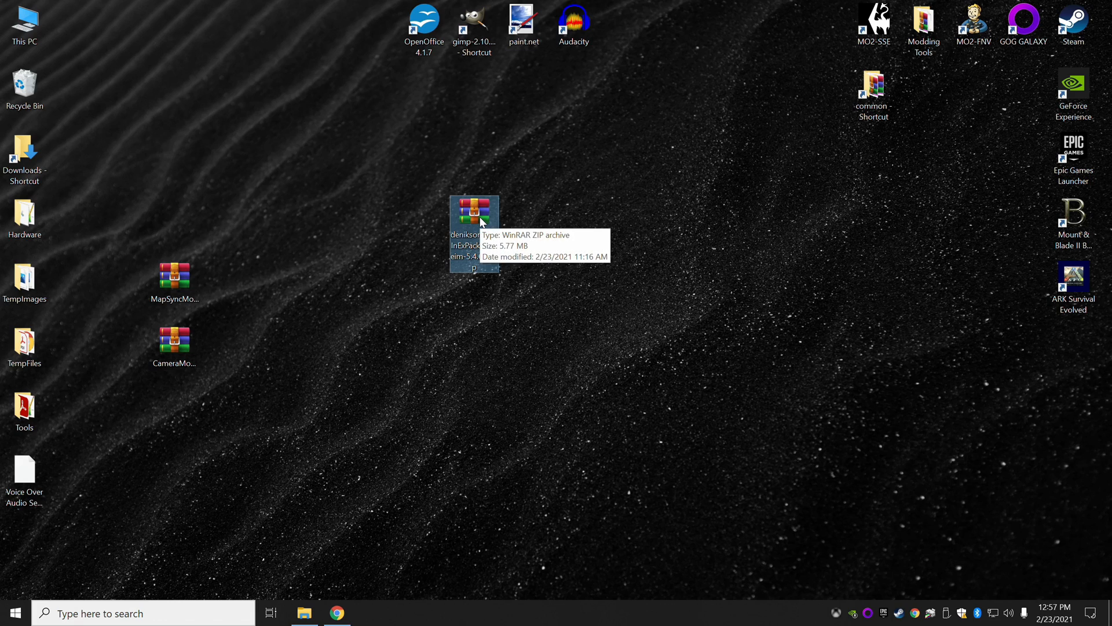
{"action": "double_click", "coordinate": [474, 211]}
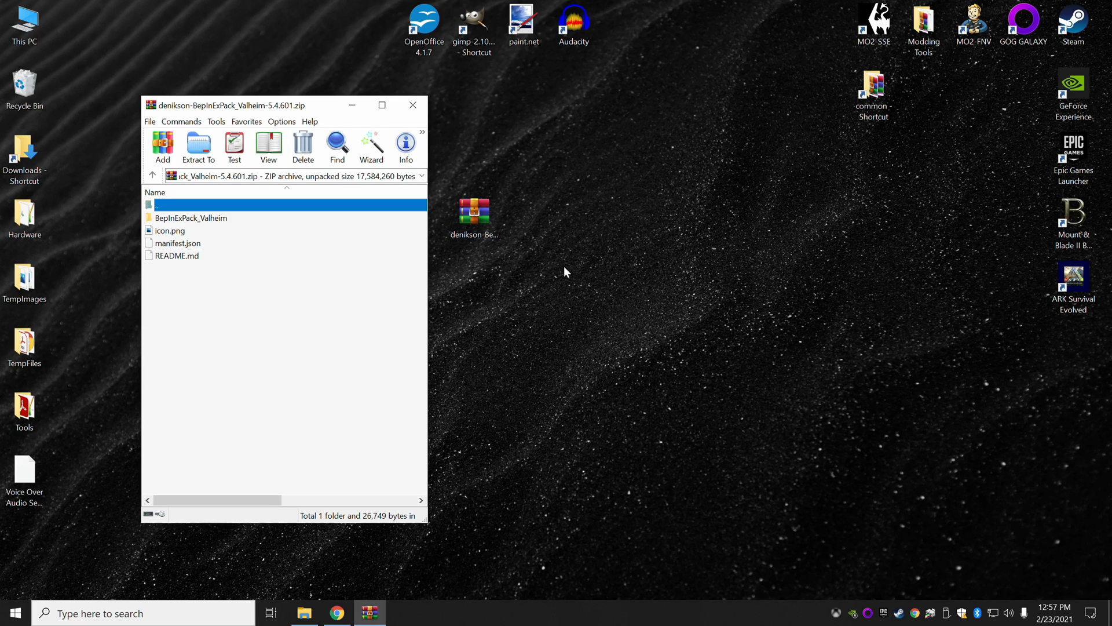
{"action": "mouse_move", "coordinate": [268, 284]}
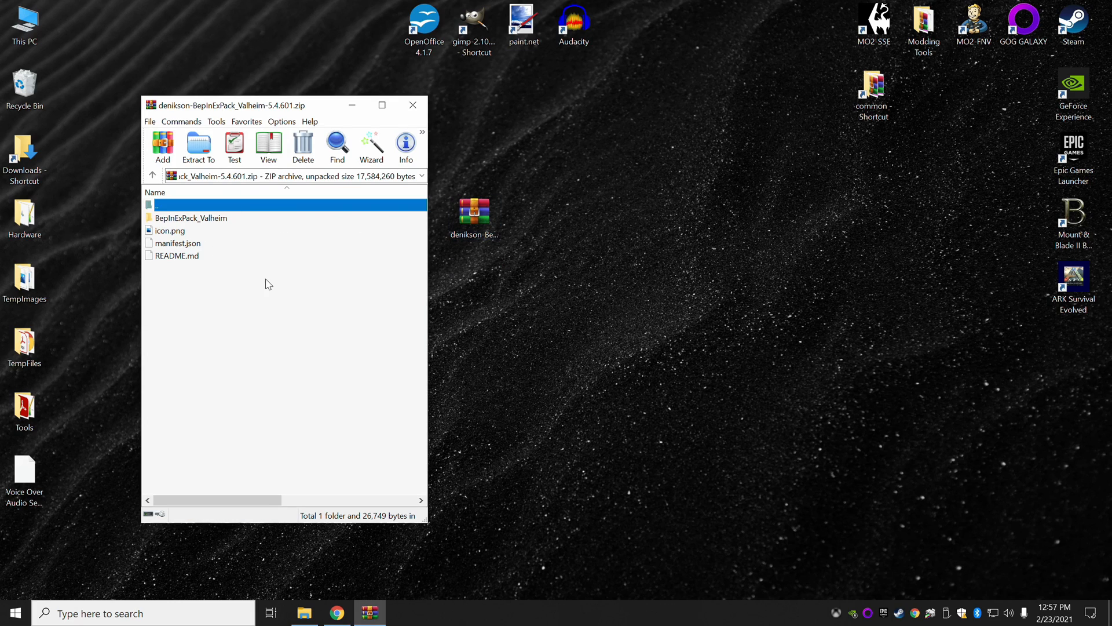
{"action": "left_click", "coordinate": [413, 105]}
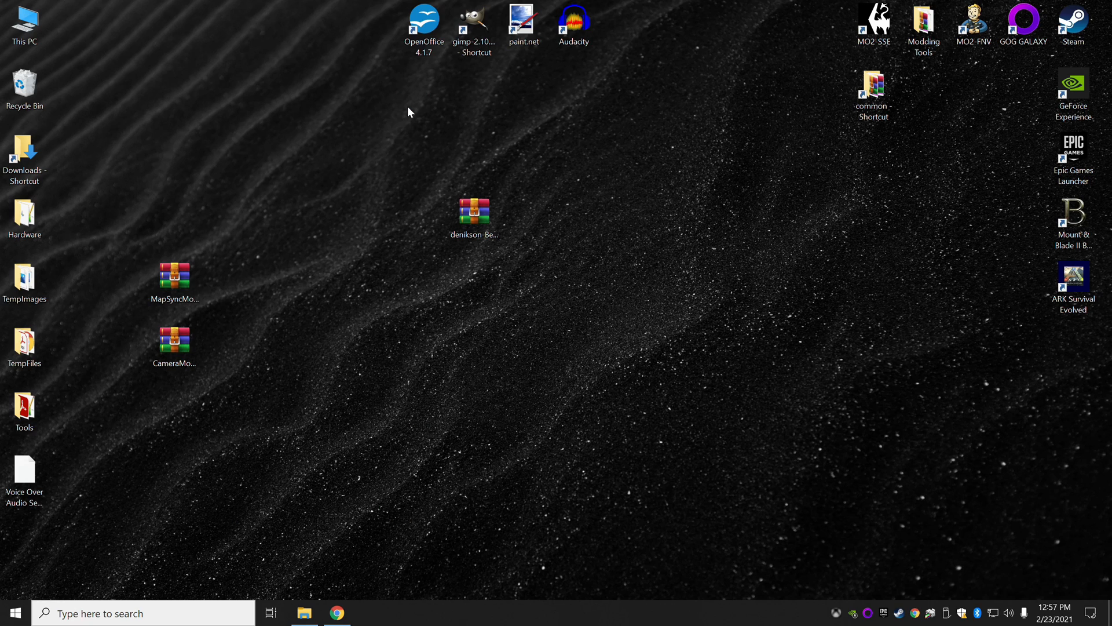
{"action": "left_click", "coordinate": [304, 613]}
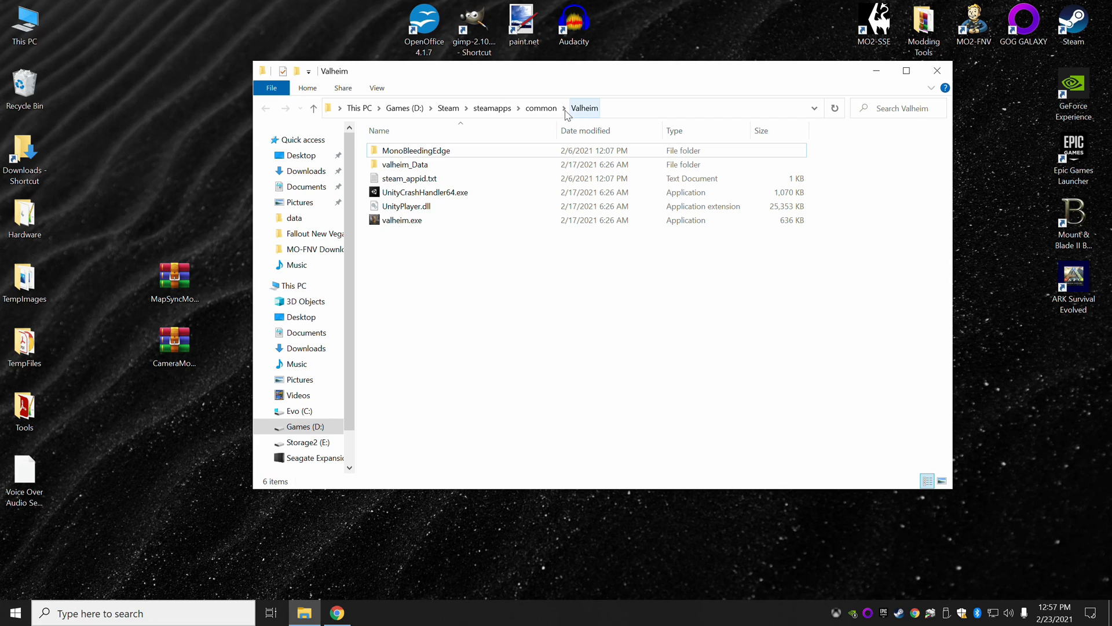
{"action": "mouse_move", "coordinate": [445, 151]}
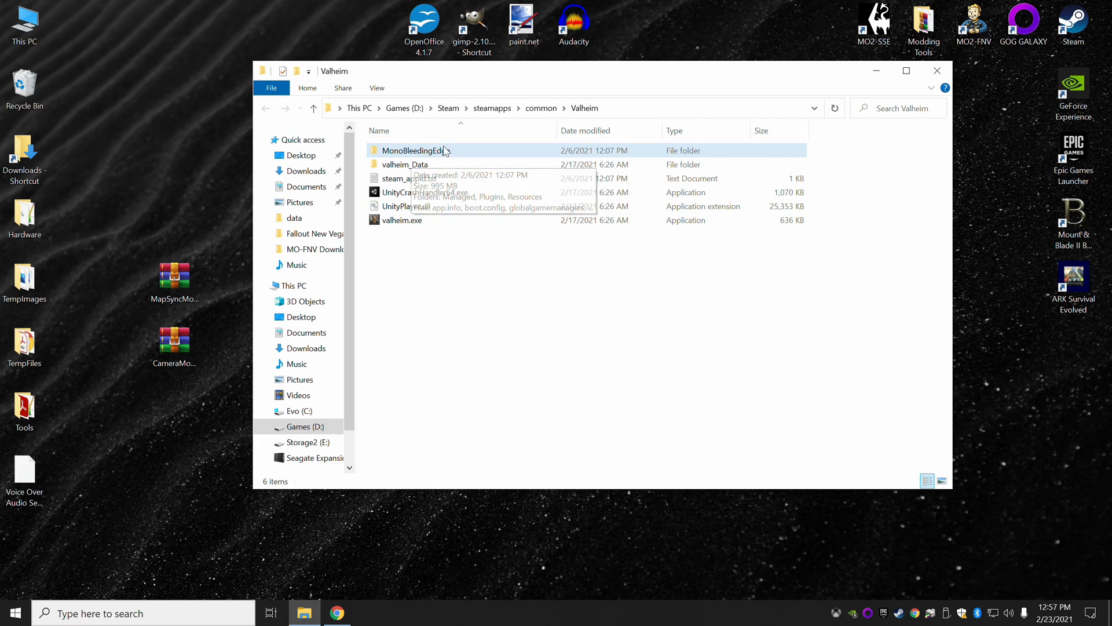
- Reopen the BepInExPack_Valheim-5.4.601 archive and inspect its icon.png and README.md files
{"action": "left_click", "coordinate": [402, 221]}
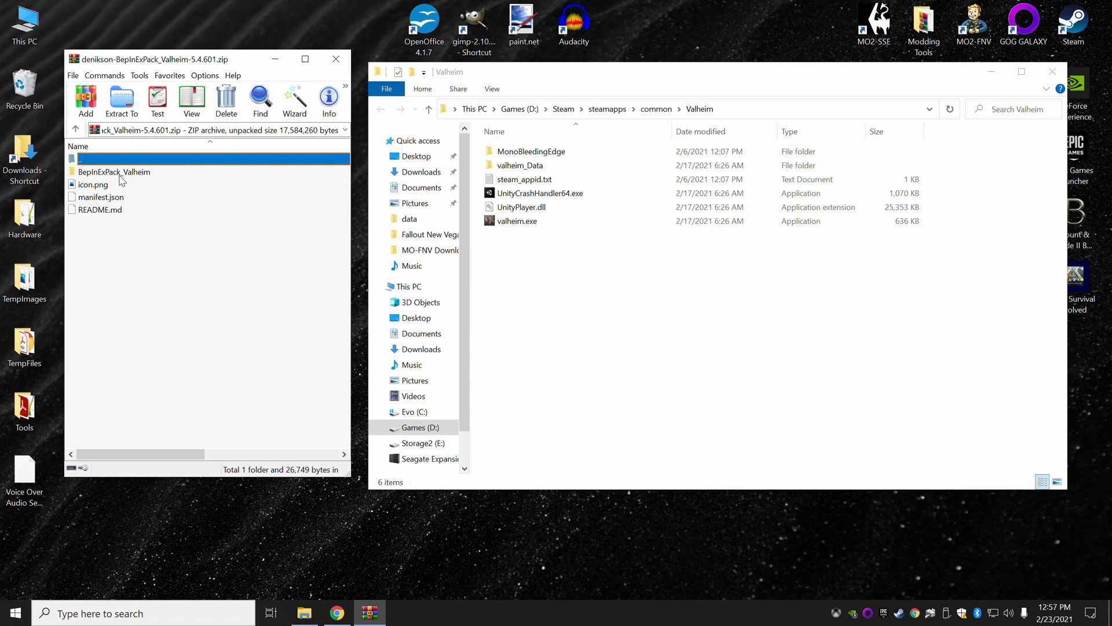
{"action": "left_click", "coordinate": [93, 185]}
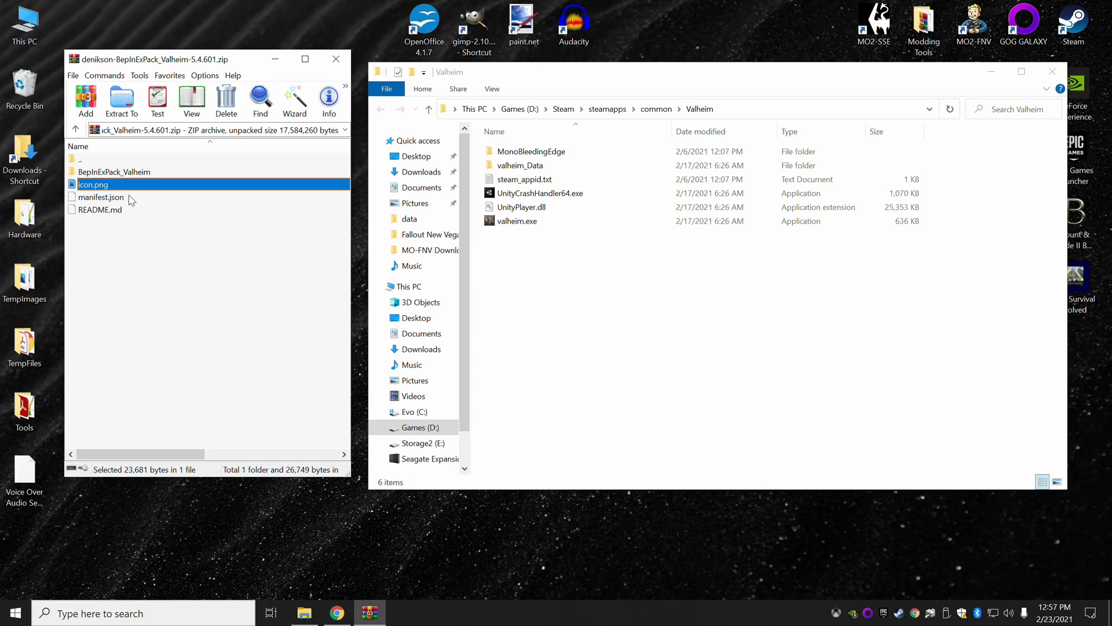
{"action": "left_click", "coordinate": [99, 209]}
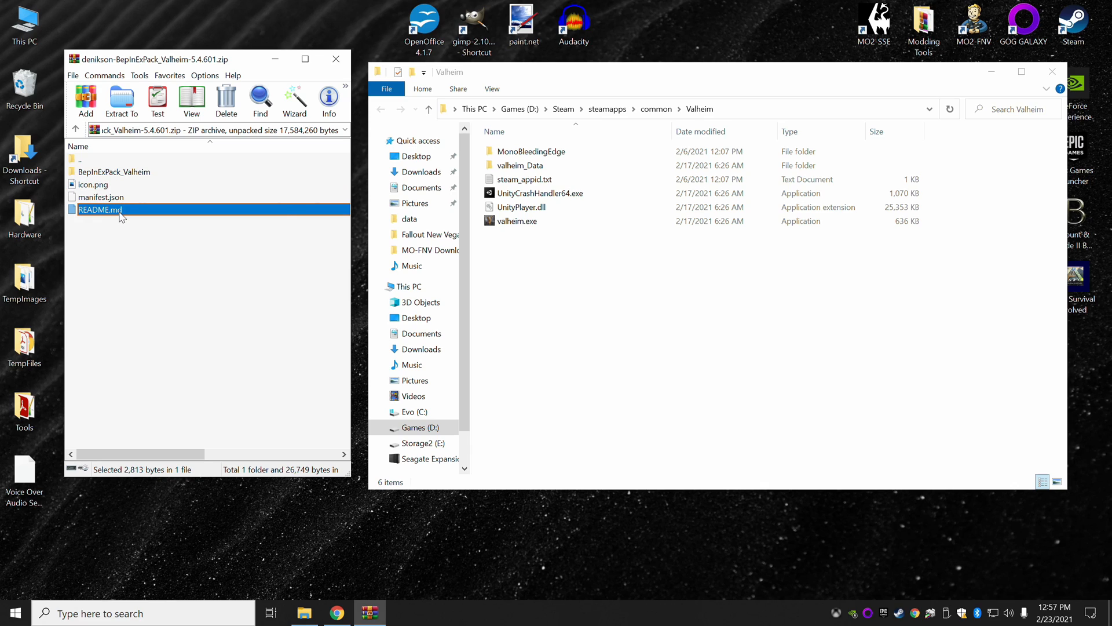
{"action": "right_click", "coordinate": [99, 213]}
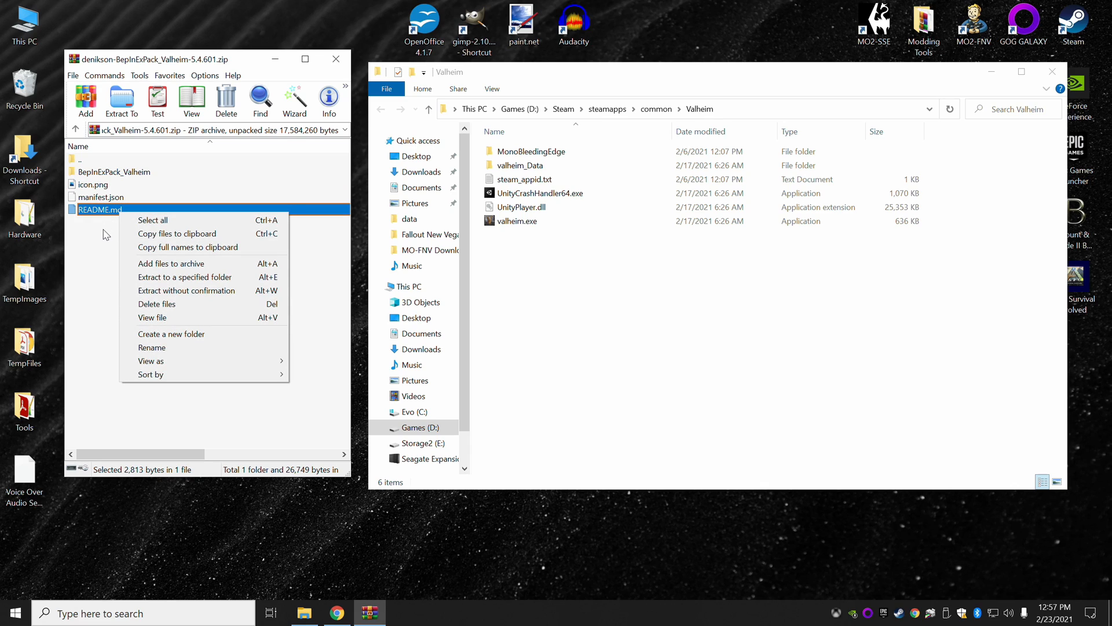
{"action": "left_click", "coordinate": [134, 229]}
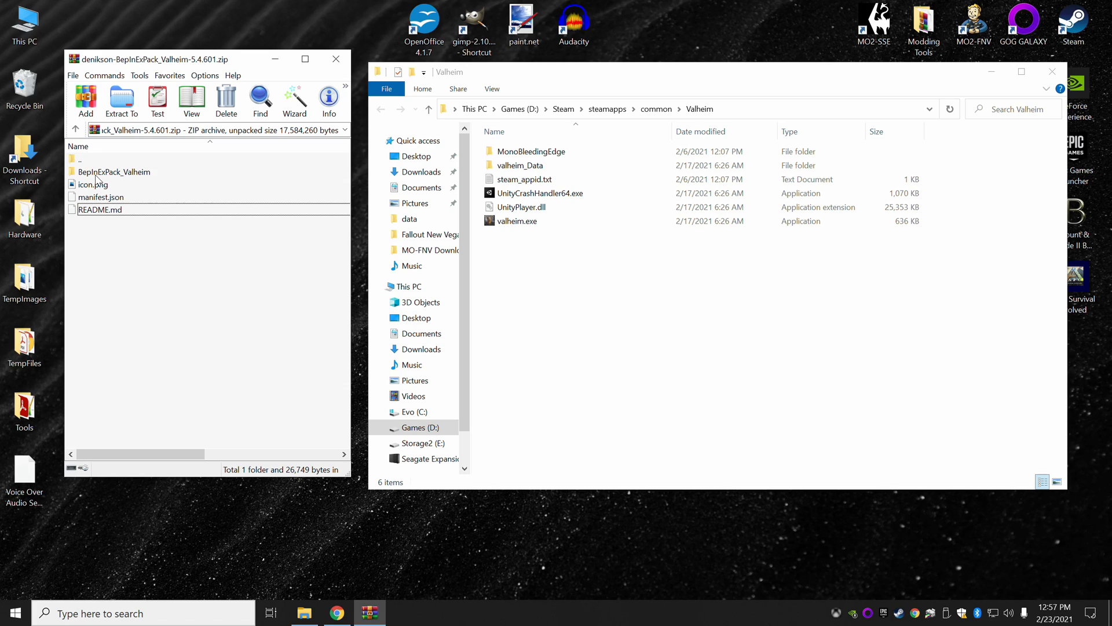
- Copy the BepInExPack_Valheim folder's contents from WinRAR into the Valheim install folder
{"action": "double_click", "coordinate": [114, 171]}
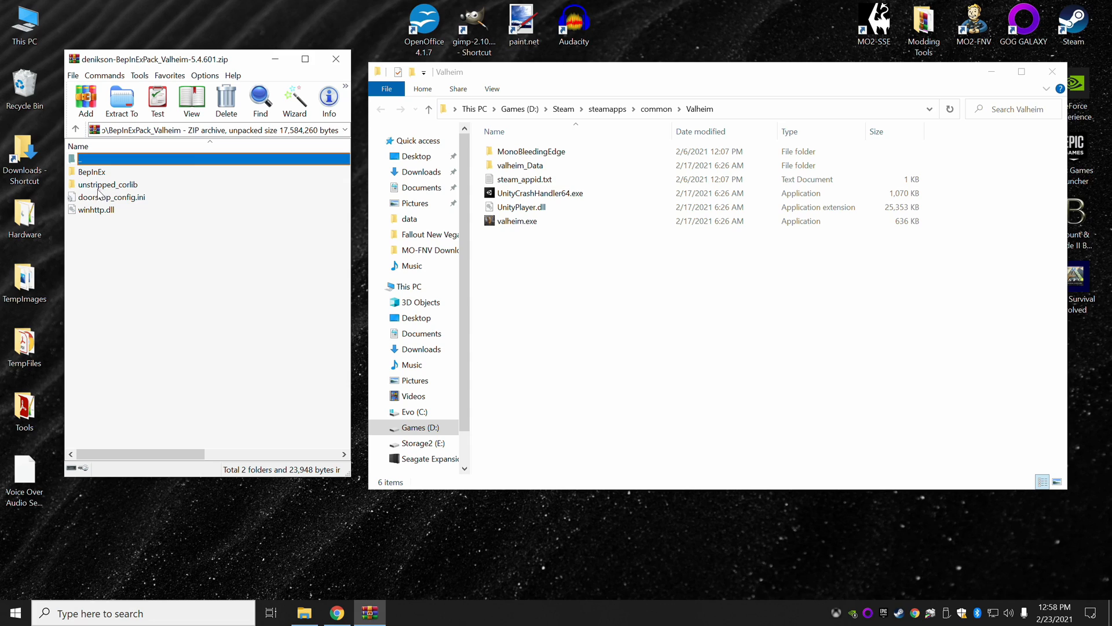
{"action": "mouse_move", "coordinate": [92, 209]}
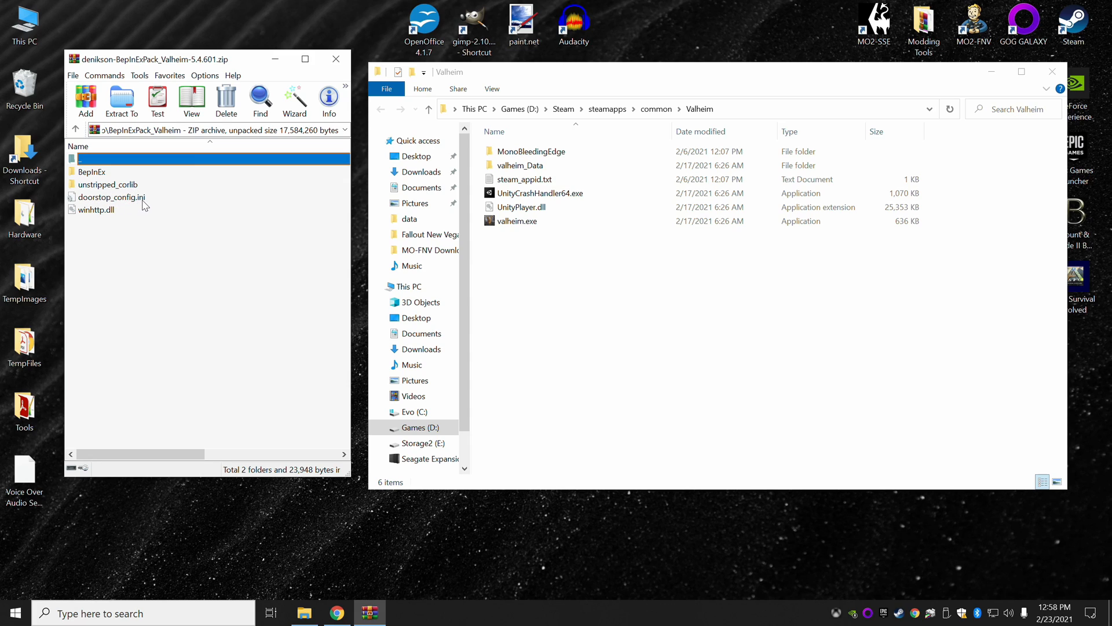
{"action": "mouse_move", "coordinate": [95, 219]}
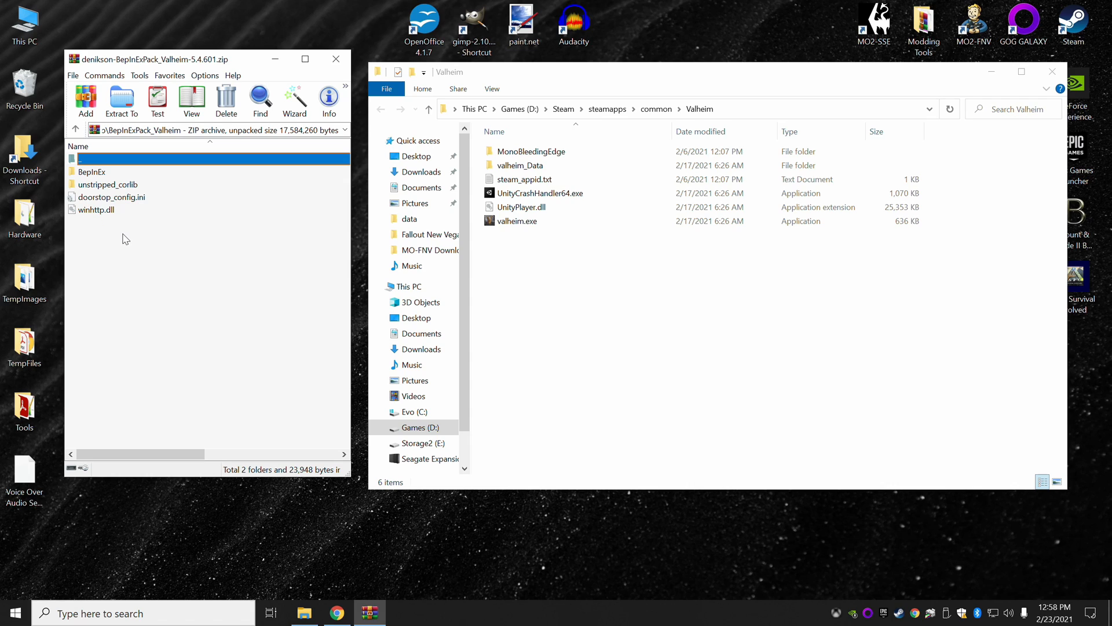
{"action": "mouse_move", "coordinate": [130, 229]}
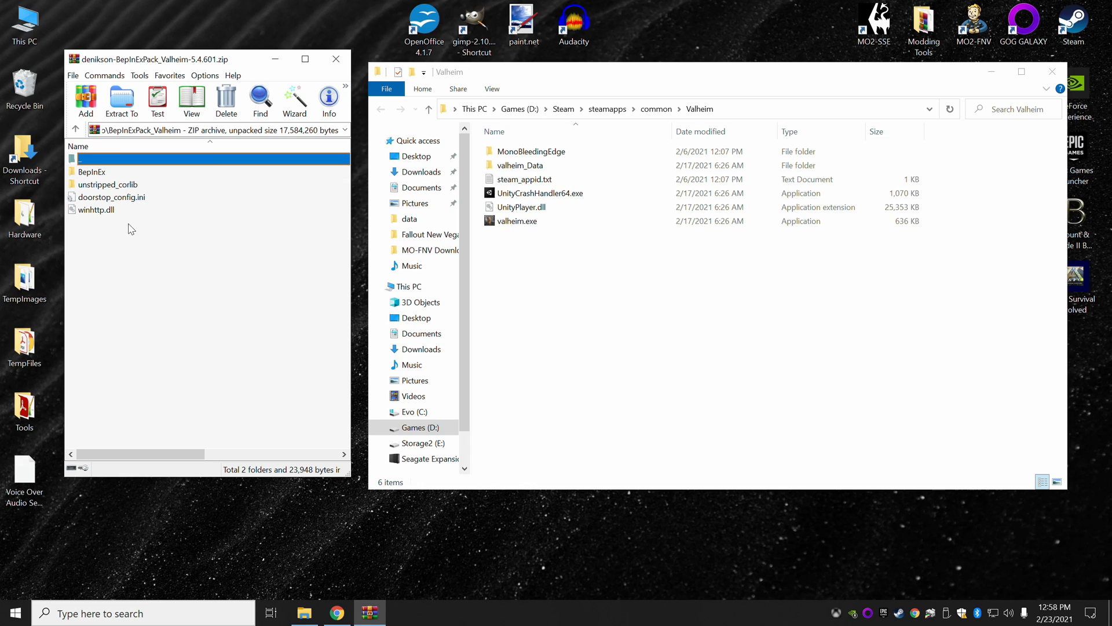
{"action": "left_click", "coordinate": [530, 151]}
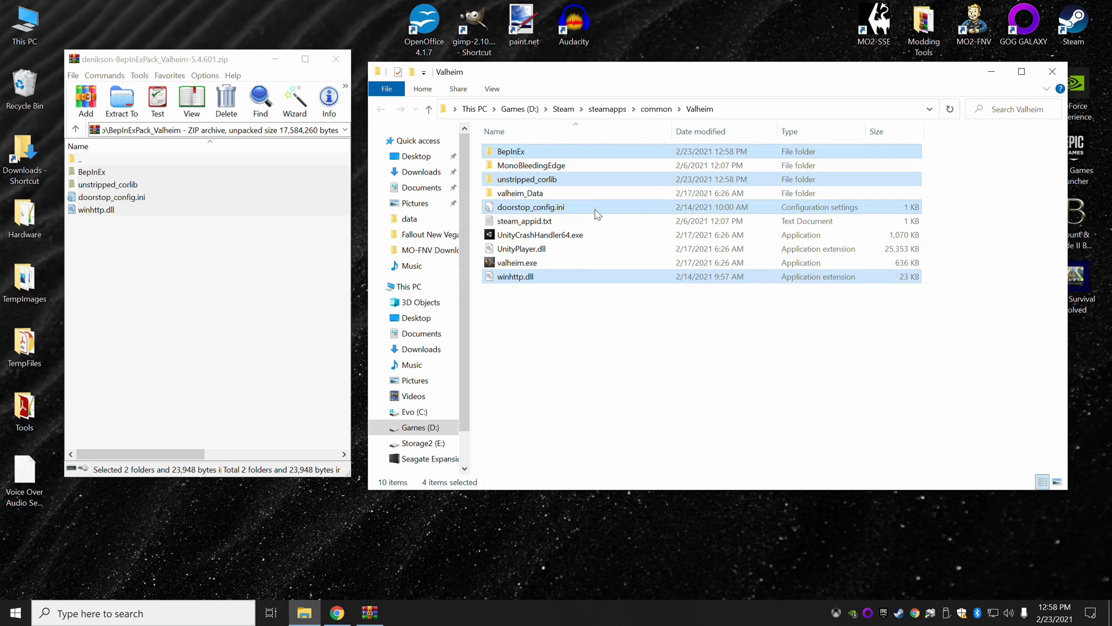
{"action": "mouse_move", "coordinate": [584, 357]}
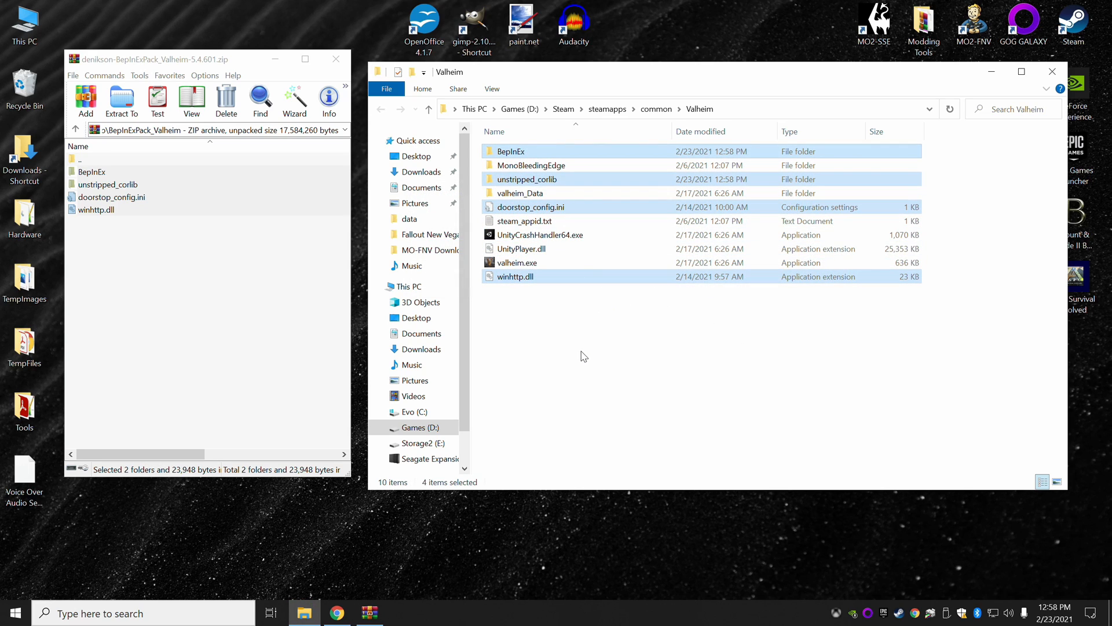
{"action": "mouse_move", "coordinate": [192, 214]}
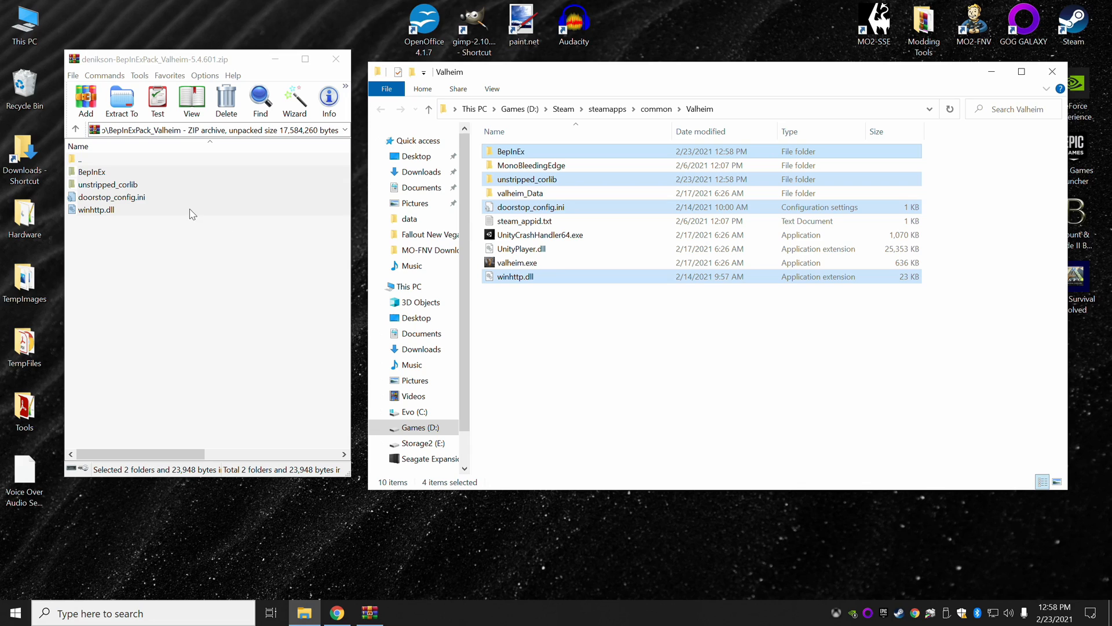
{"action": "mouse_move", "coordinate": [142, 188]}
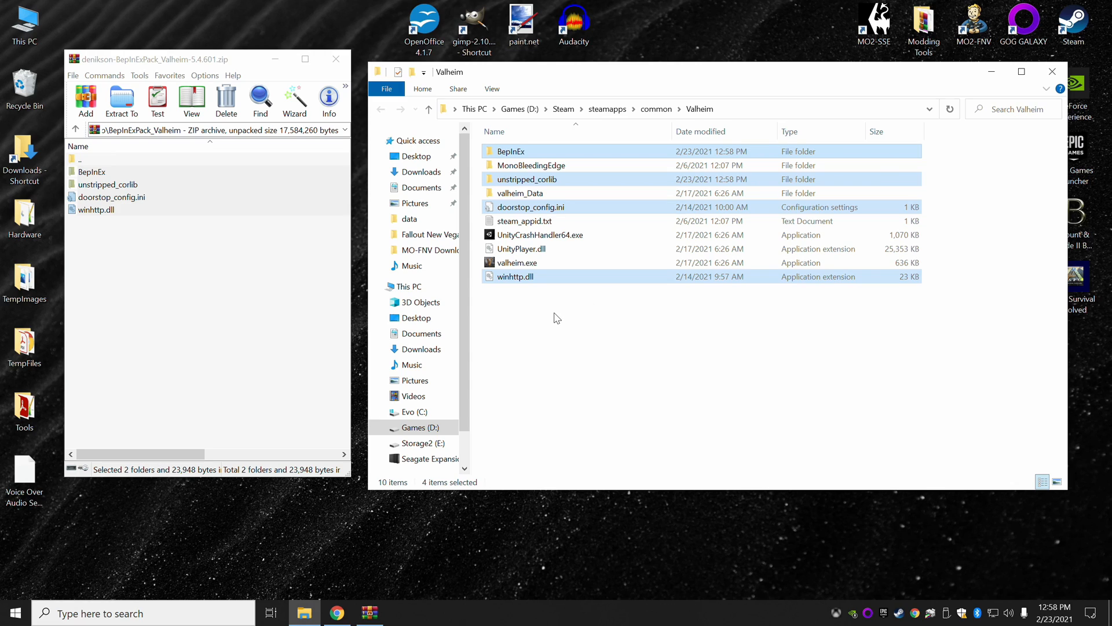
{"action": "mouse_move", "coordinate": [554, 320]}
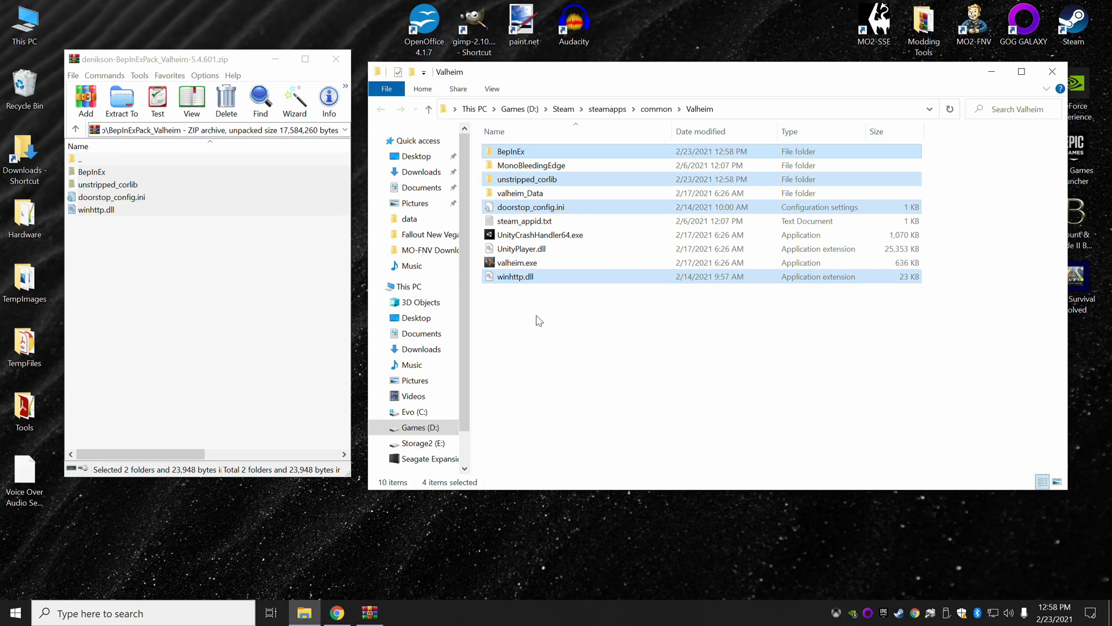
{"action": "mouse_move", "coordinate": [528, 366]}
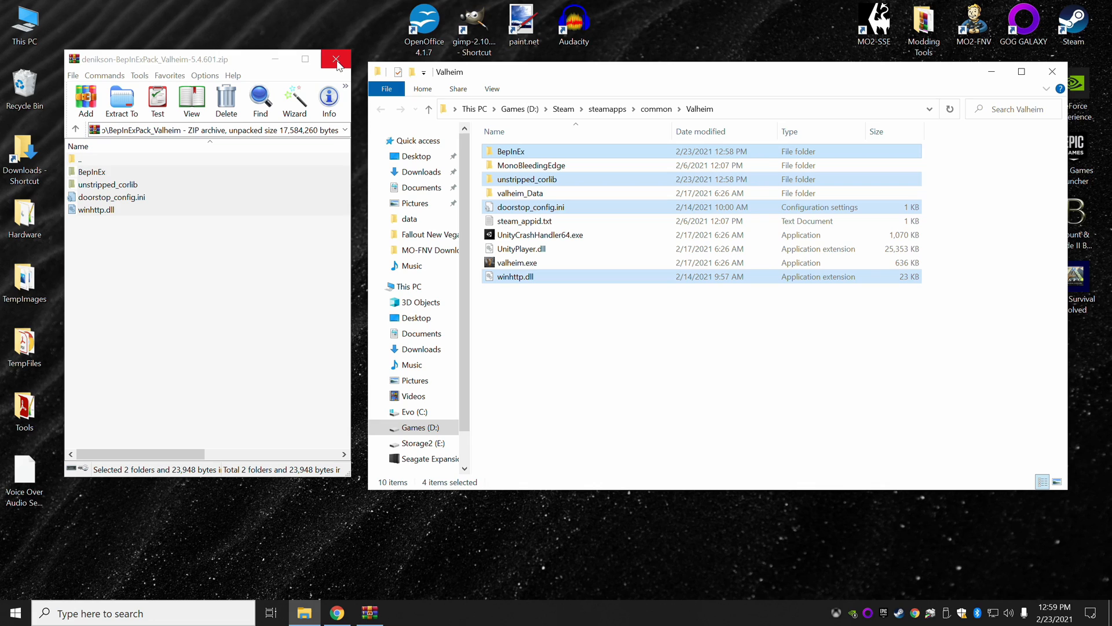
- Close WinRAR, open the empty BepInEx\plugins folder, and return to Nexus Mods
{"action": "left_click", "coordinate": [335, 60]}
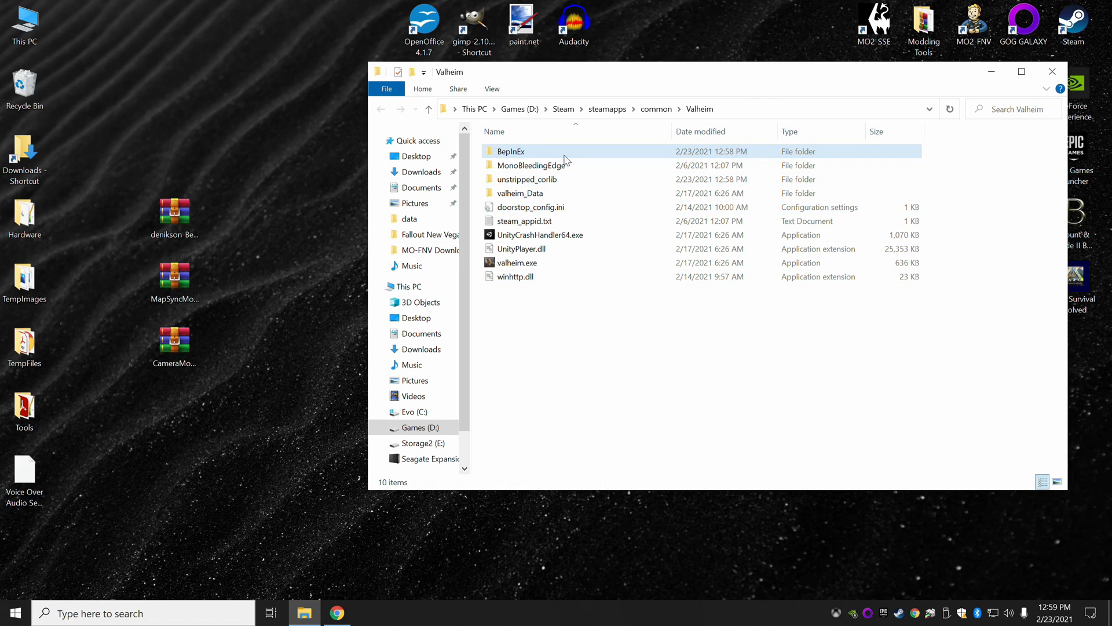
{"action": "mouse_move", "coordinate": [505, 155]}
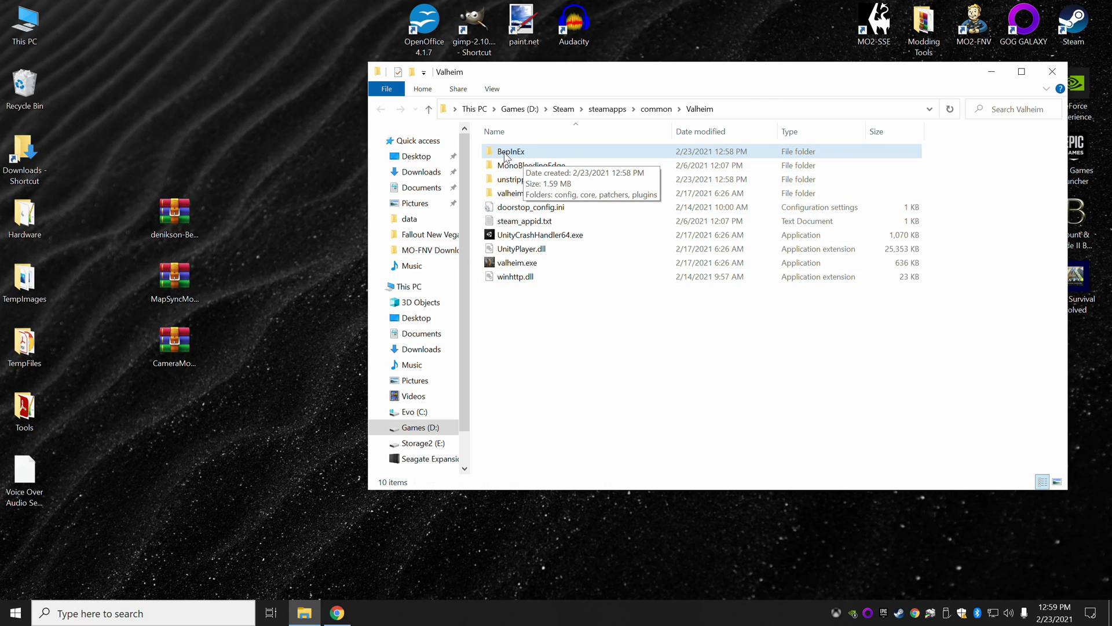
{"action": "double_click", "coordinate": [510, 151]}
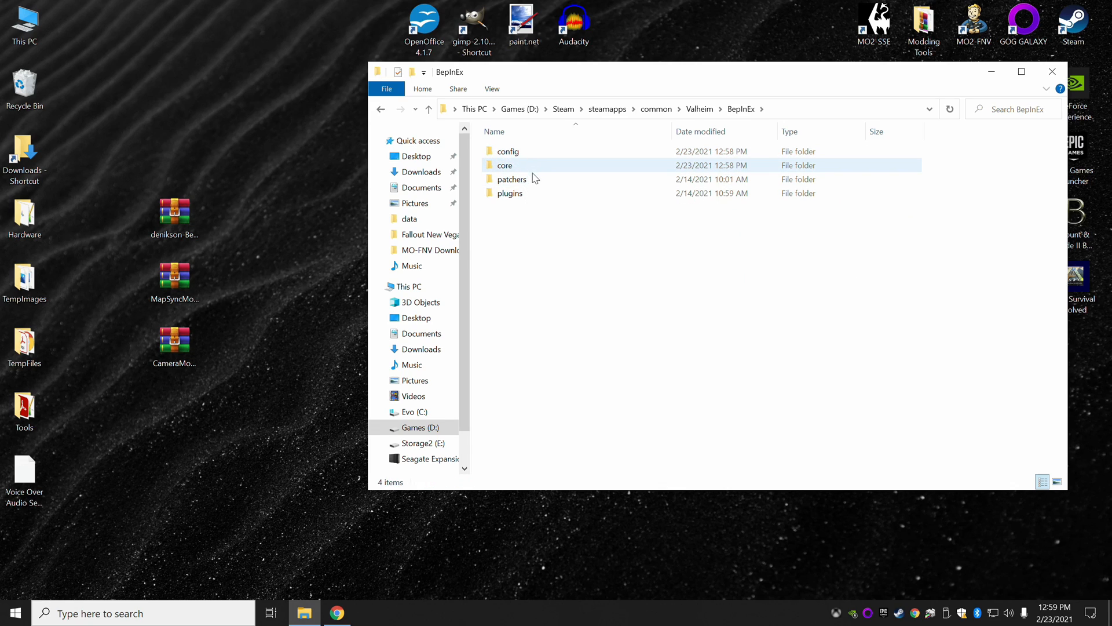
{"action": "mouse_move", "coordinate": [510, 193]}
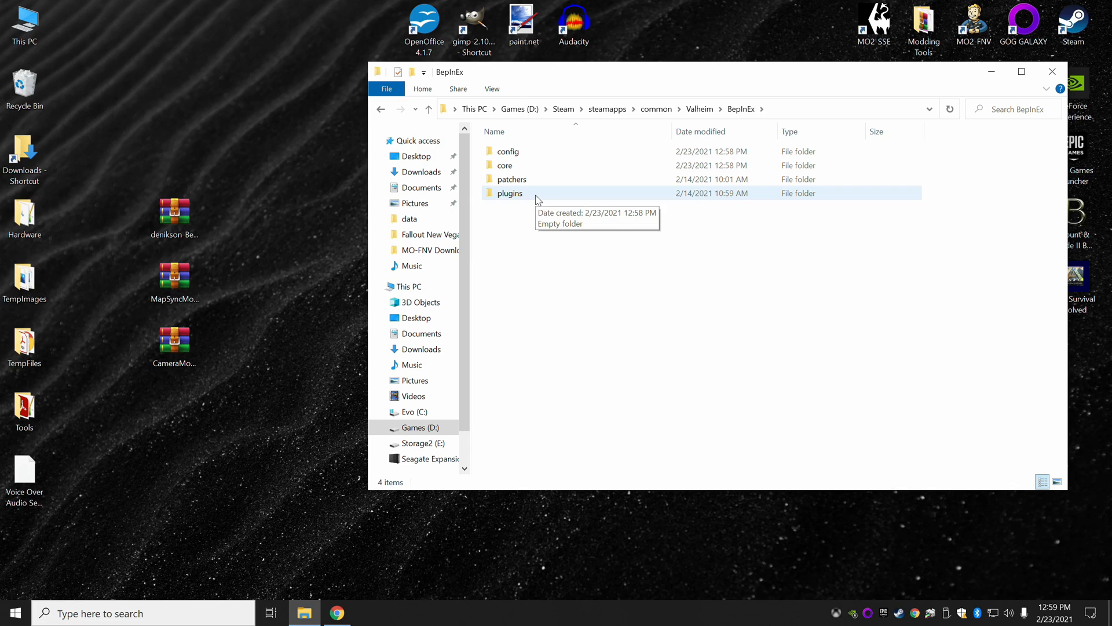
{"action": "double_click", "coordinate": [509, 193]}
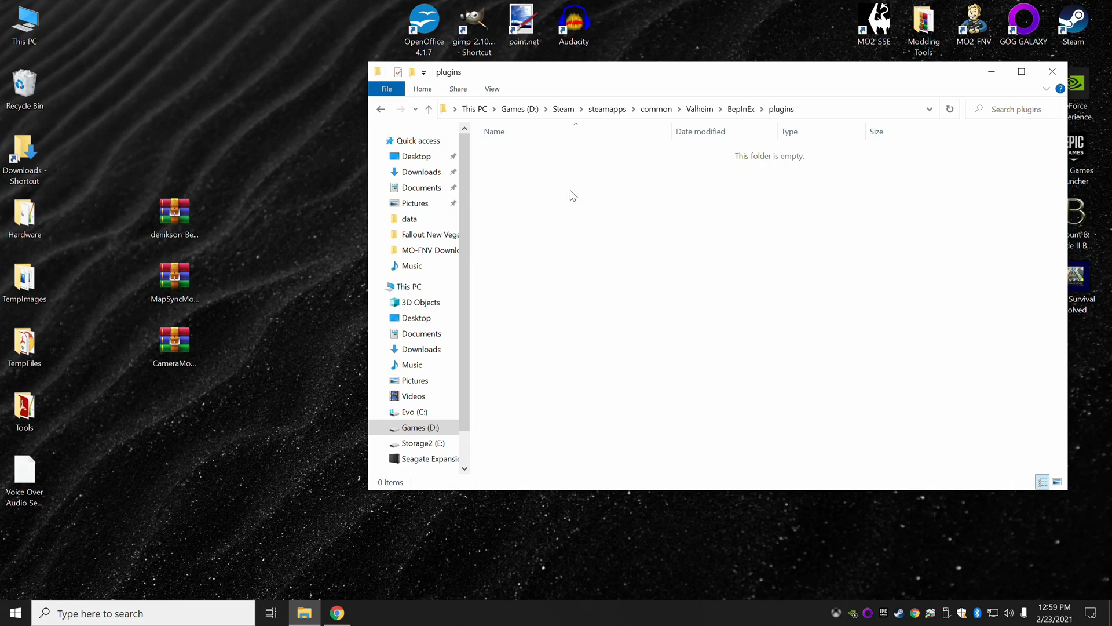
{"action": "mouse_move", "coordinate": [683, 358]}
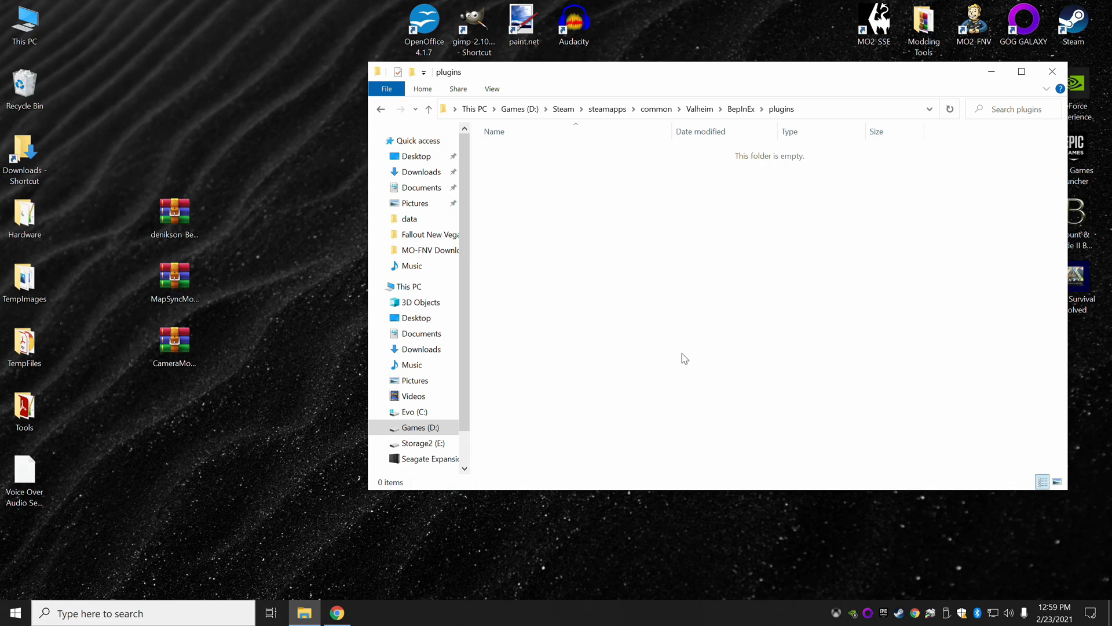
{"action": "mouse_move", "coordinate": [691, 328]}
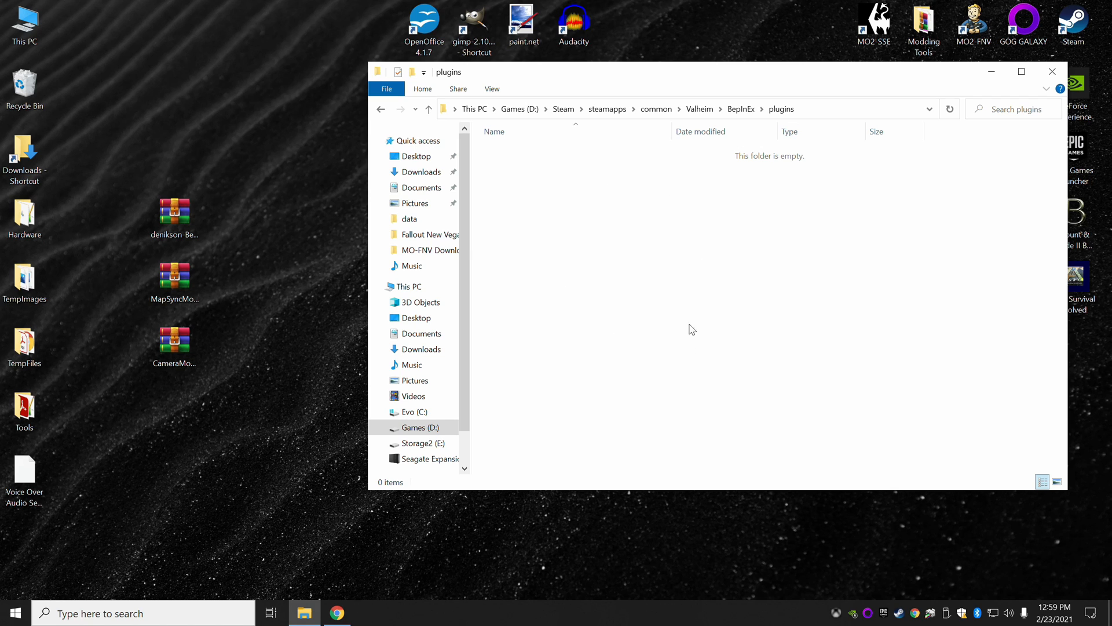
{"action": "mouse_move", "coordinate": [726, 290]}
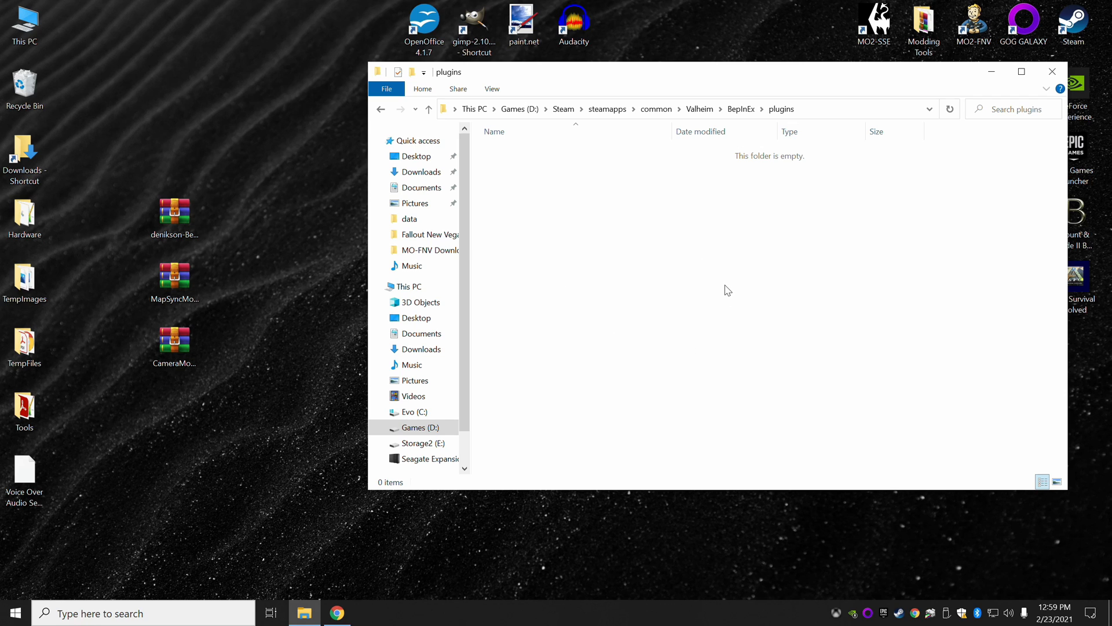
{"action": "left_click", "coordinate": [336, 612]}
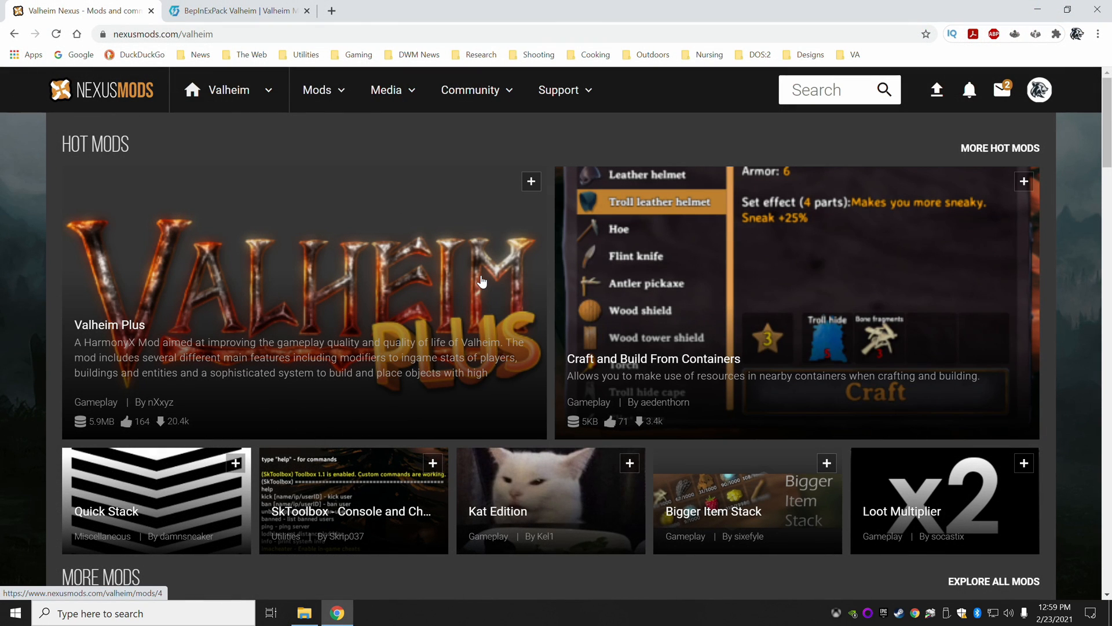
- Scroll the Nexus page and open the desktop MapSyncMod .rar in WinRAR
{"action": "scroll", "scroll_direction": "down", "scroll_amount": 3}
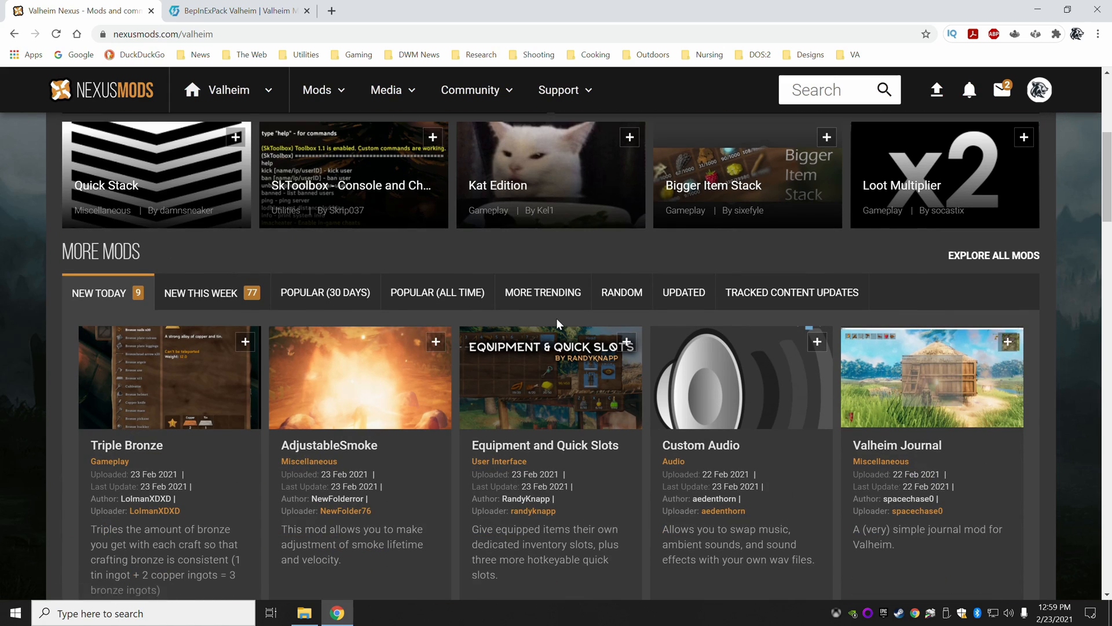
{"action": "scroll", "scroll_direction": "down", "scroll_amount": 3}
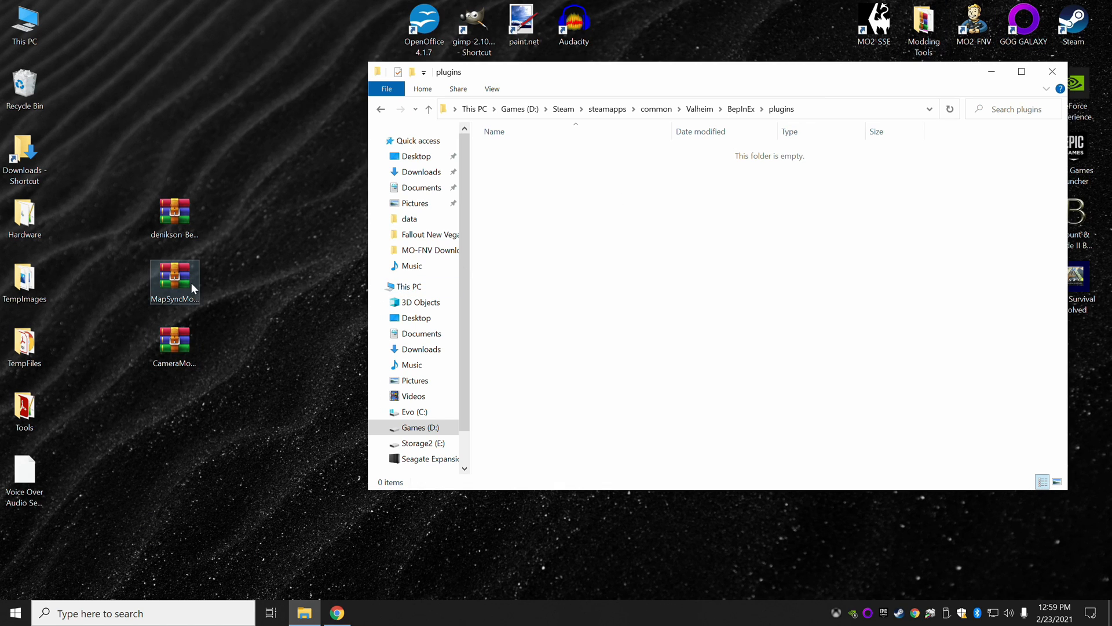
{"action": "double_click", "coordinate": [174, 276]}
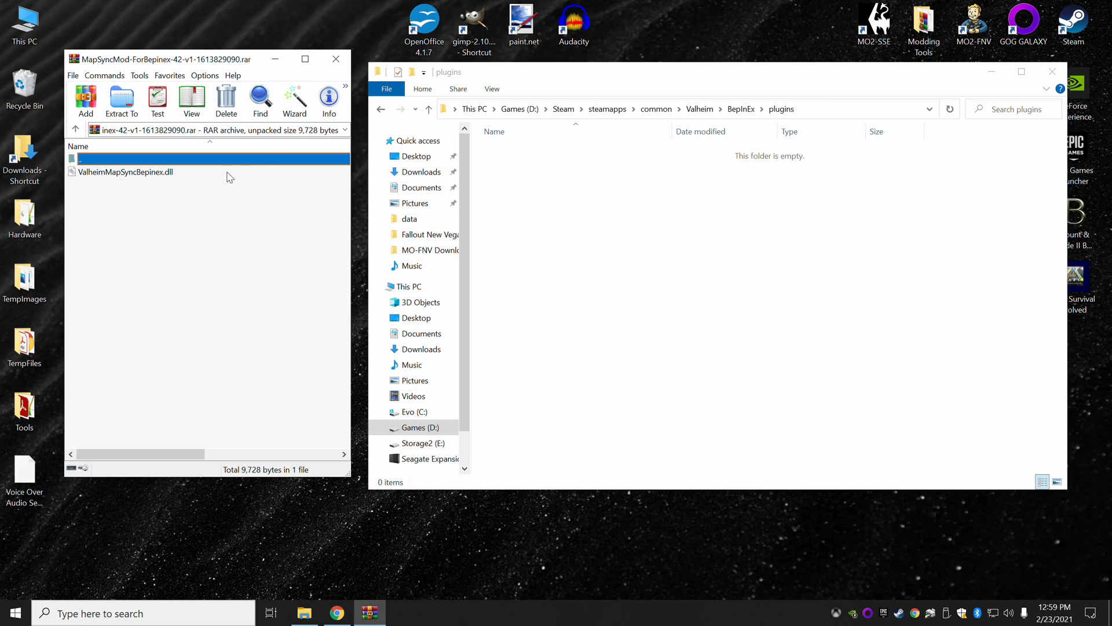
{"action": "mouse_move", "coordinate": [203, 269]}
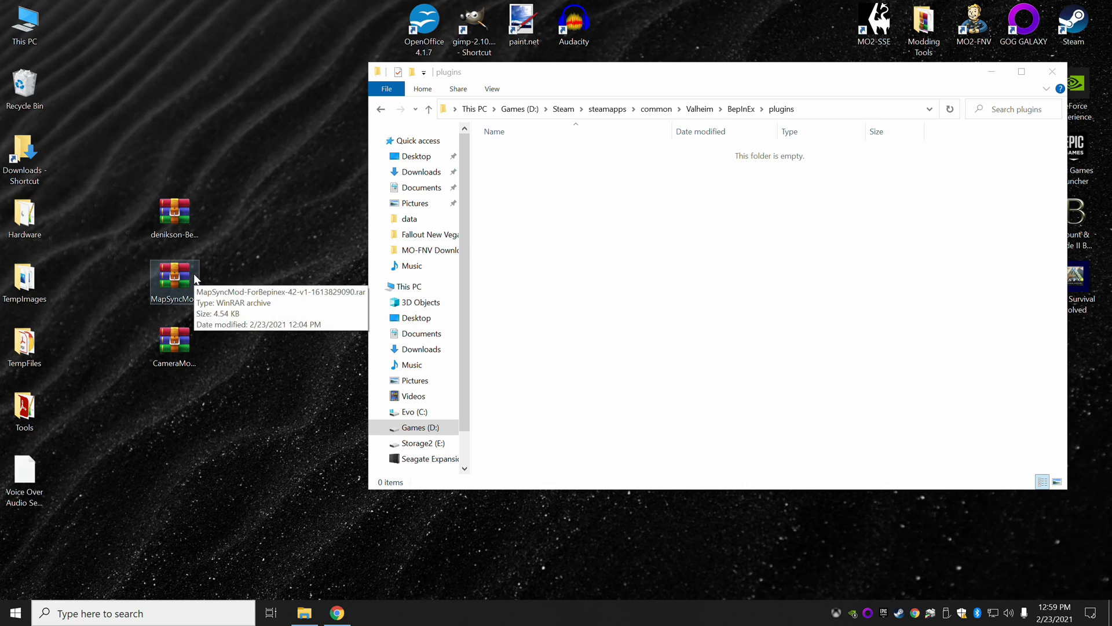
{"action": "mouse_move", "coordinate": [186, 288]}
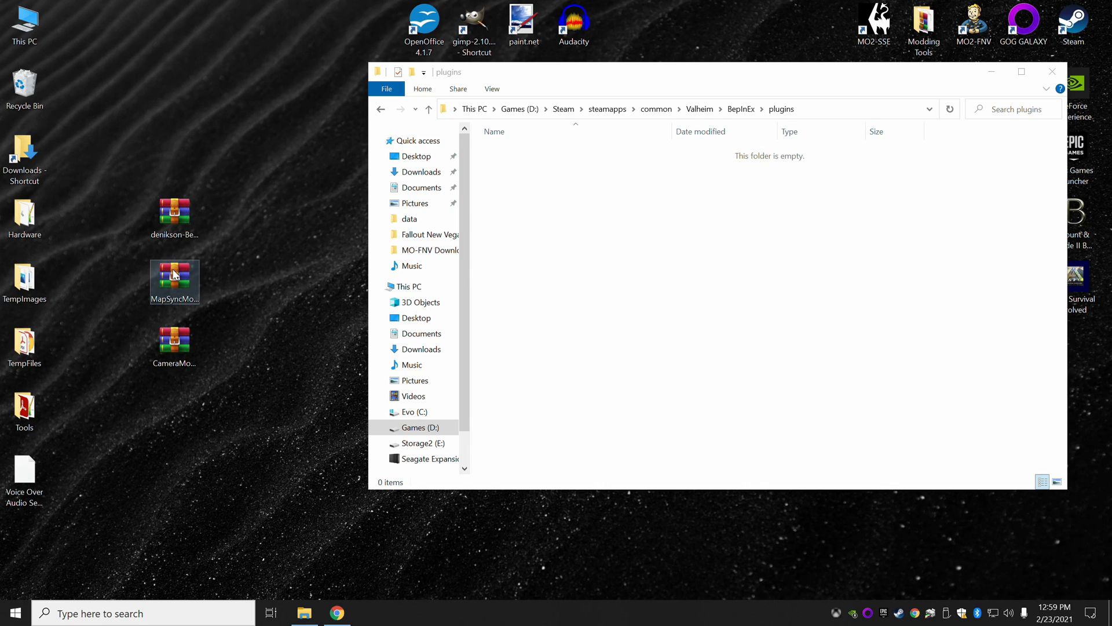
{"action": "double_click", "coordinate": [173, 274]}
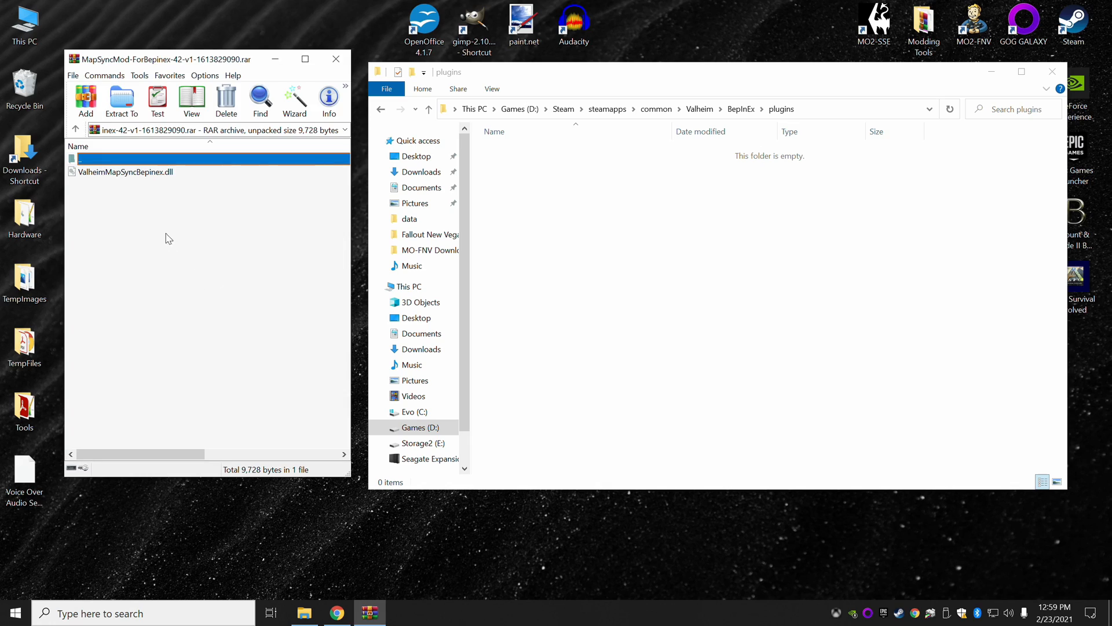
- Copy ValheimMapSyncBepinex.dll into Valheim\BepInEx\plugins, then return to the Nexus Mods page
{"action": "left_click", "coordinate": [126, 171]}
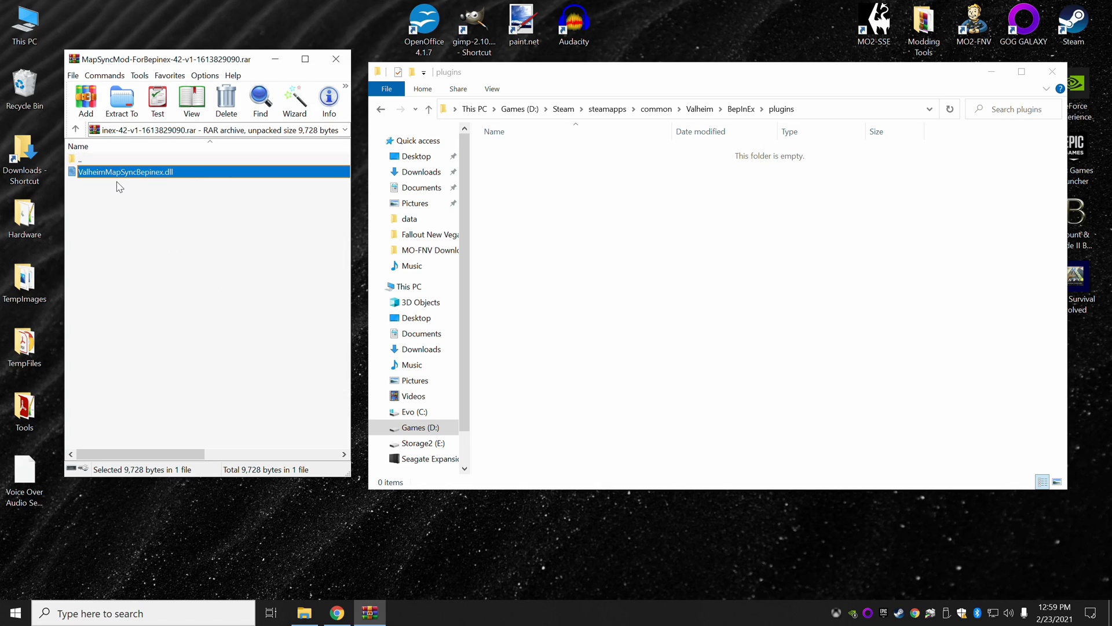
{"action": "mouse_move", "coordinate": [168, 203]}
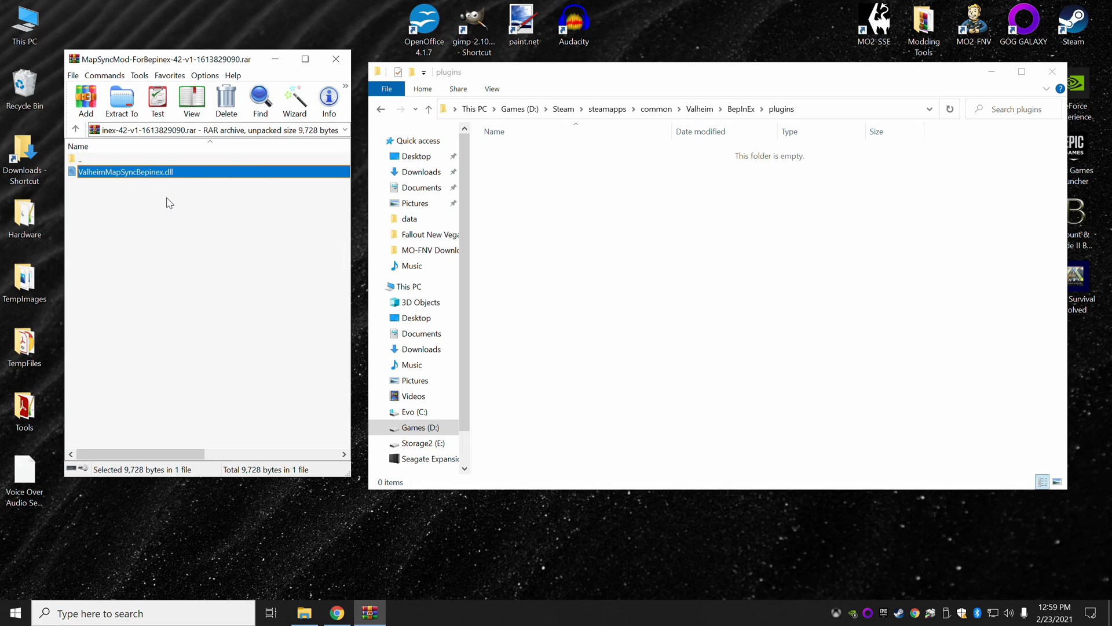
{"action": "left_click", "coordinate": [382, 108]}
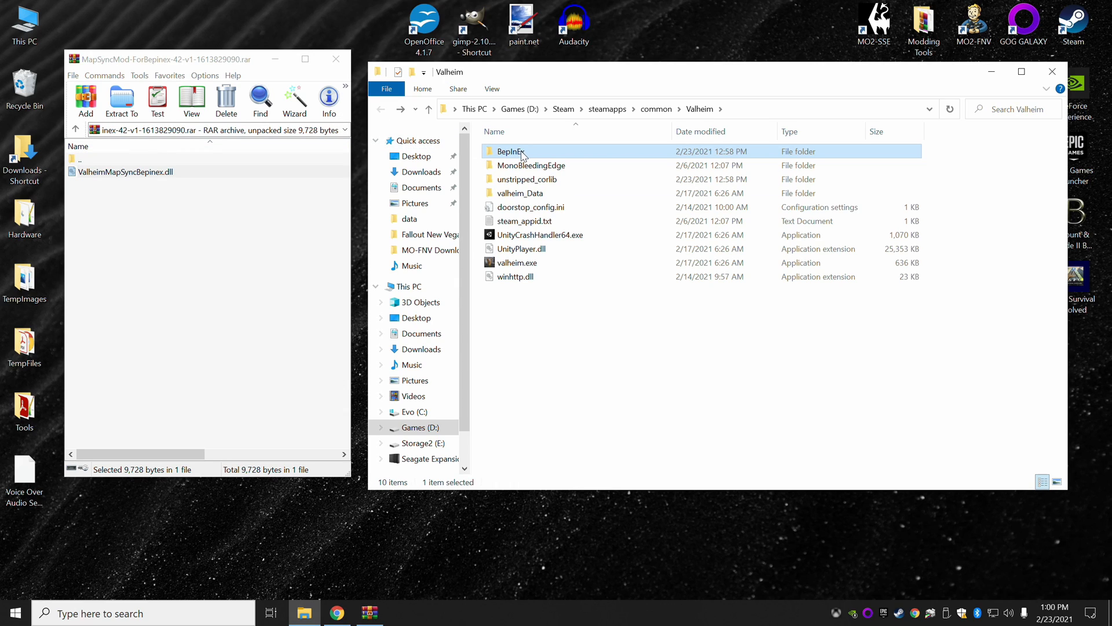
{"action": "double_click", "coordinate": [508, 151]}
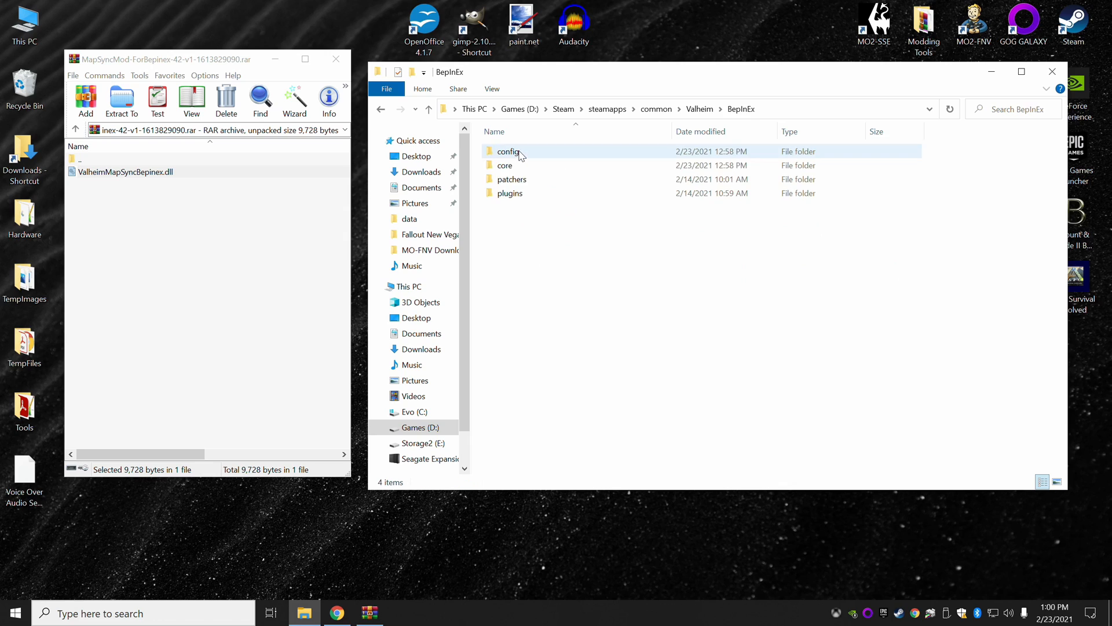
{"action": "double_click", "coordinate": [510, 192]}
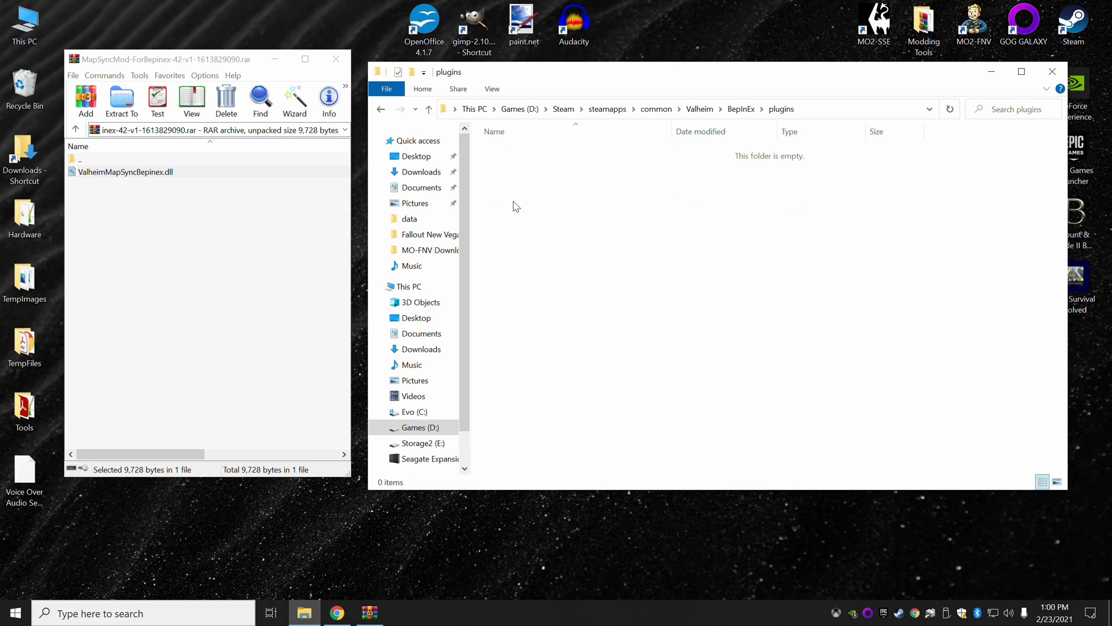
{"action": "mouse_move", "coordinate": [381, 108]}
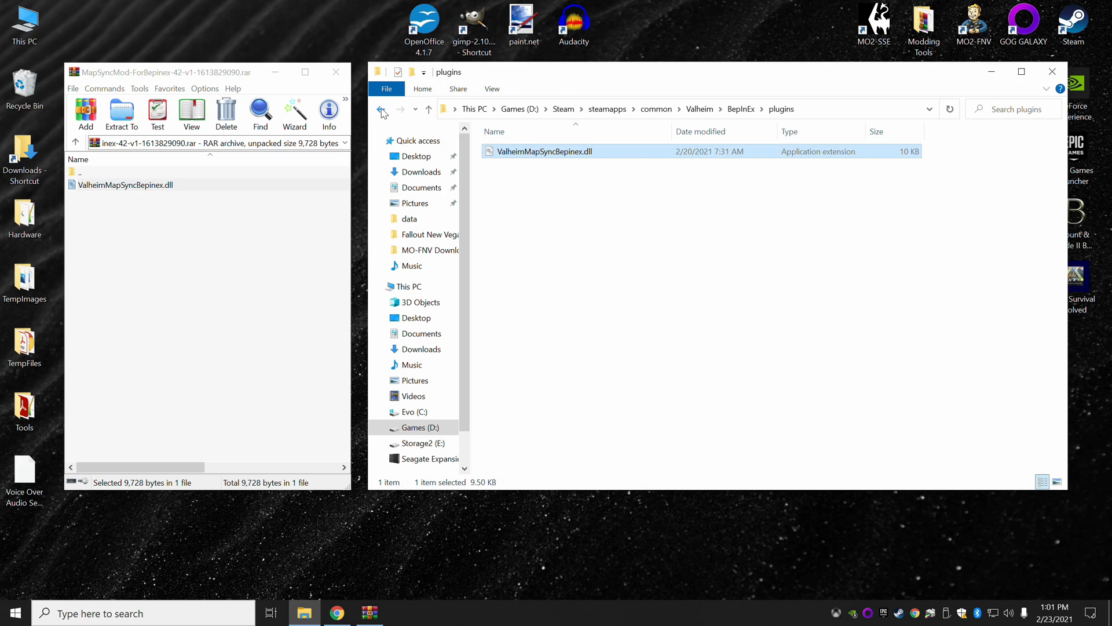
{"action": "left_click", "coordinate": [381, 109]}
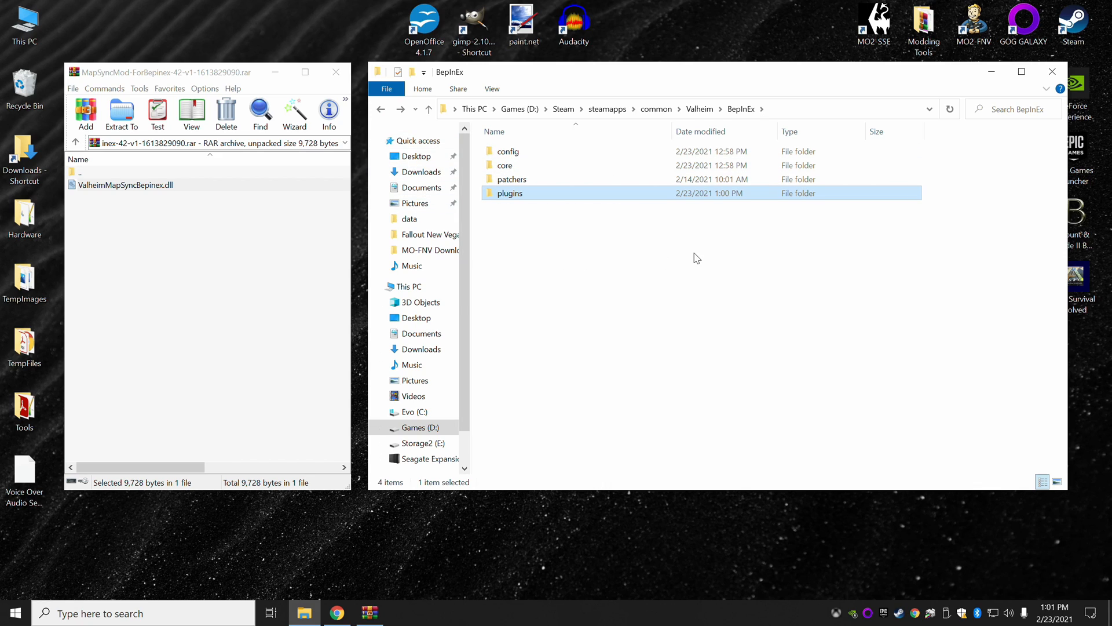
{"action": "mouse_move", "coordinate": [615, 320]}
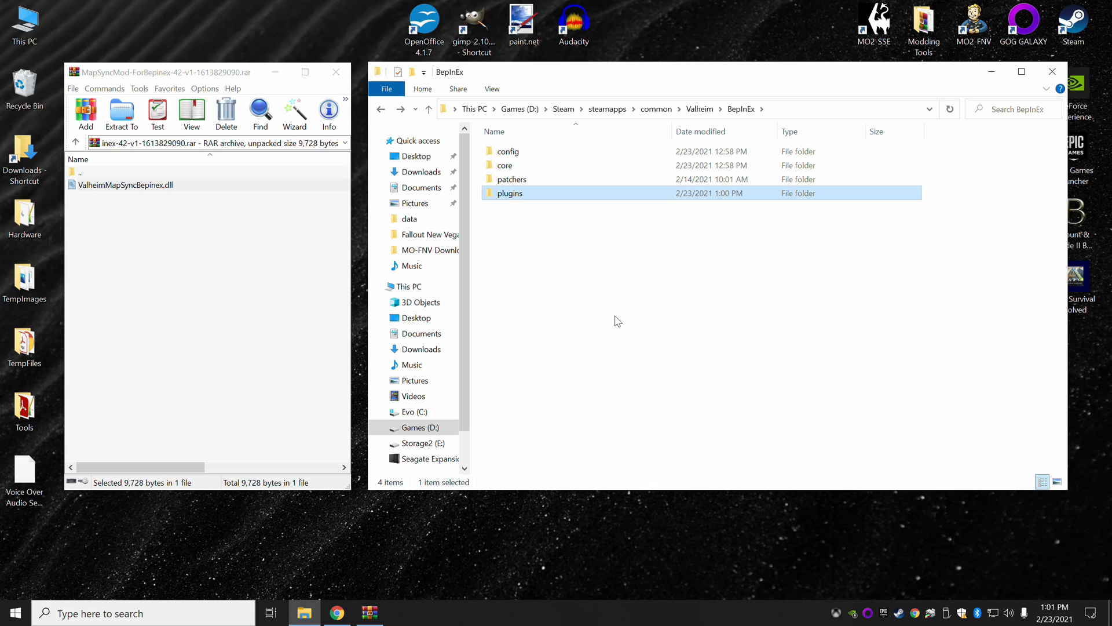
{"action": "left_click", "coordinate": [337, 613]}
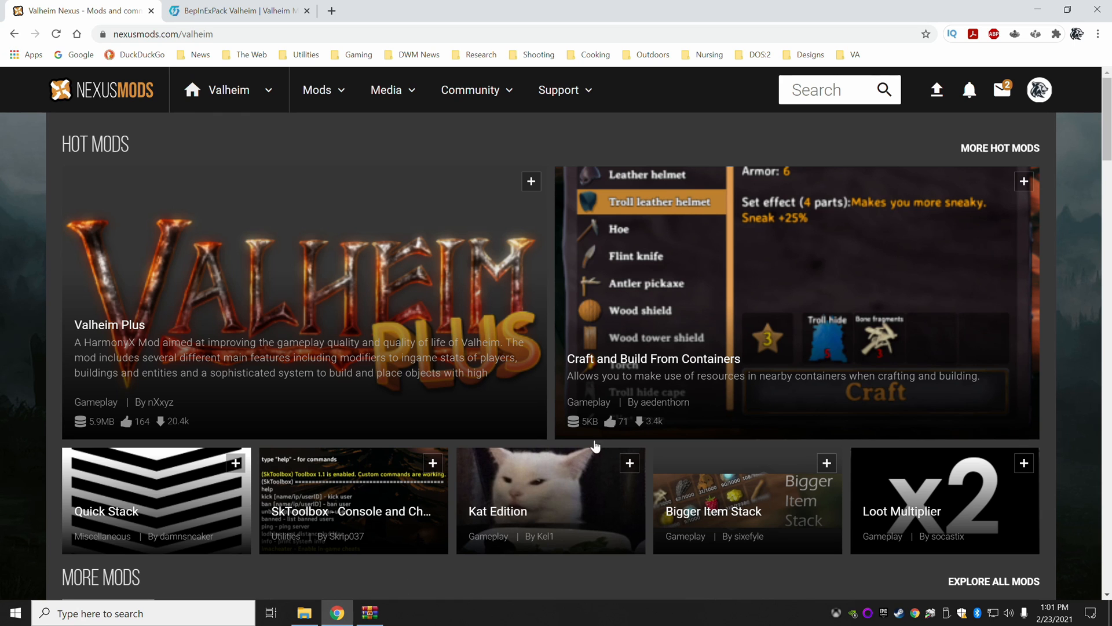
{"action": "mouse_move", "coordinate": [426, 407]}
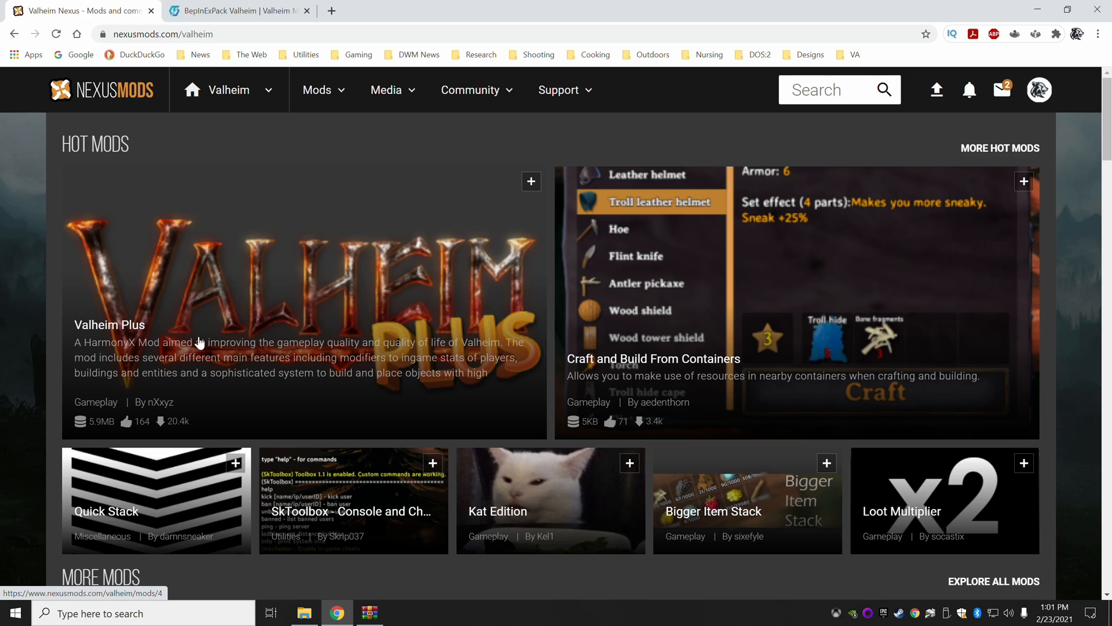
{"action": "mouse_move", "coordinate": [553, 319]}
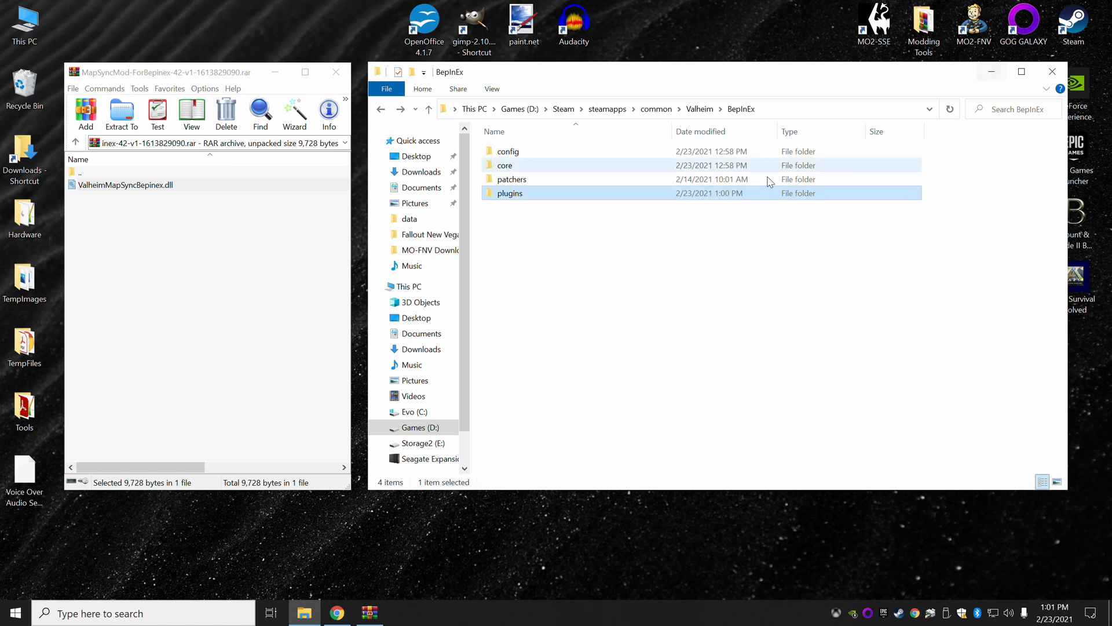
- Open the BepInEx plugins folder to confirm ValheimMapSyncBepinex.dll is there
{"action": "double_click", "coordinate": [510, 193]}
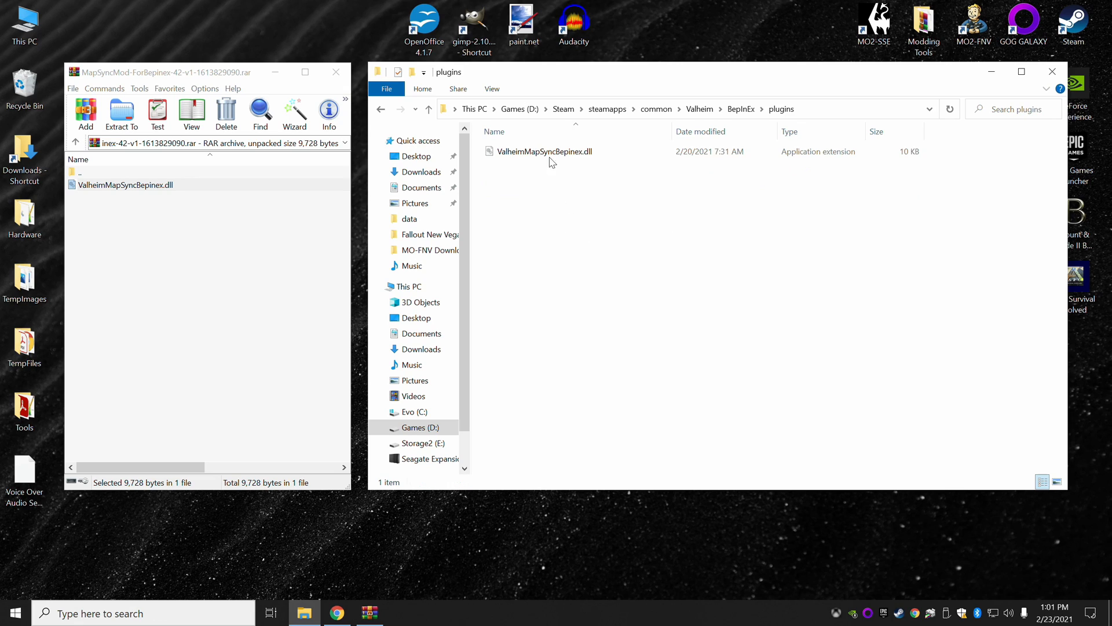
{"action": "mouse_move", "coordinate": [553, 151]}
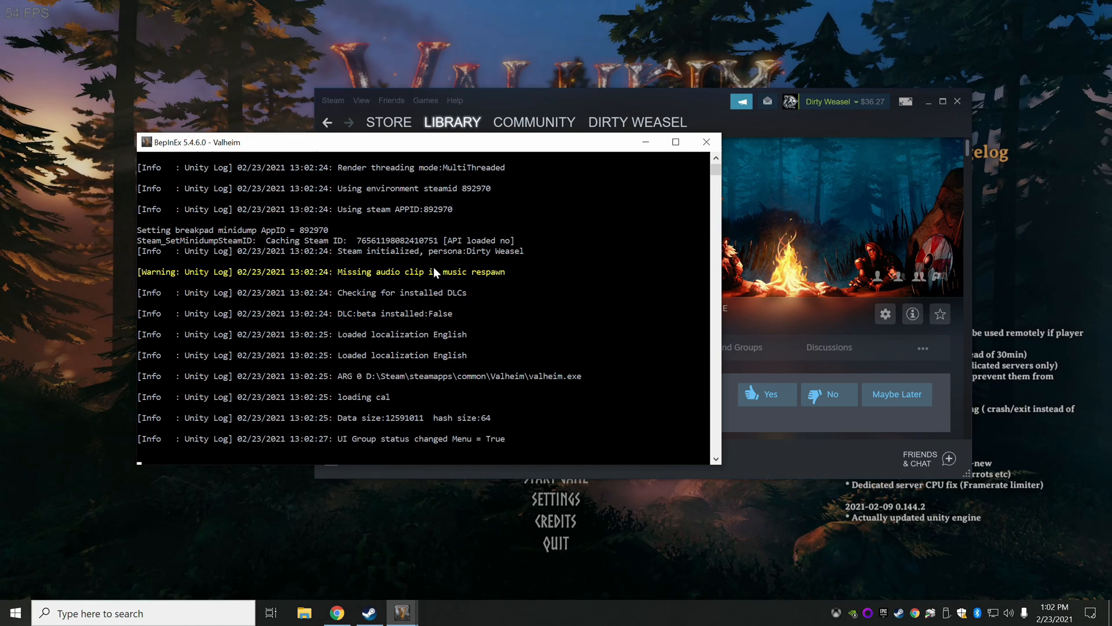
{"action": "mouse_move", "coordinate": [347, 467]}
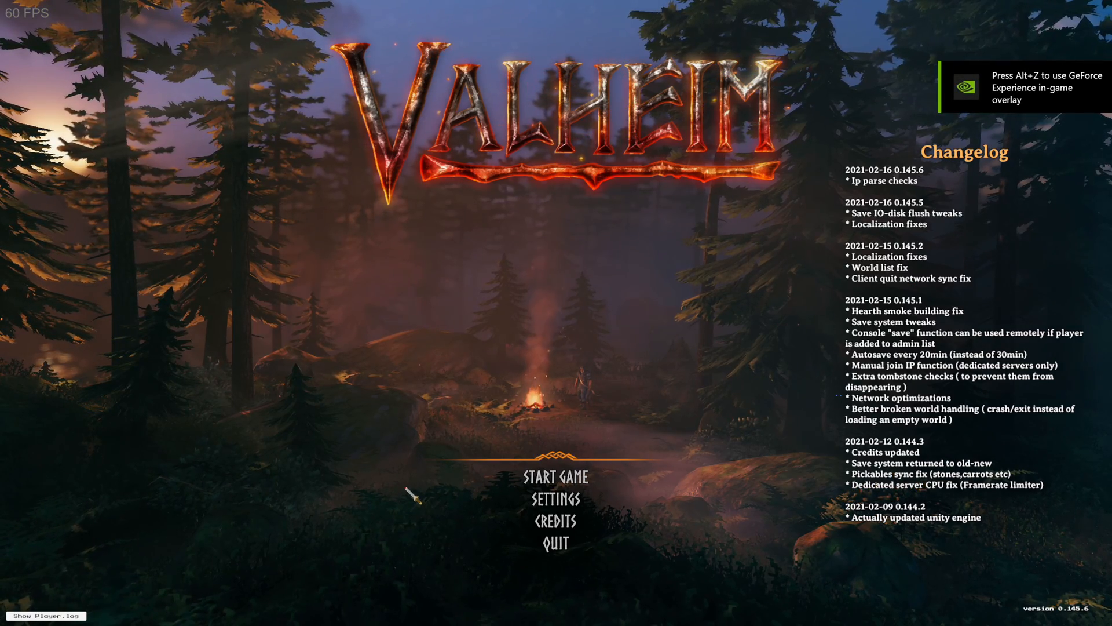
{"action": "mouse_move", "coordinate": [555, 475]}
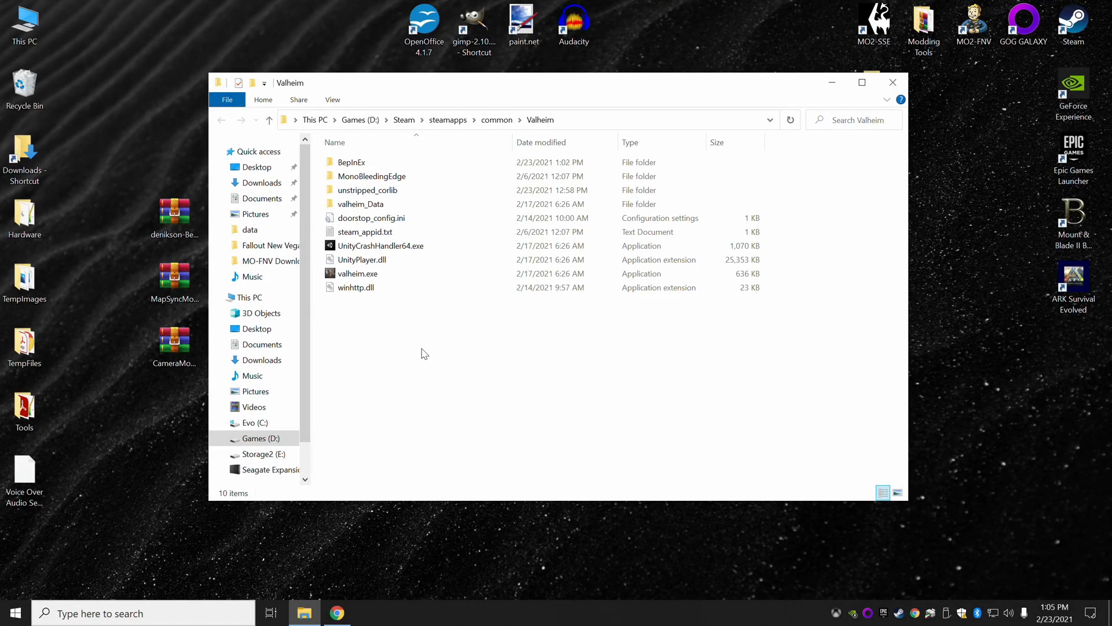
- Delete ValheimMapSyncBepinex.dll from BepInEx\plugins, then open the BepInEx config folder
{"action": "left_click", "coordinate": [370, 176]}
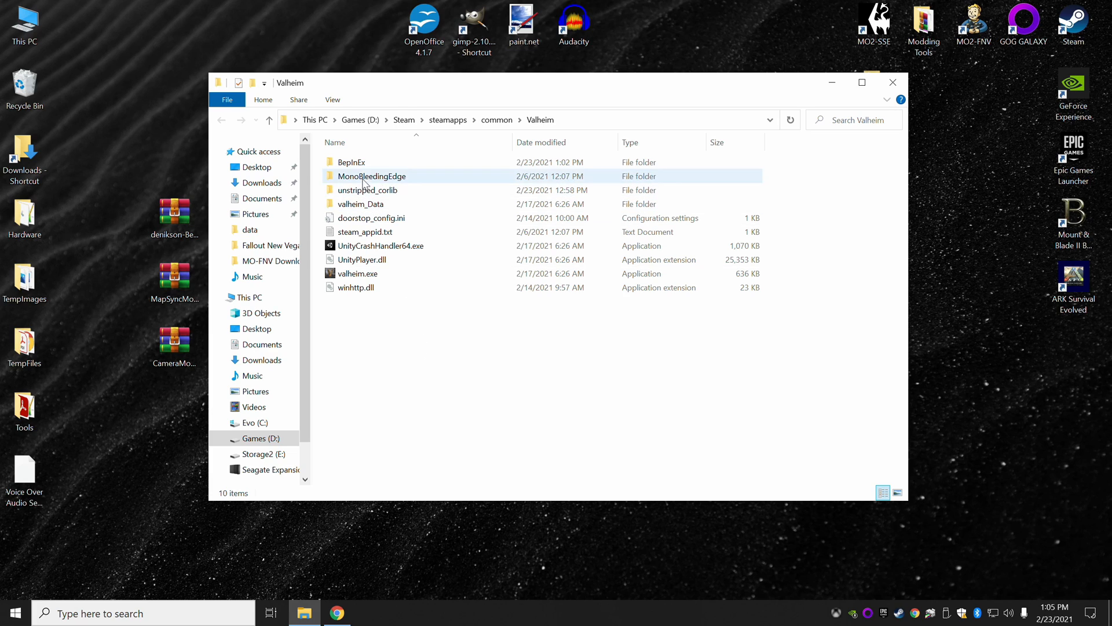
{"action": "left_click", "coordinate": [351, 161]}
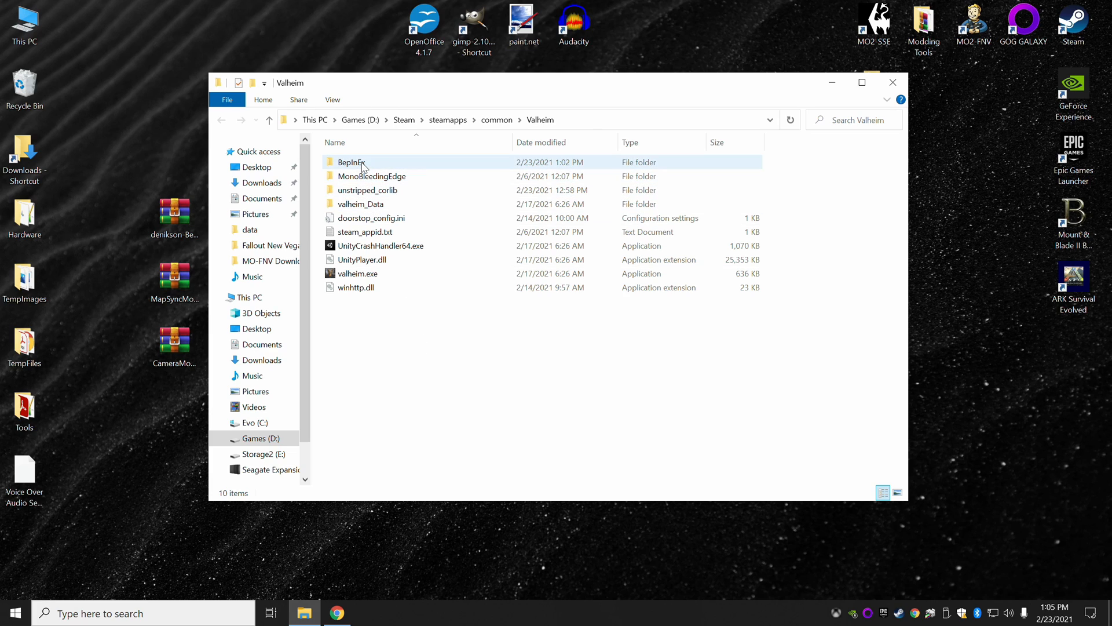
{"action": "double_click", "coordinate": [350, 162]}
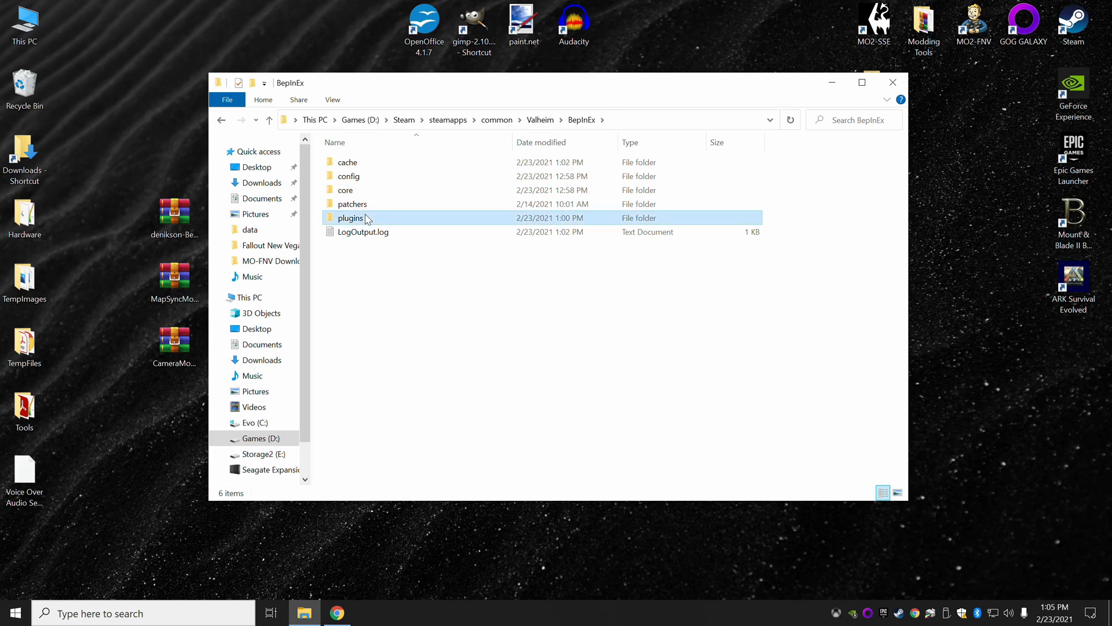
{"action": "double_click", "coordinate": [351, 218]}
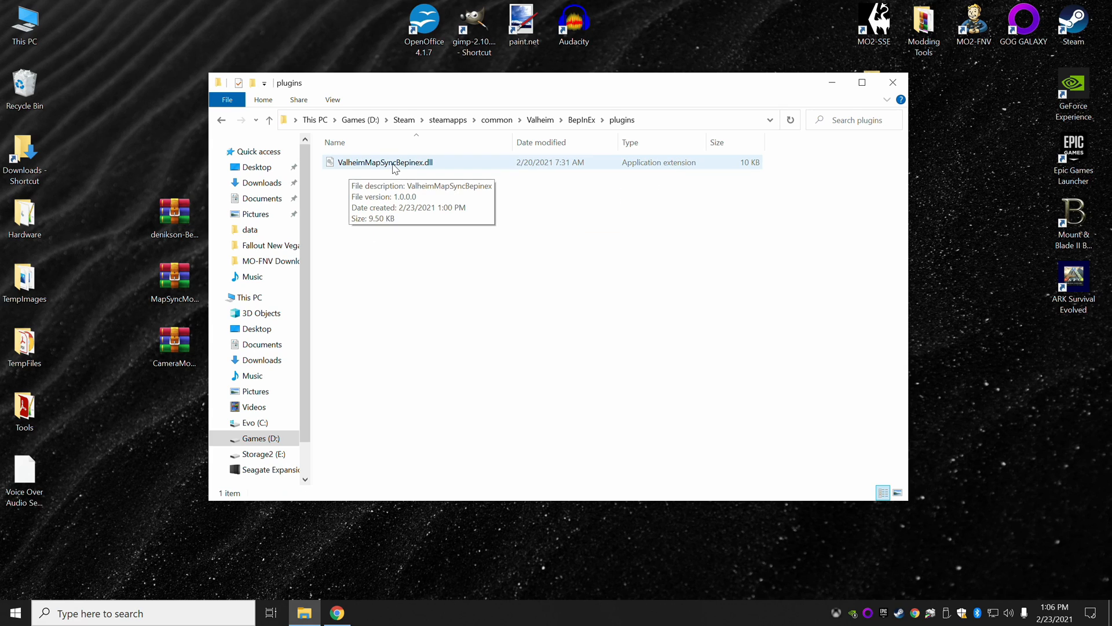
{"action": "right_click", "coordinate": [385, 161]}
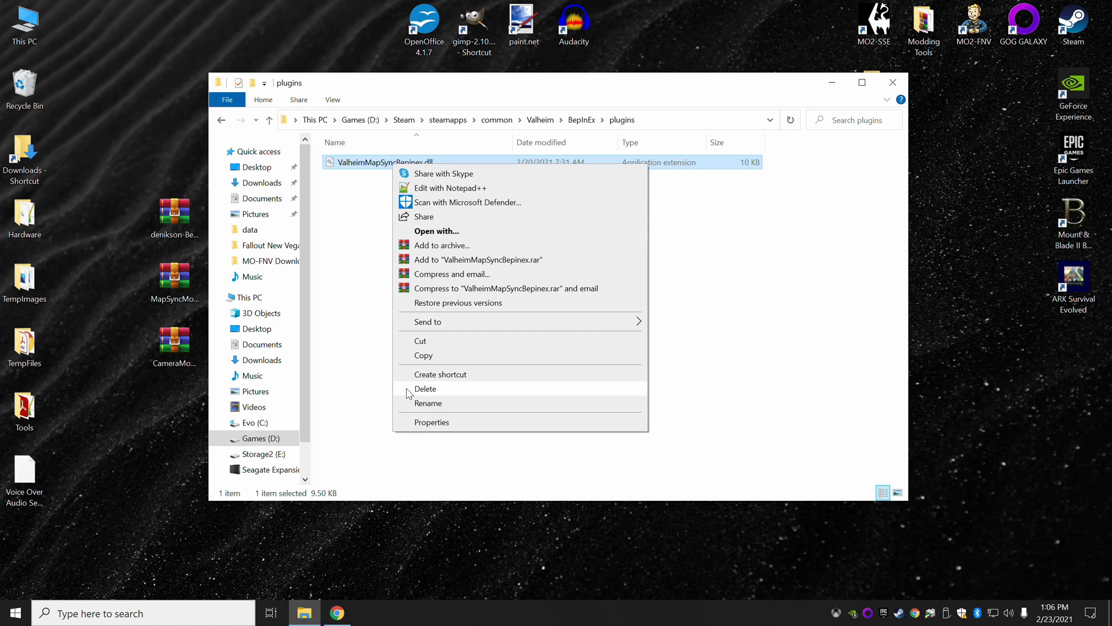
{"action": "left_click", "coordinate": [424, 389]}
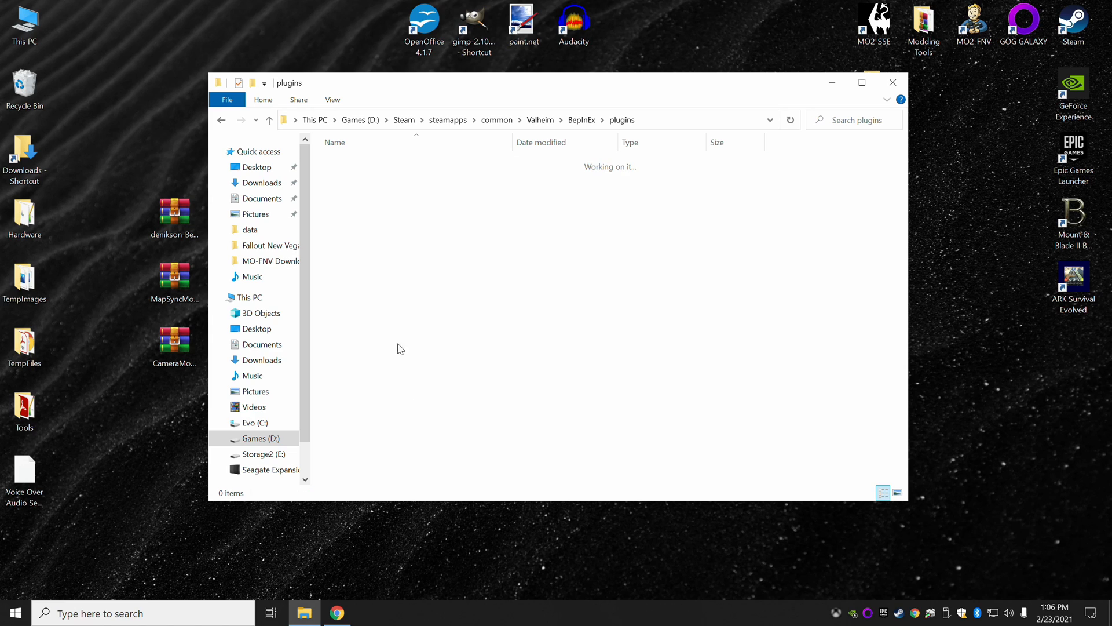
{"action": "left_click", "coordinate": [222, 120]}
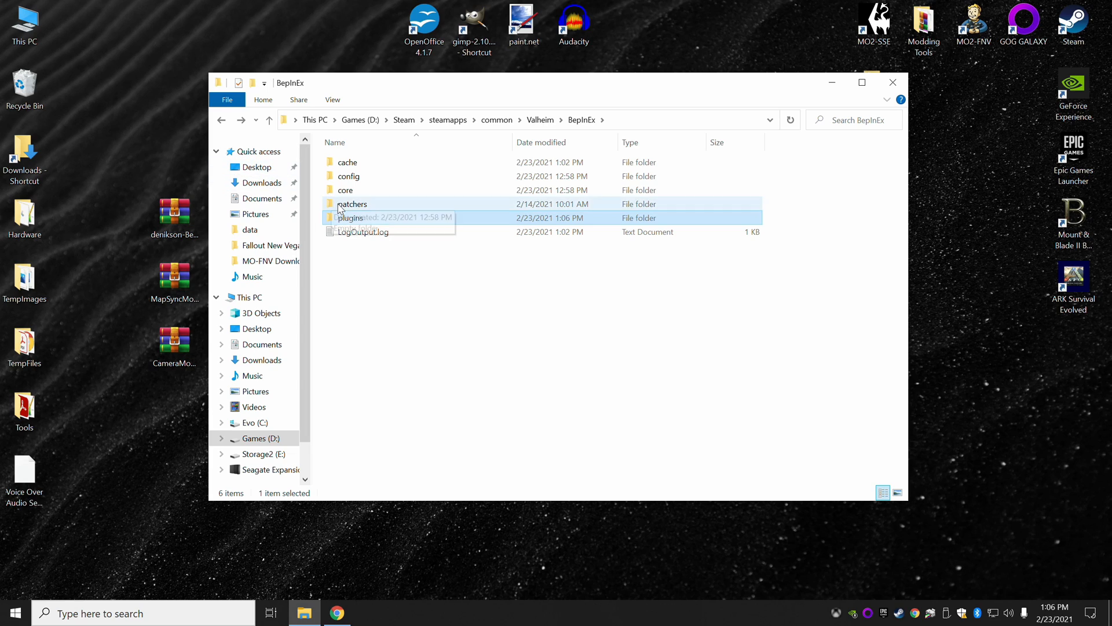
{"action": "double_click", "coordinate": [348, 176]}
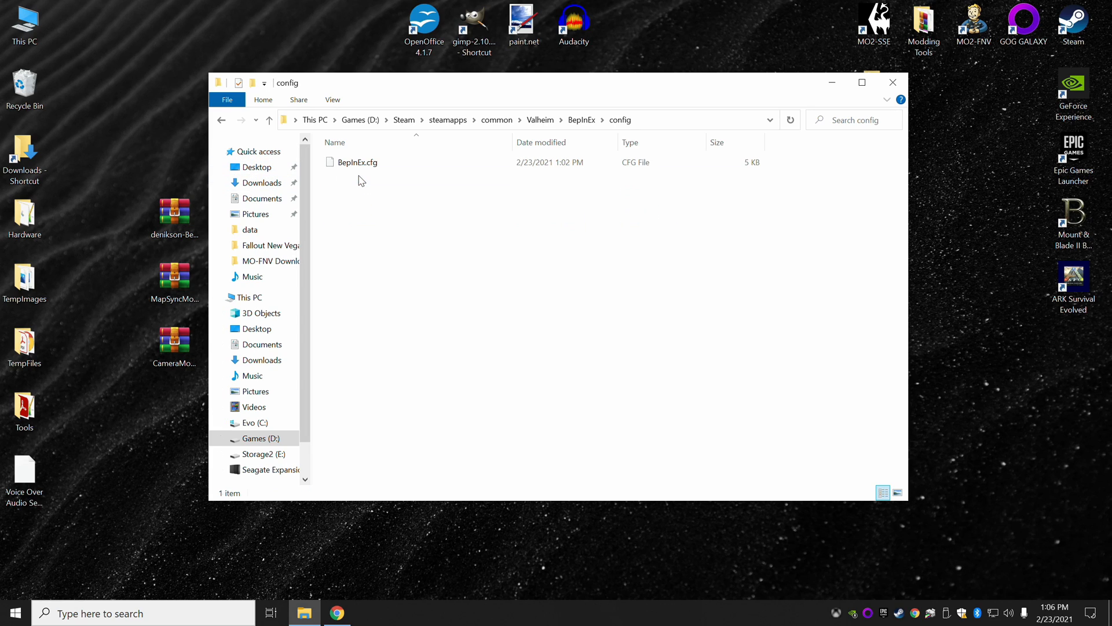
{"action": "mouse_move", "coordinate": [348, 164]}
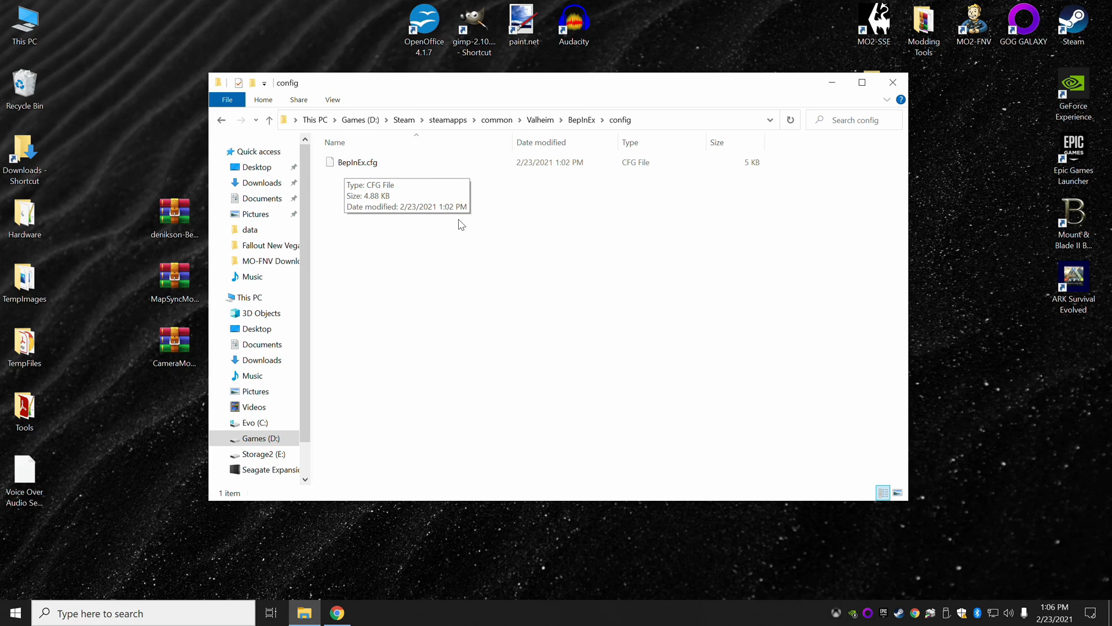
{"action": "mouse_move", "coordinate": [457, 329]}
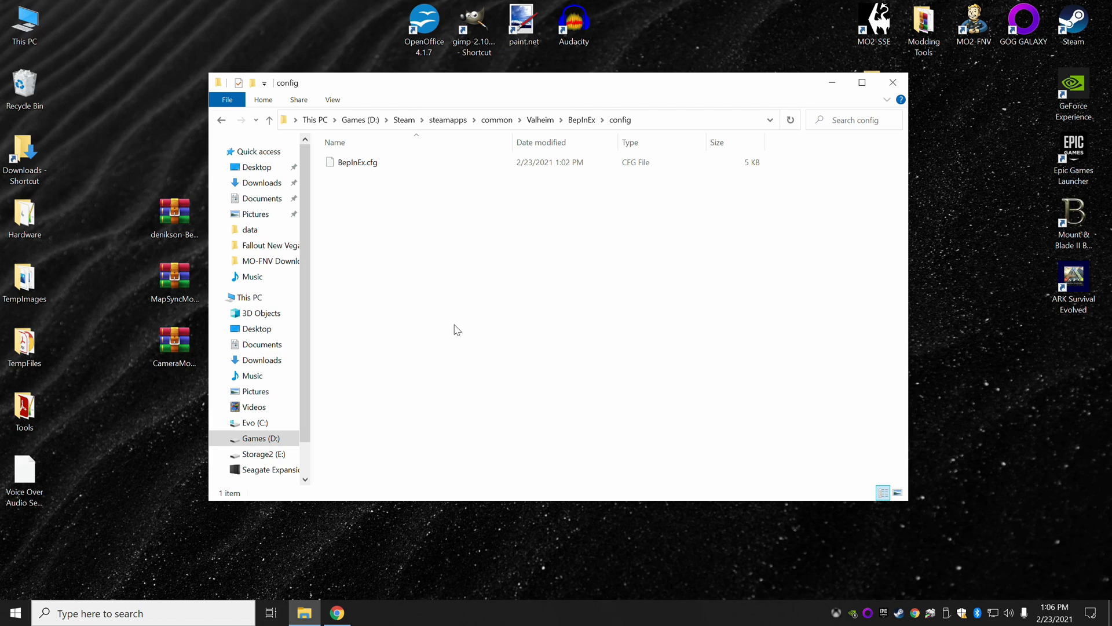
{"action": "mouse_move", "coordinate": [401, 240]}
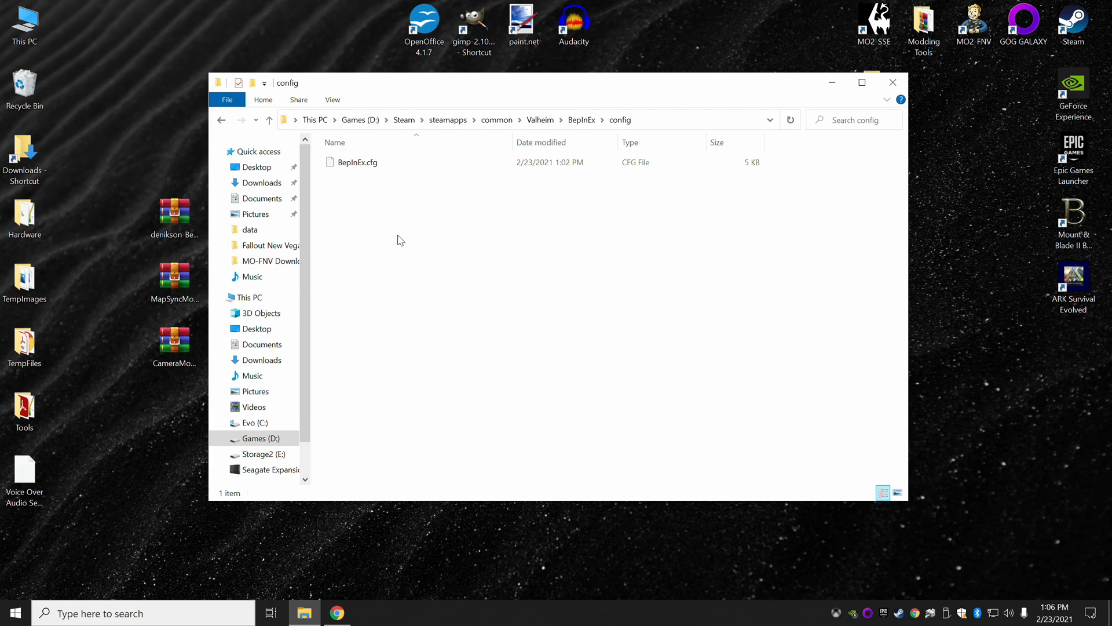
{"action": "mouse_move", "coordinate": [512, 332]}
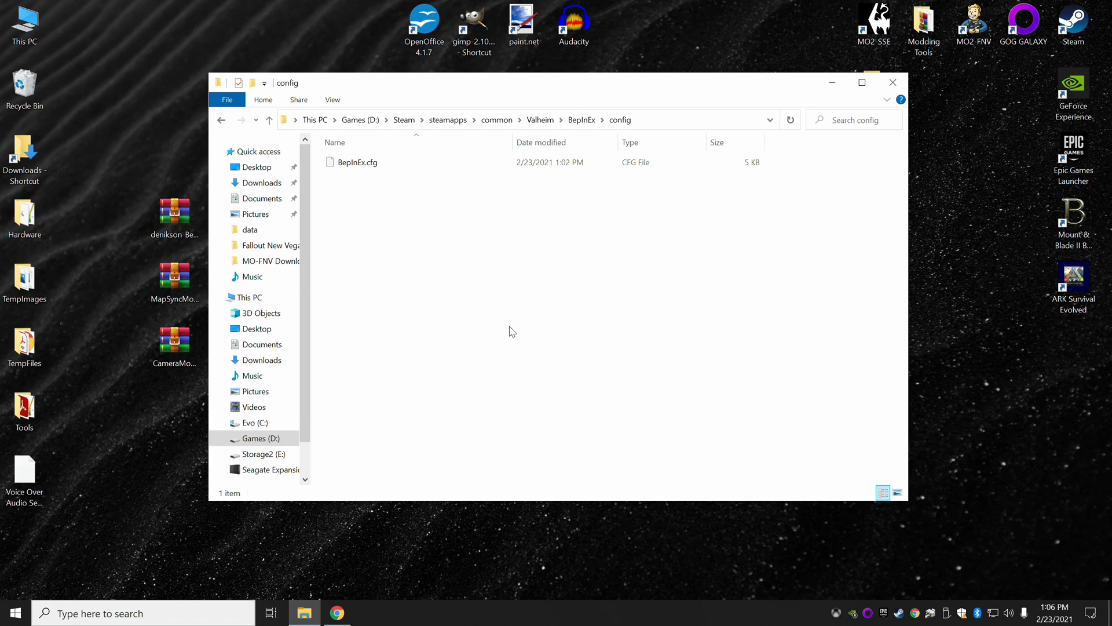
{"action": "mouse_move", "coordinate": [458, 186]}
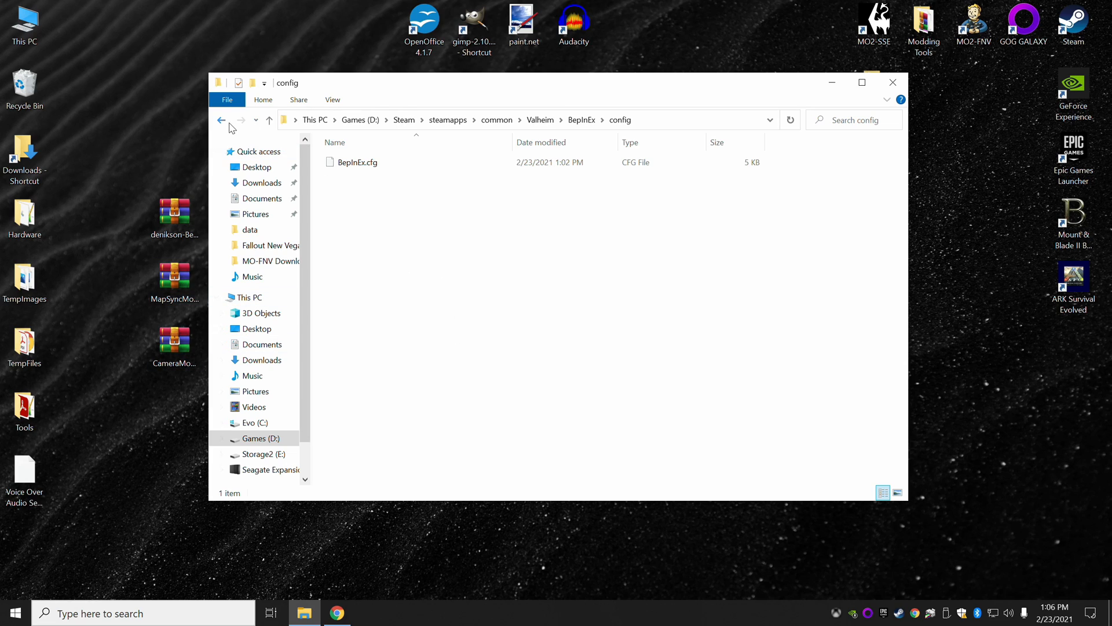
- Go back from the config folder up to Valheim's install folder
{"action": "left_click", "coordinate": [222, 119]}
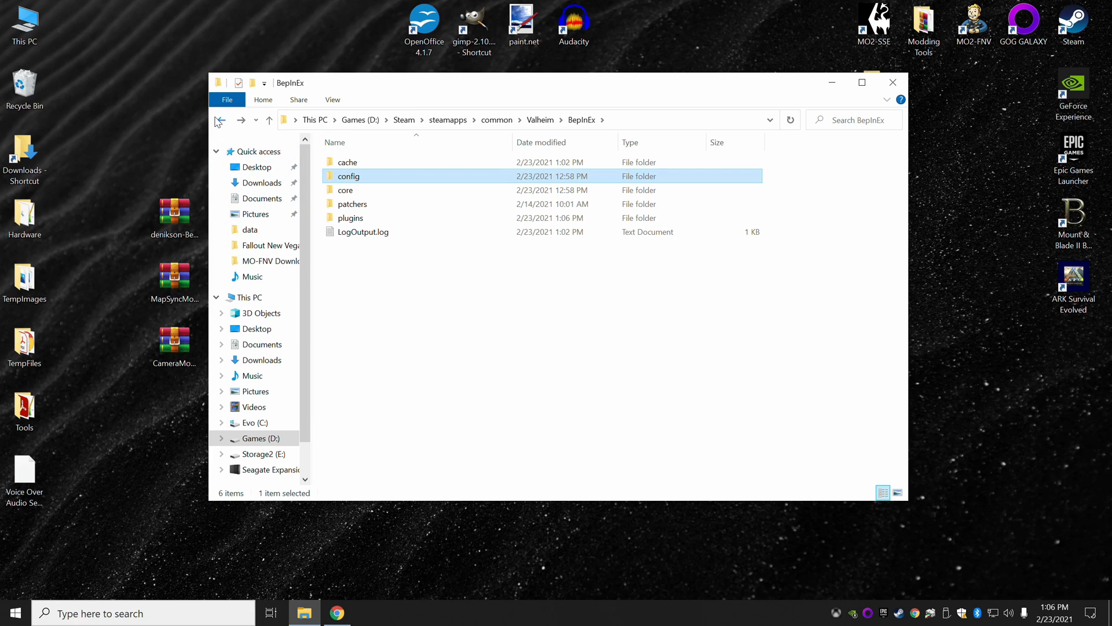
{"action": "left_click", "coordinate": [221, 119]}
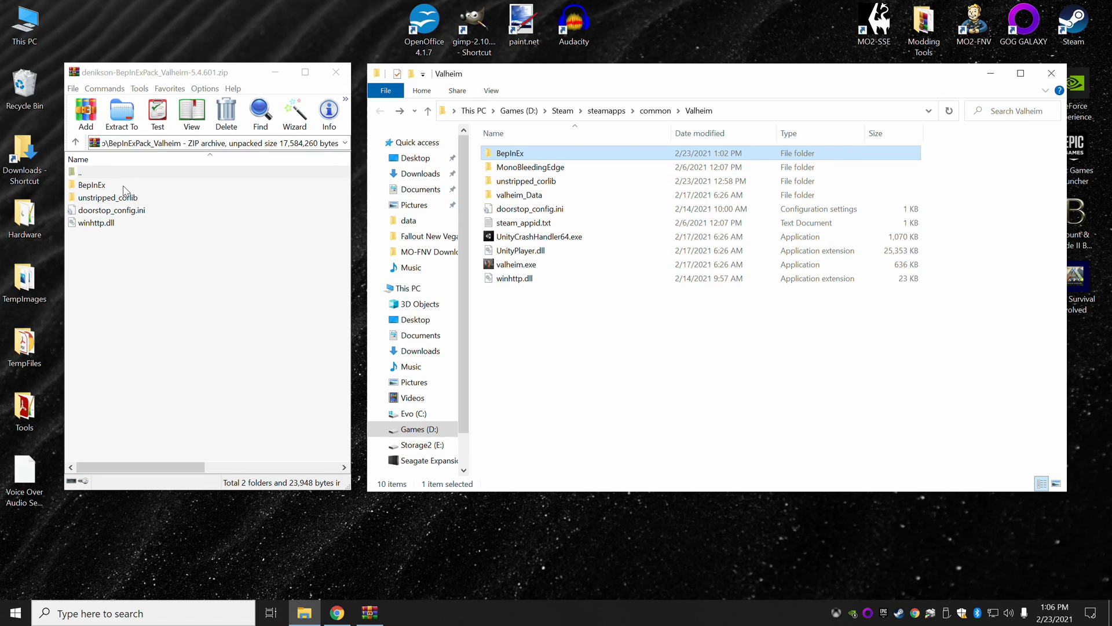
{"action": "mouse_move", "coordinate": [526, 175]}
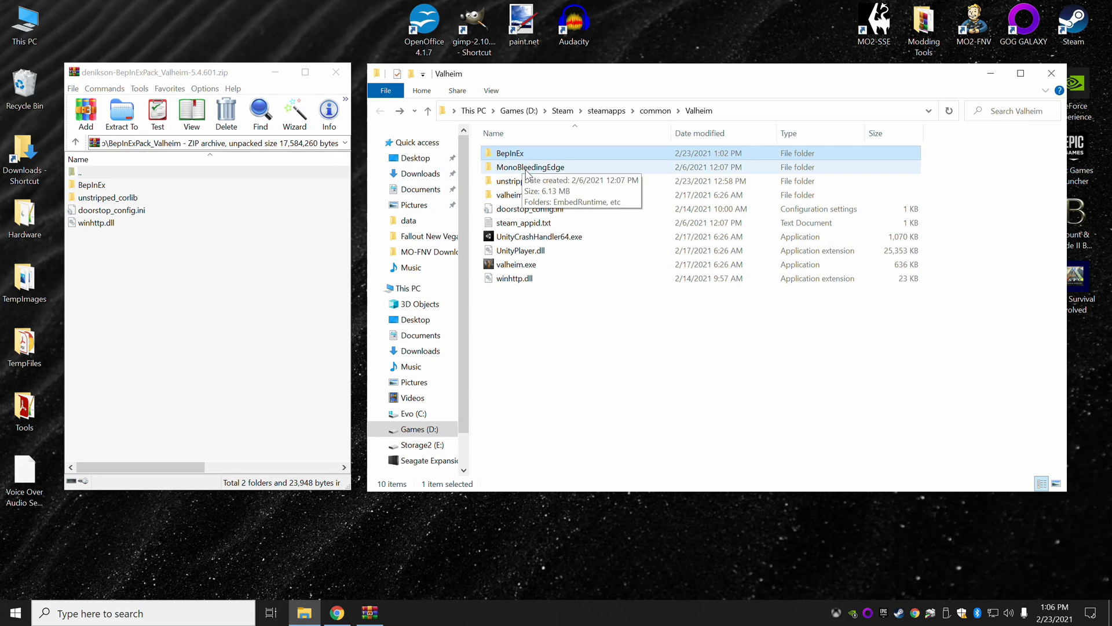
{"action": "mouse_move", "coordinate": [525, 180]}
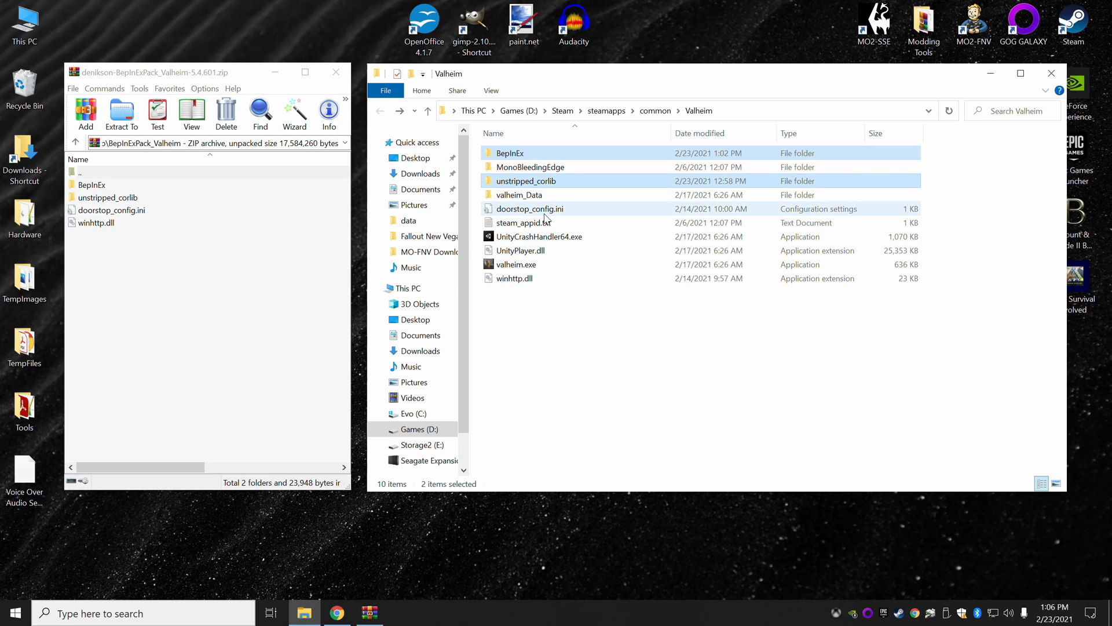
- Add doorstop_config.ini and winhttp.dll to the selection of BepInEx files to remove
{"action": "left_click", "coordinate": [529, 208]}
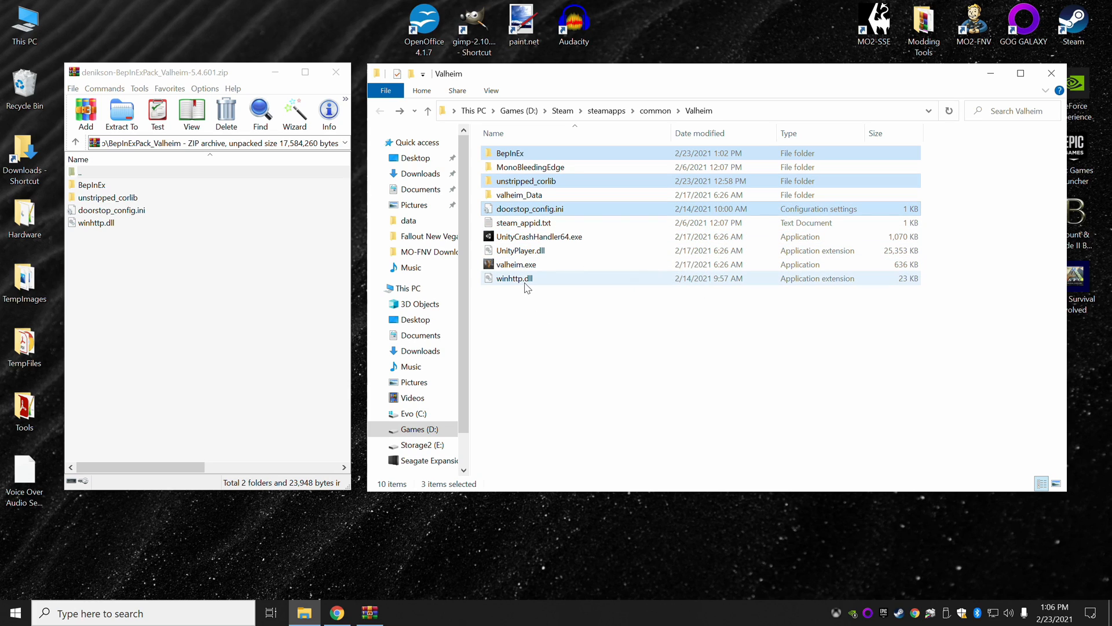
{"action": "mouse_move", "coordinate": [525, 287]}
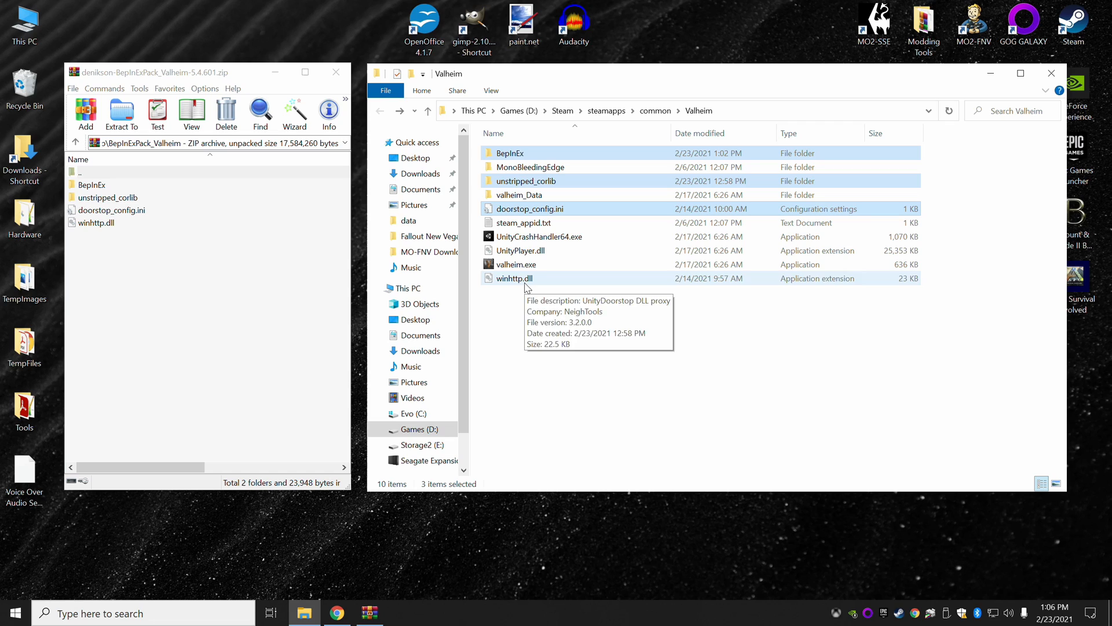
{"action": "left_click", "coordinate": [514, 277]}
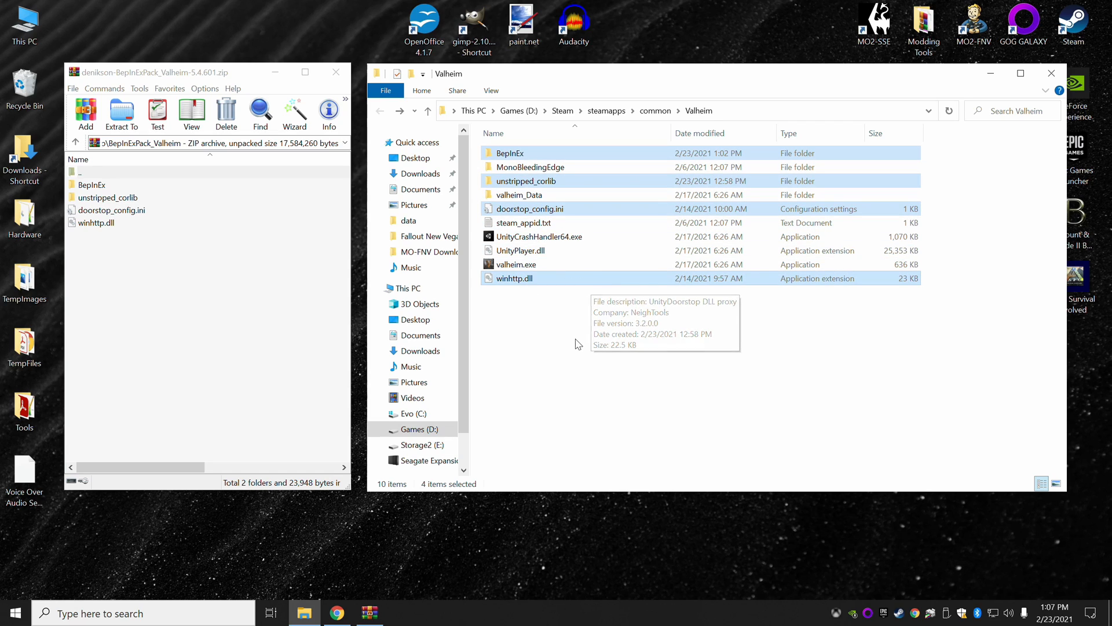
{"action": "mouse_move", "coordinate": [562, 338]}
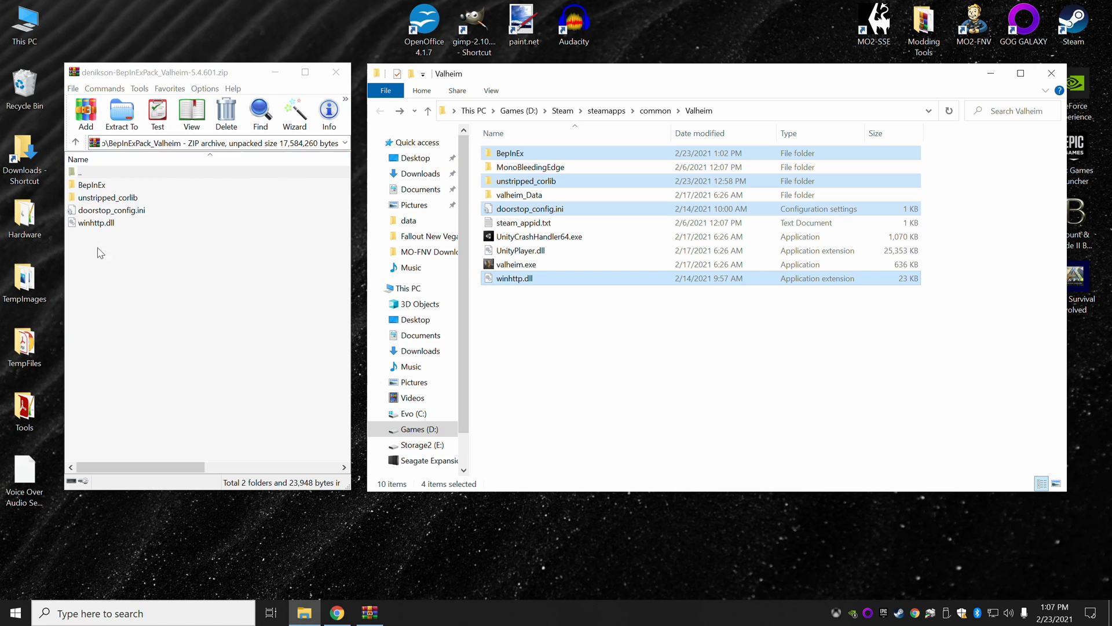
{"action": "mouse_move", "coordinate": [177, 268]}
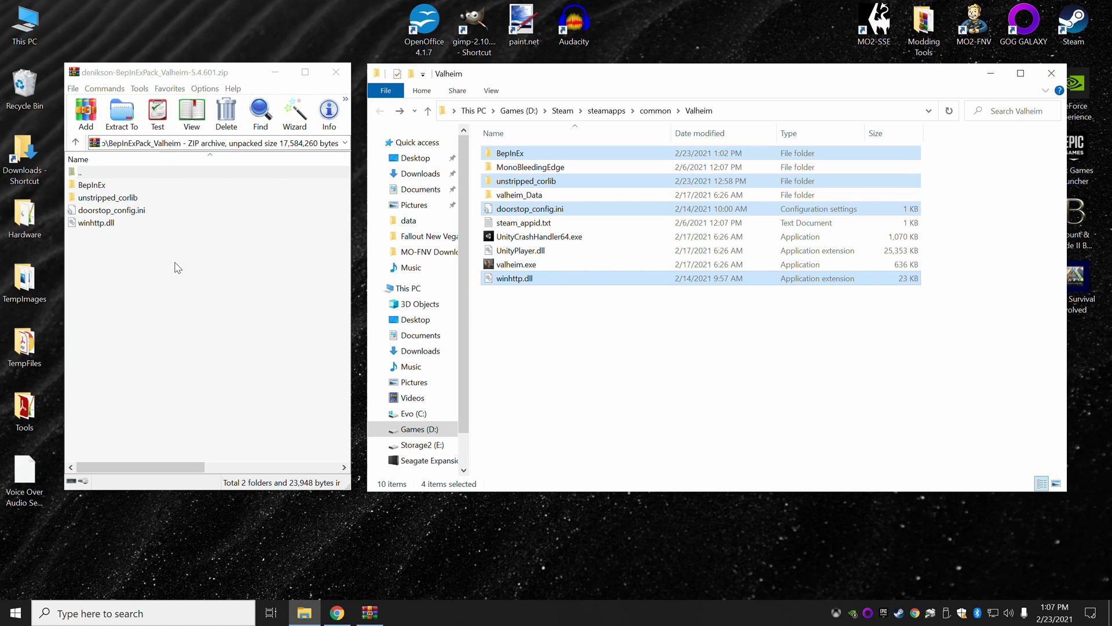